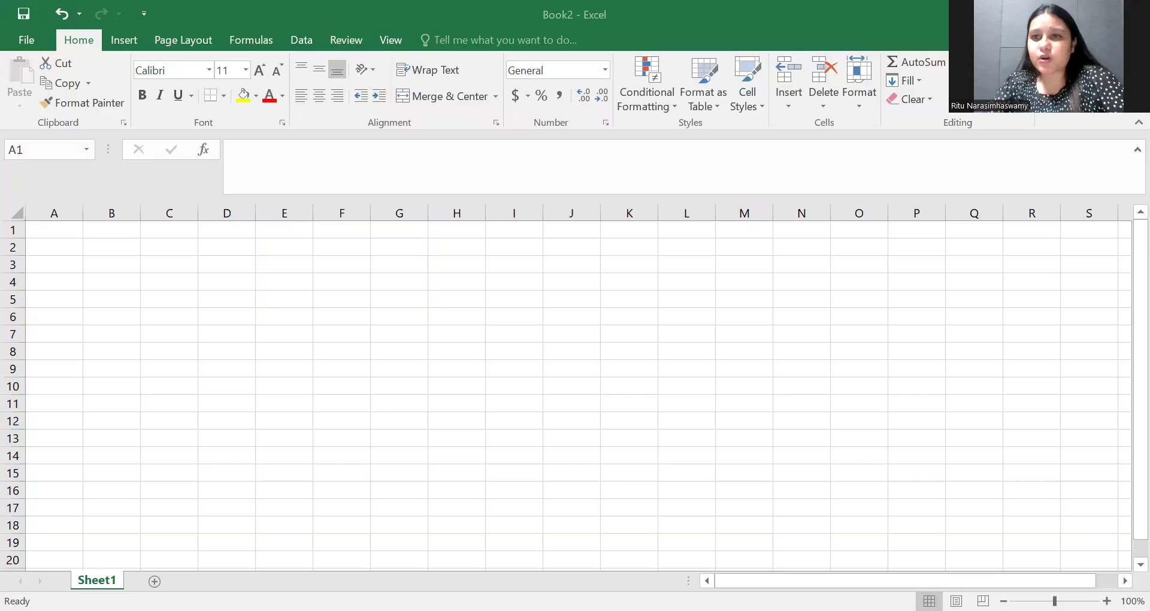
{"action": "mouse_move", "coordinate": [556, 337]}
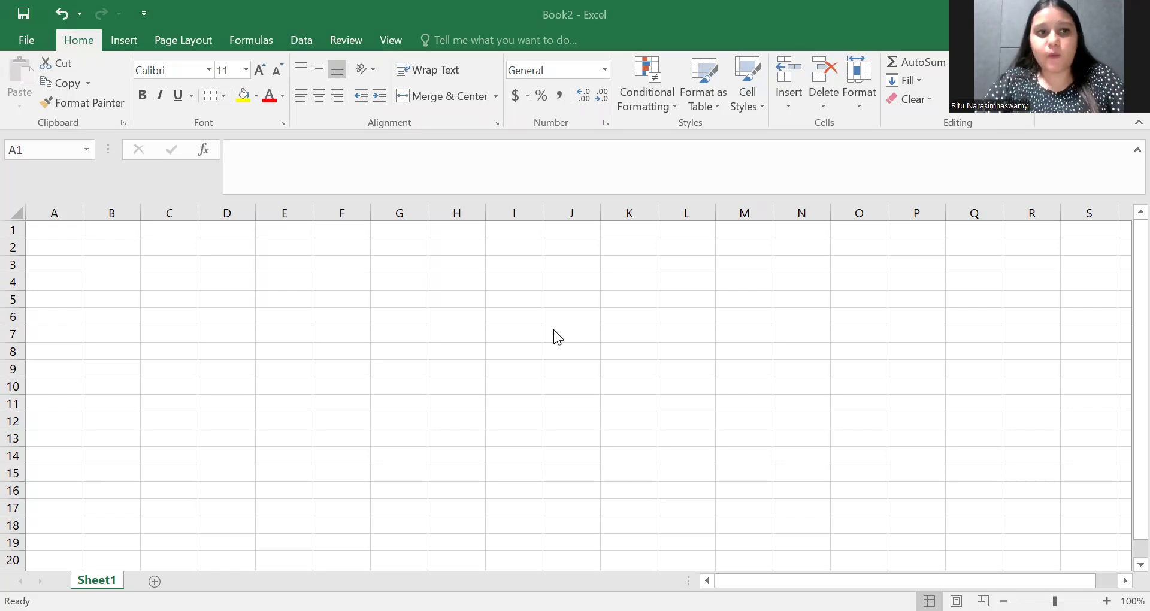
Enter the headings Product, Sales Amount and Date in cells A1 to C1
{"action": "left_click", "coordinate": [53, 230]}
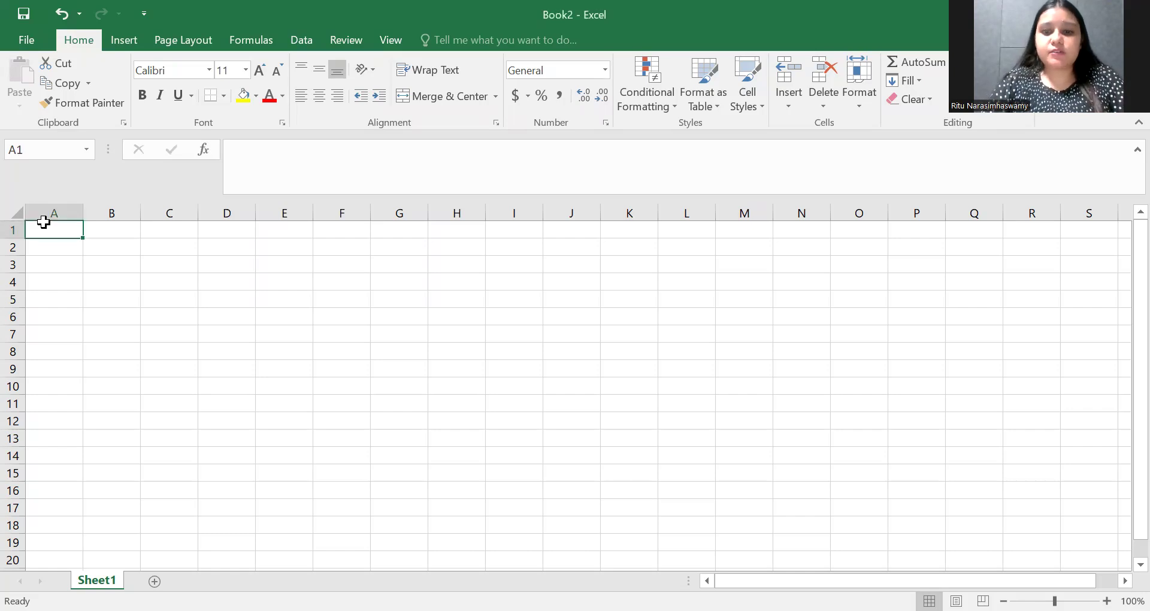
{"action": "type", "text": "Pro"}
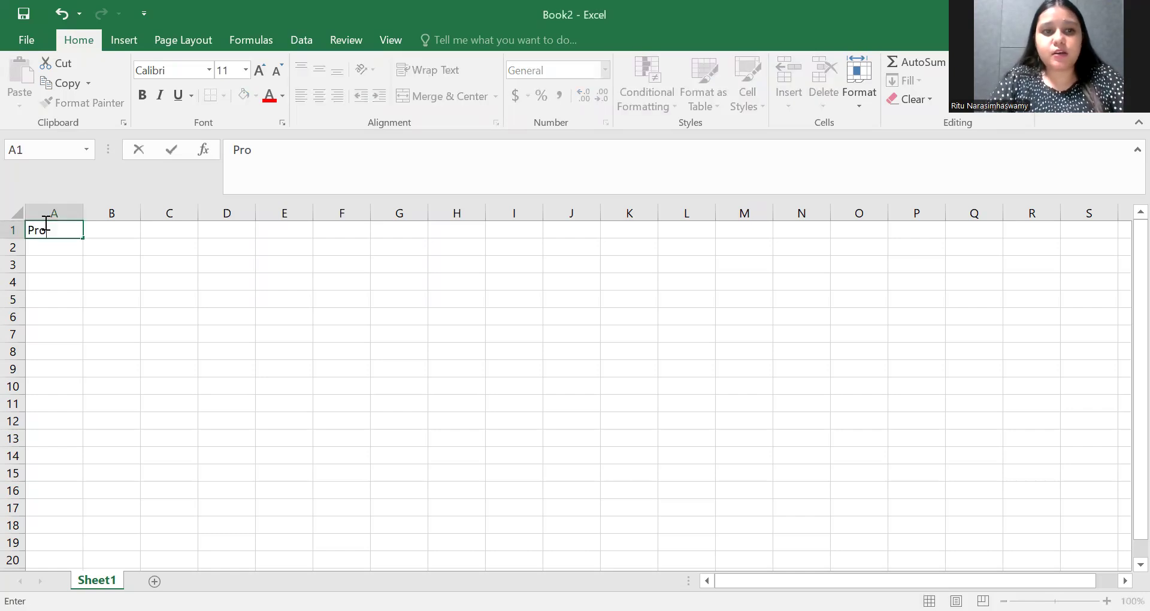
{"action": "type", "text": "duct"}
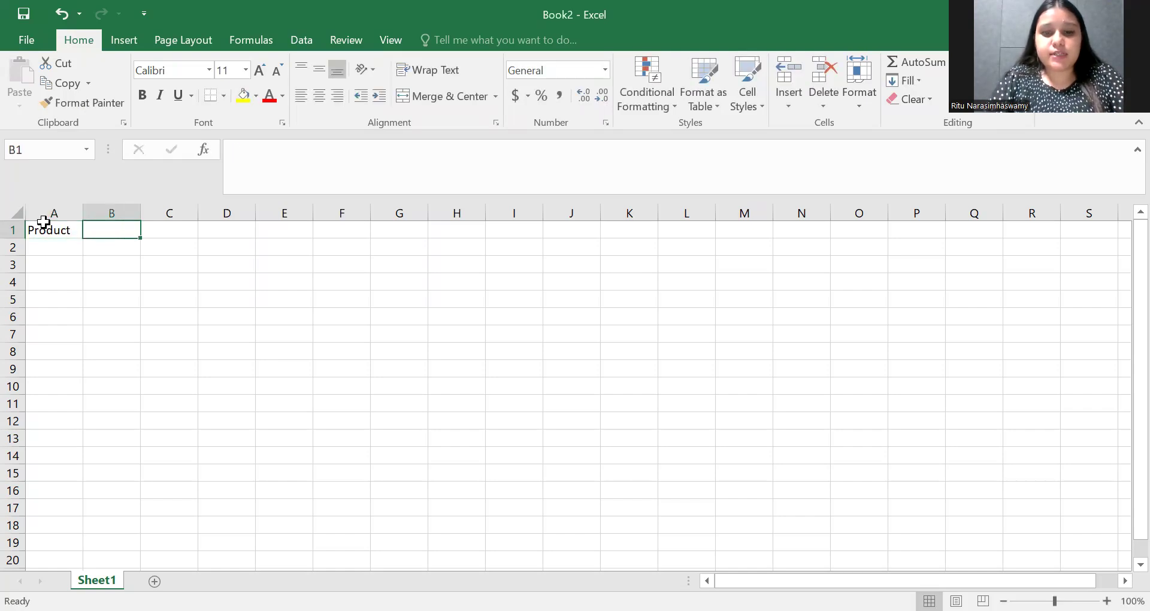
{"action": "type", "text": "Sales Amount"}
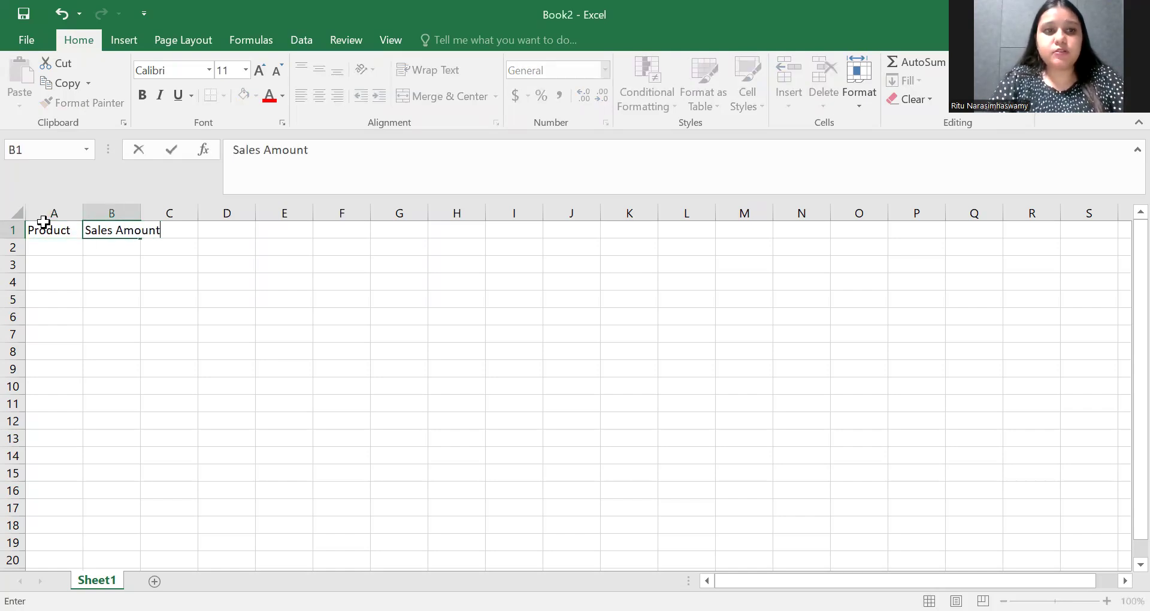
{"action": "type", "text": "Date"}
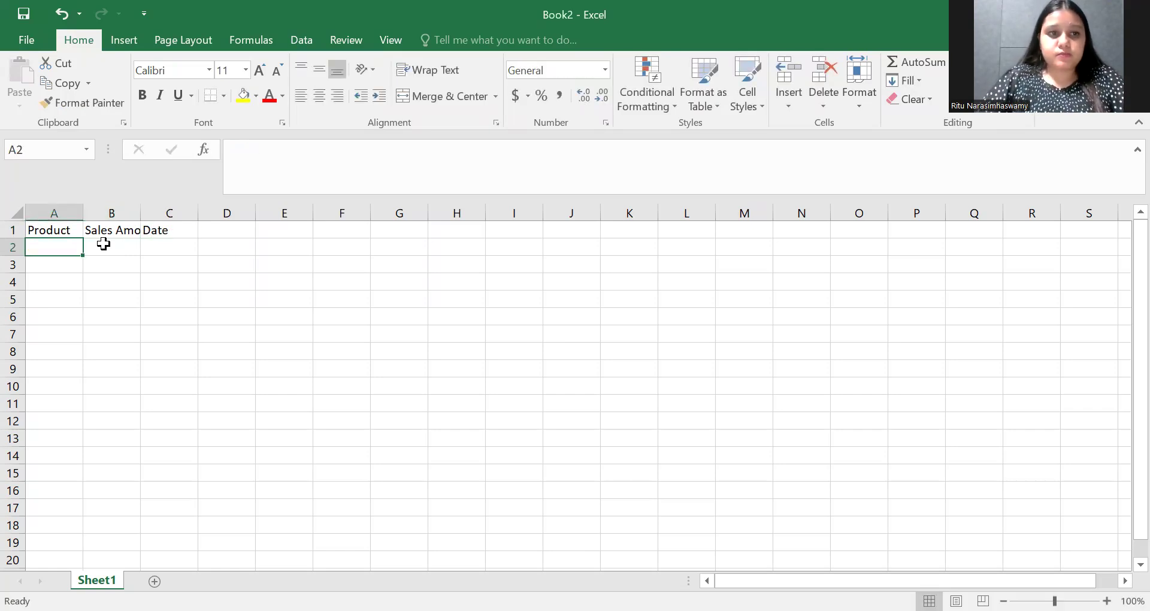
Make the three headings in A1:C1 bold and centred
{"action": "left_click_drag", "start_coordinate": [53, 230], "coordinate": [192, 247]}
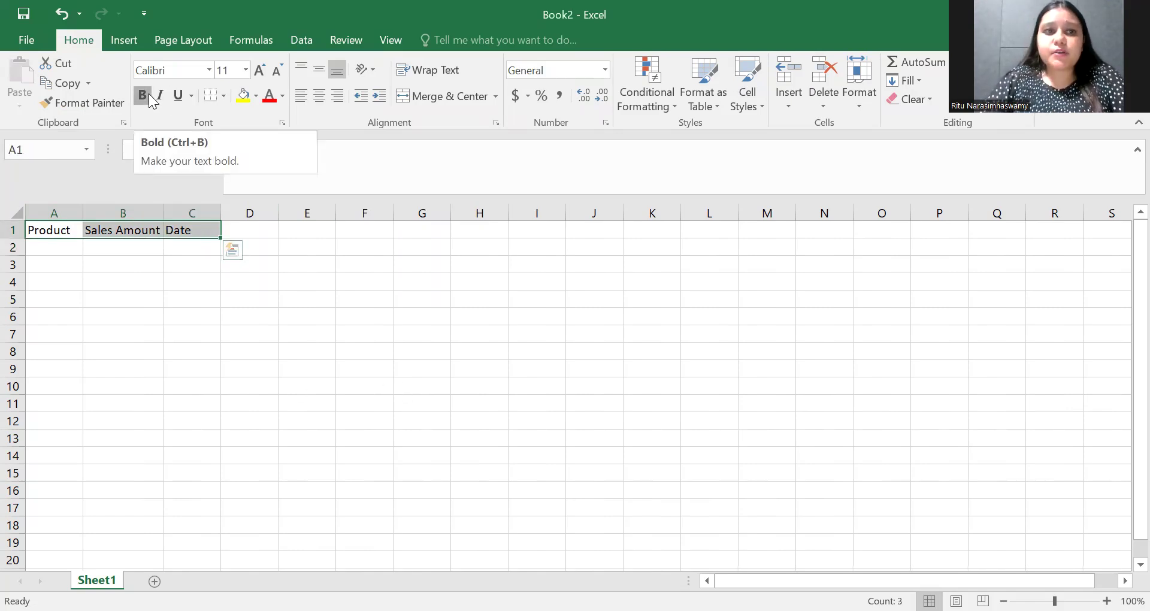
{"action": "left_click", "coordinate": [142, 95]}
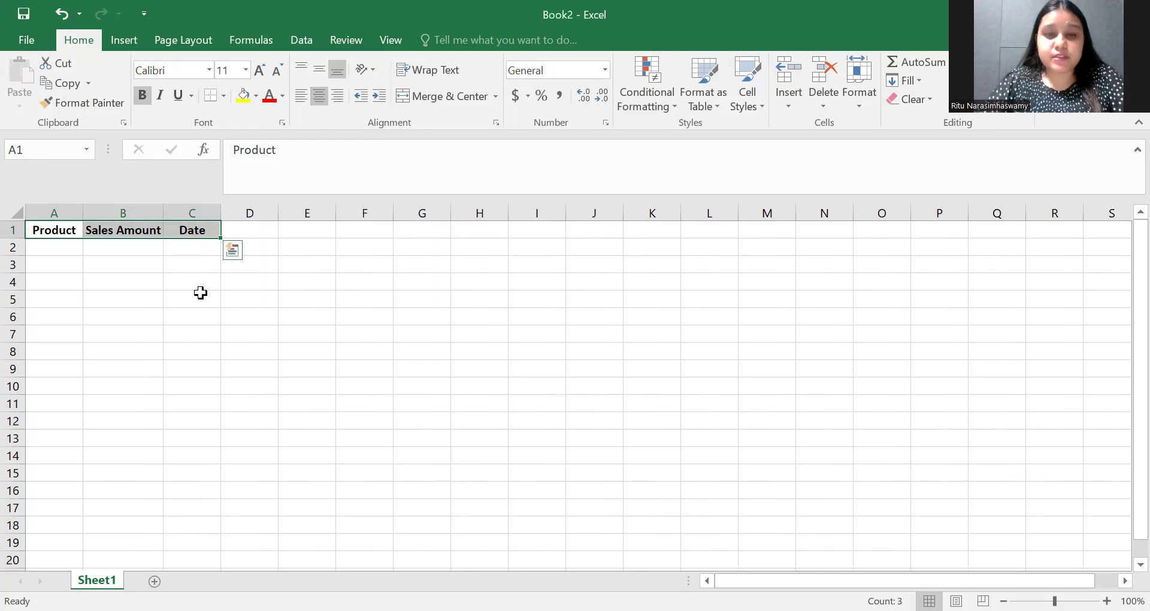
{"action": "left_click", "coordinate": [53, 247]}
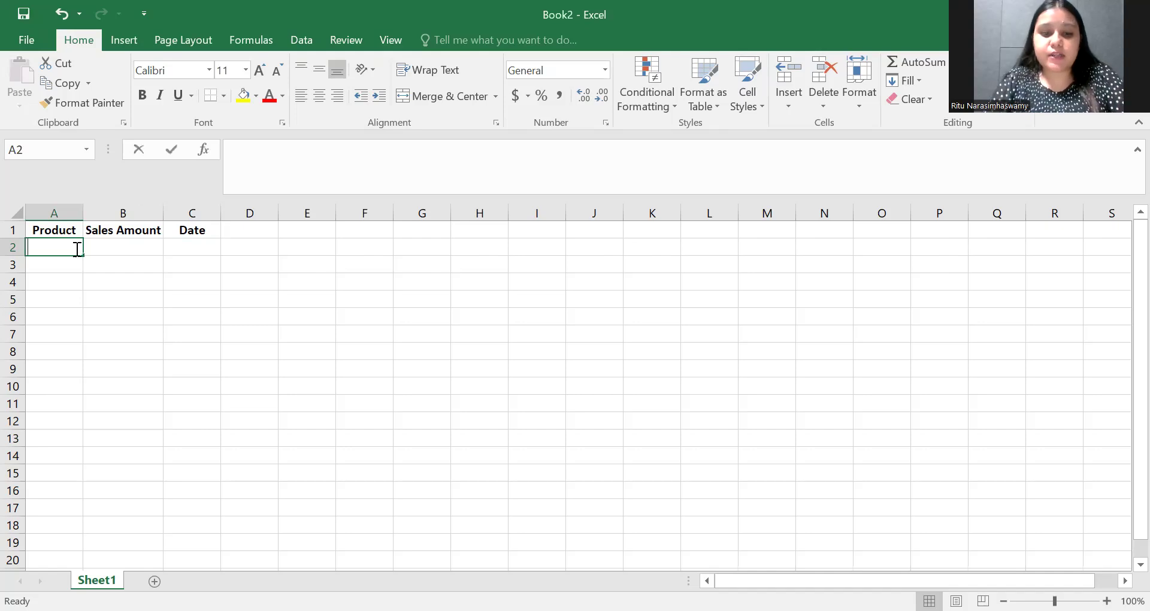
Enter Products A–E in A2:A6 and sales amounts 12000, 8000, 3000, 5000, 15000 in B2:B6
{"action": "type", "text": "Prodcu"}
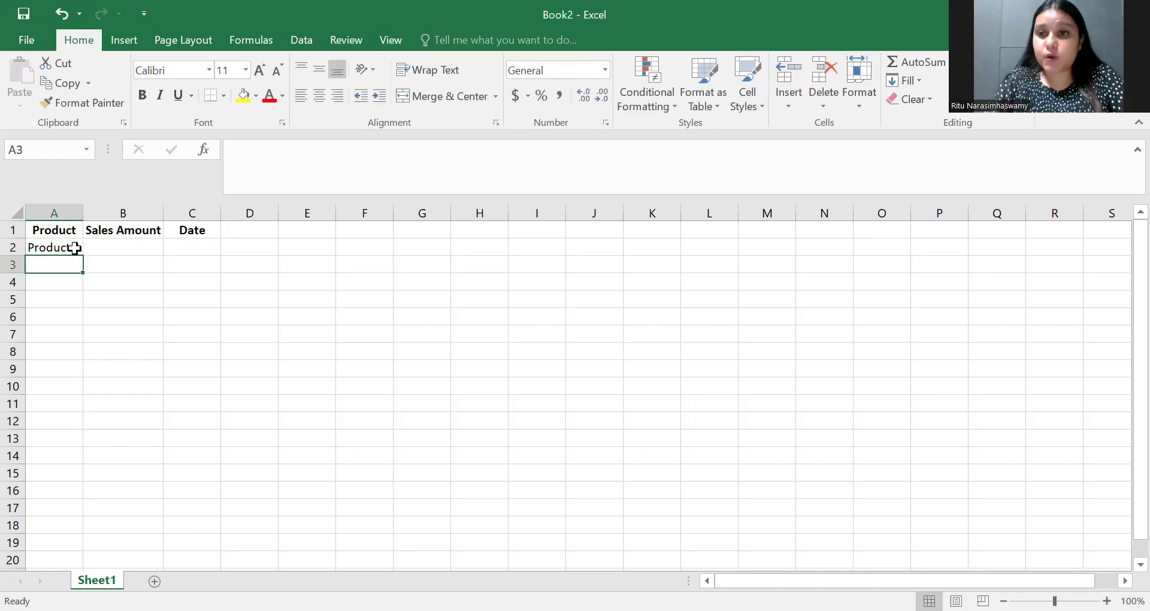
{"action": "type", "text": "Product A"}
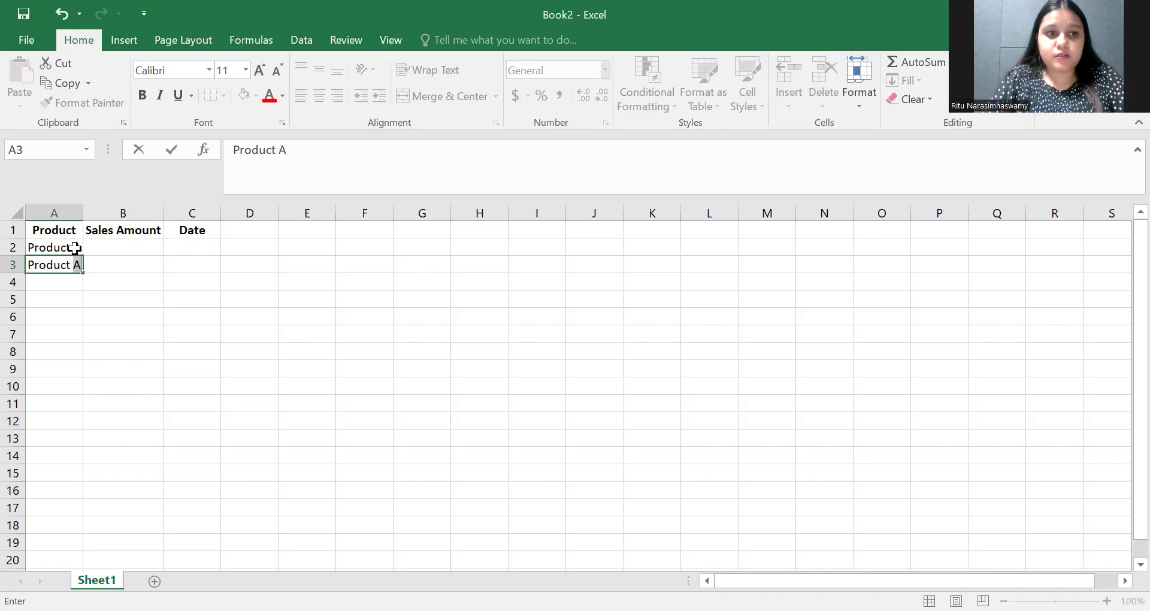
{"action": "type", "text": "Product C"}
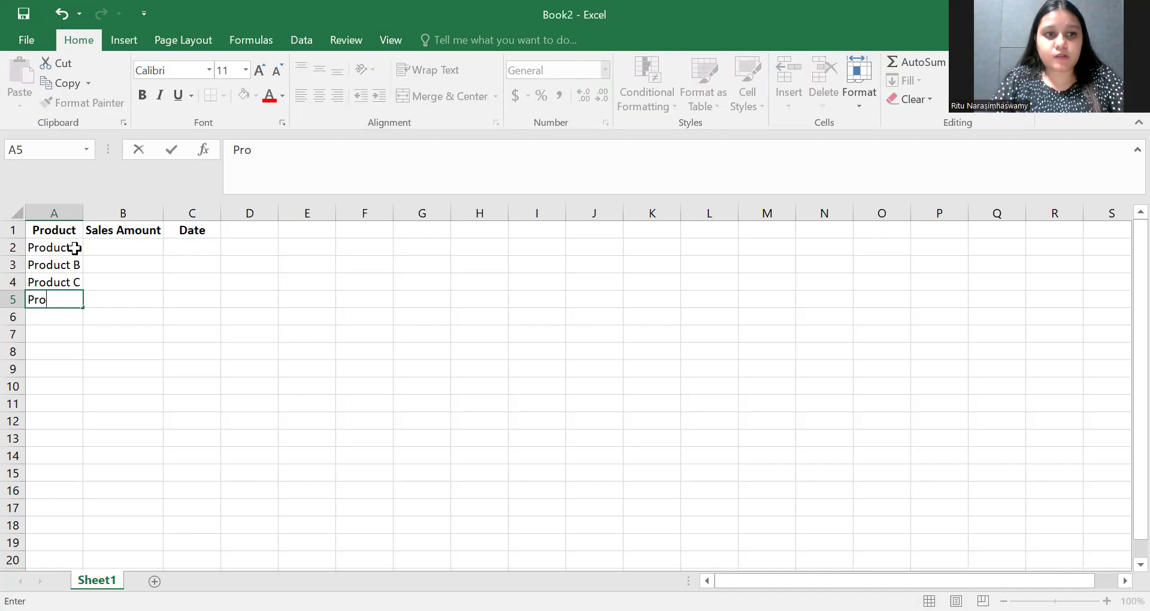
{"action": "type", "text": "Product D"}
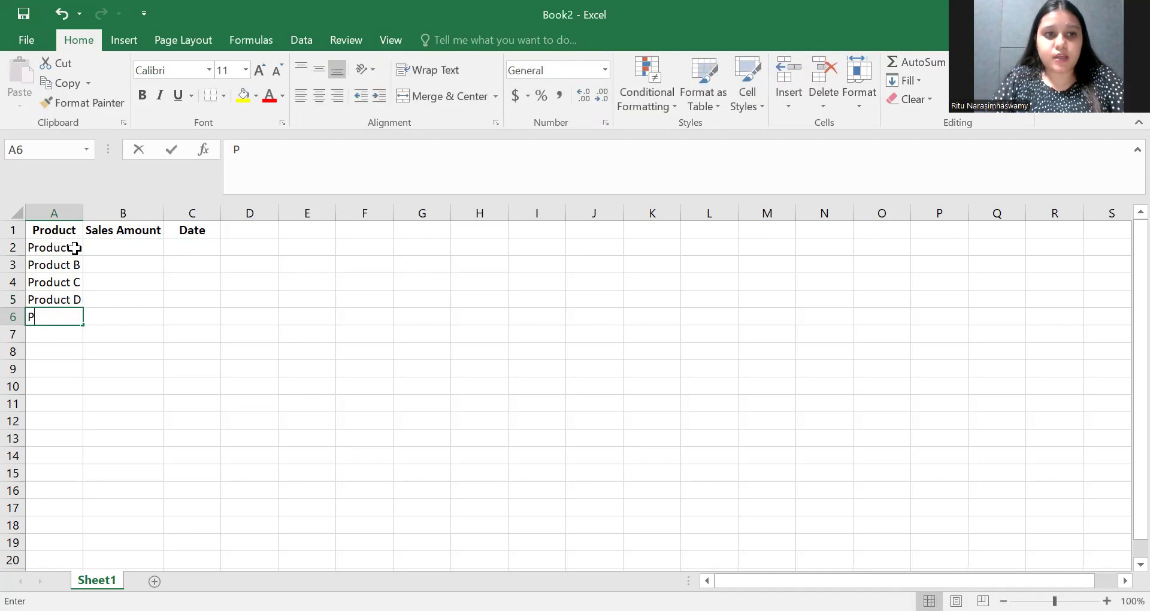
{"action": "type", "text": "roduct #"}
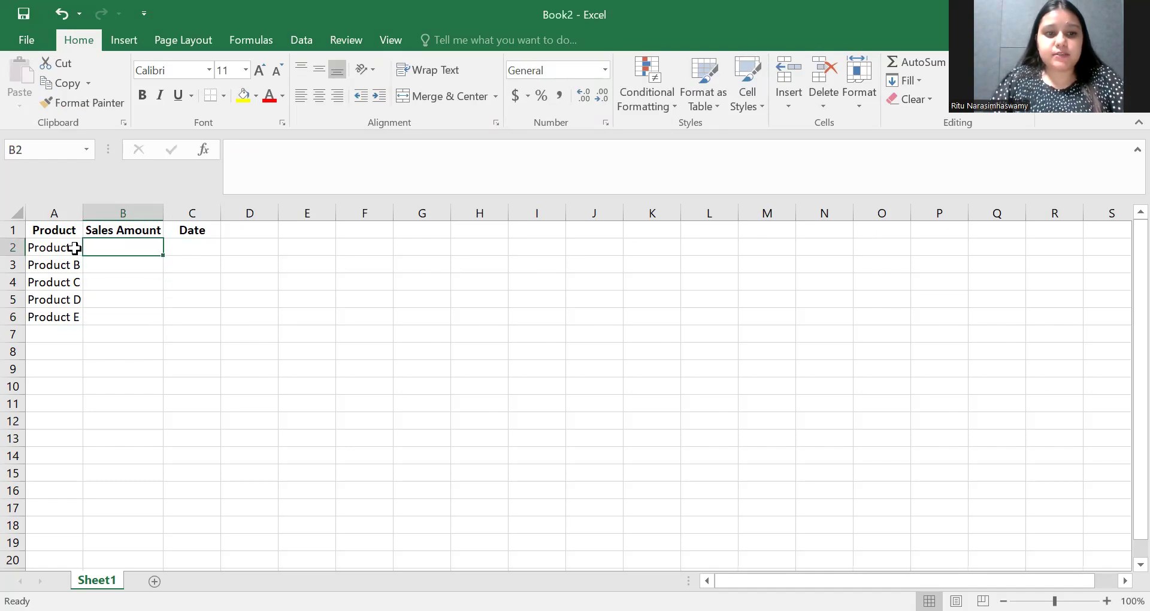
{"action": "type", "text": "12000"}
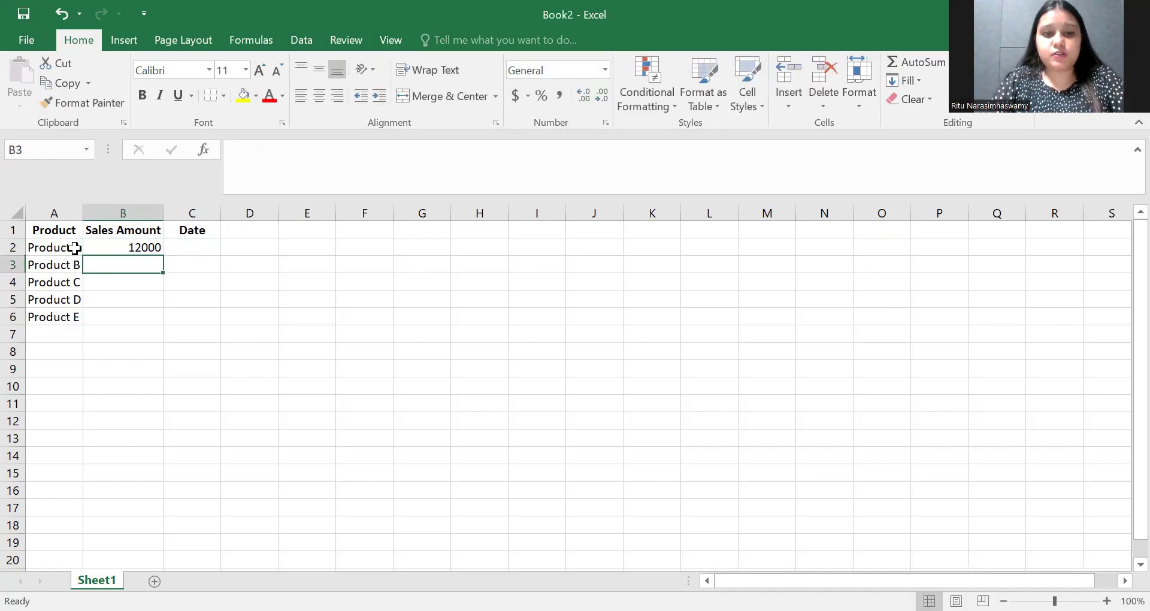
{"action": "type", "text": "8000"}
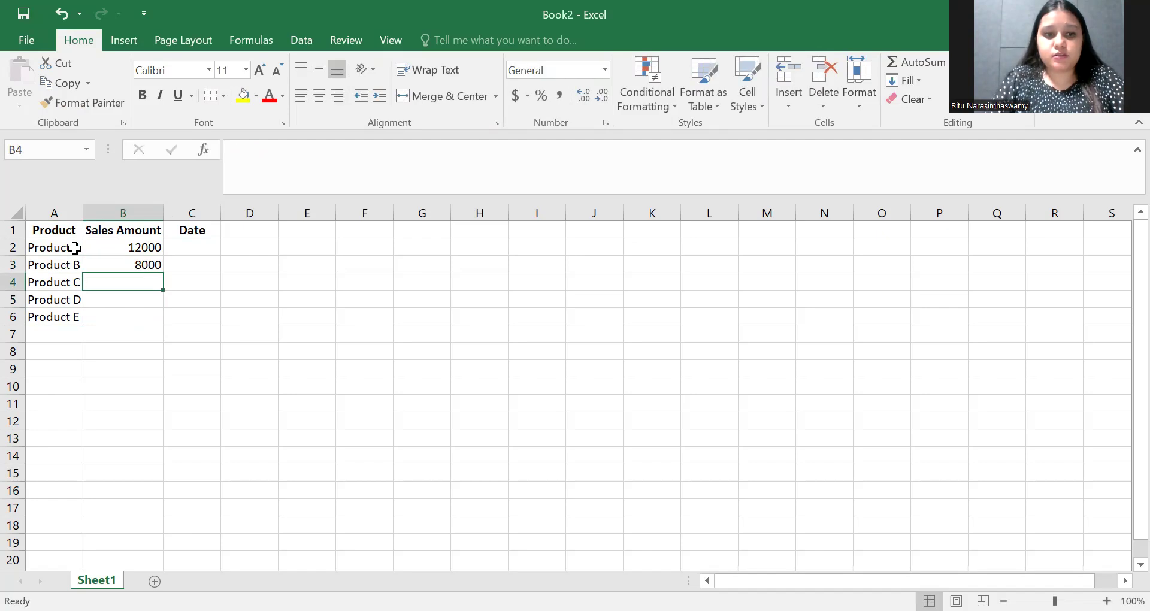
{"action": "type", "text": "500"}
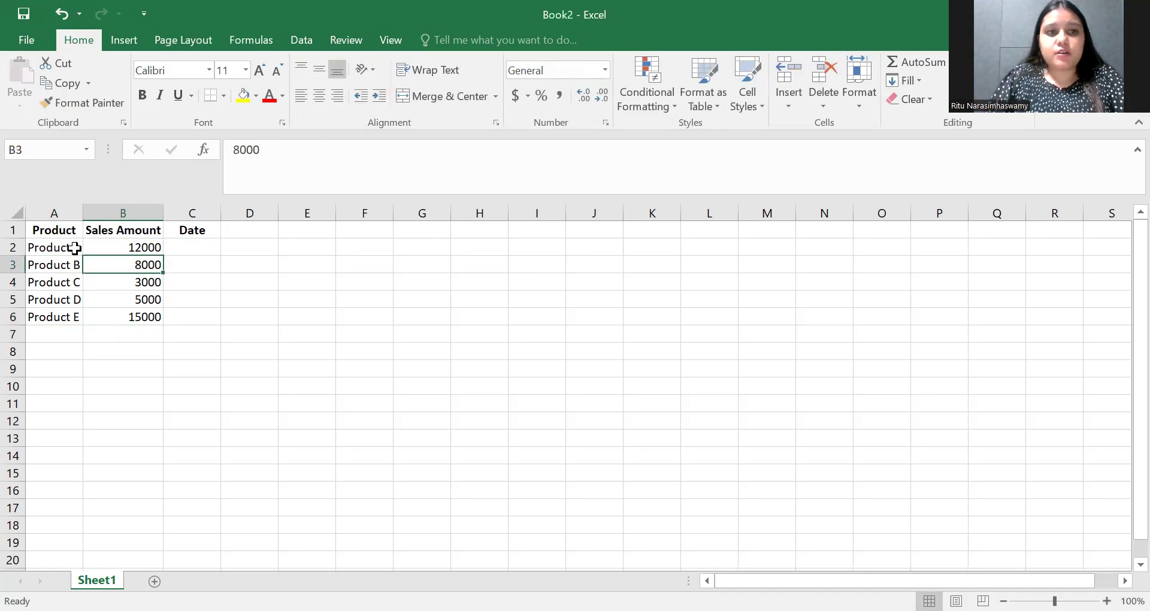
Enter the dates 01-03-2025 through 05-03-2025 in C2:C6
{"action": "type", "text": "01-0"}
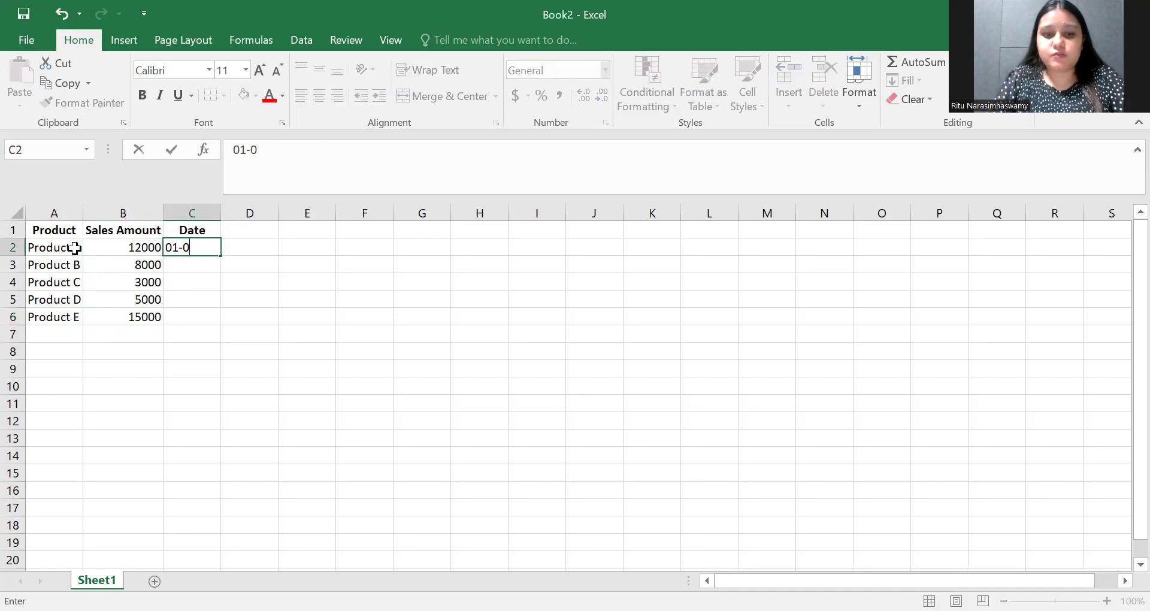
{"action": "key", "text": "Enter"}
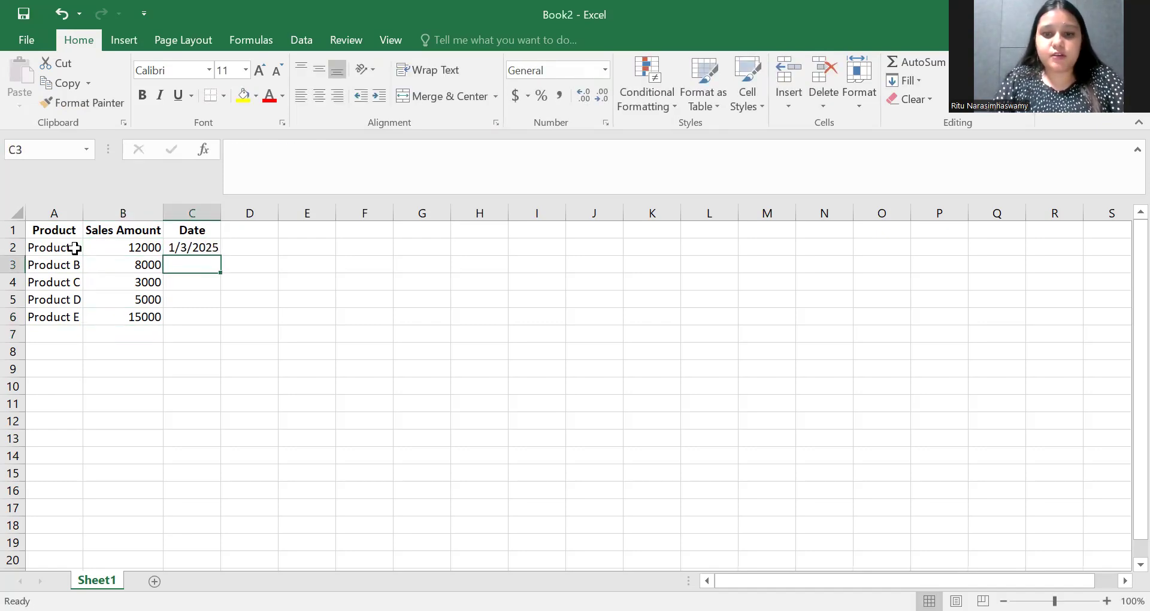
{"action": "type", "text": "02-03-202"}
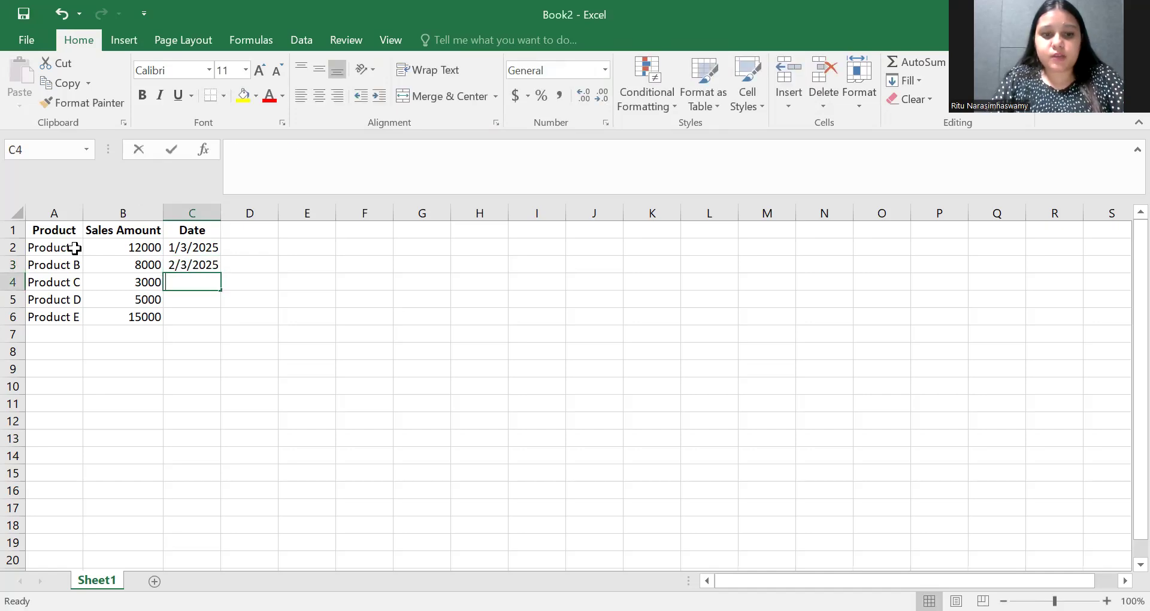
{"action": "type", "text": "03-03-2025"}
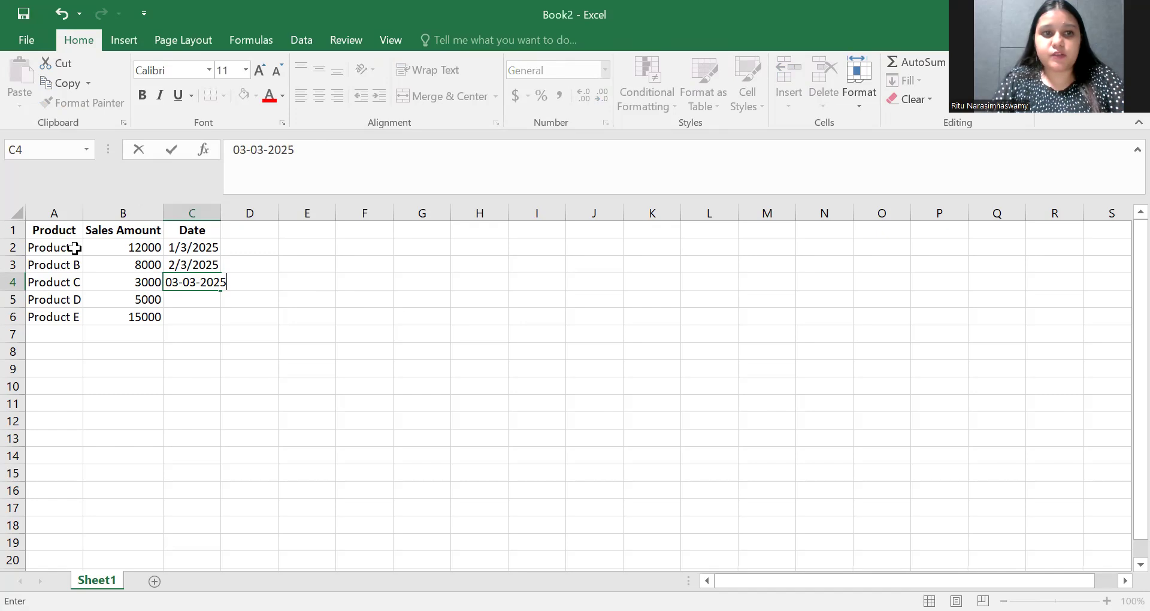
{"action": "type", "text": "04-0"}
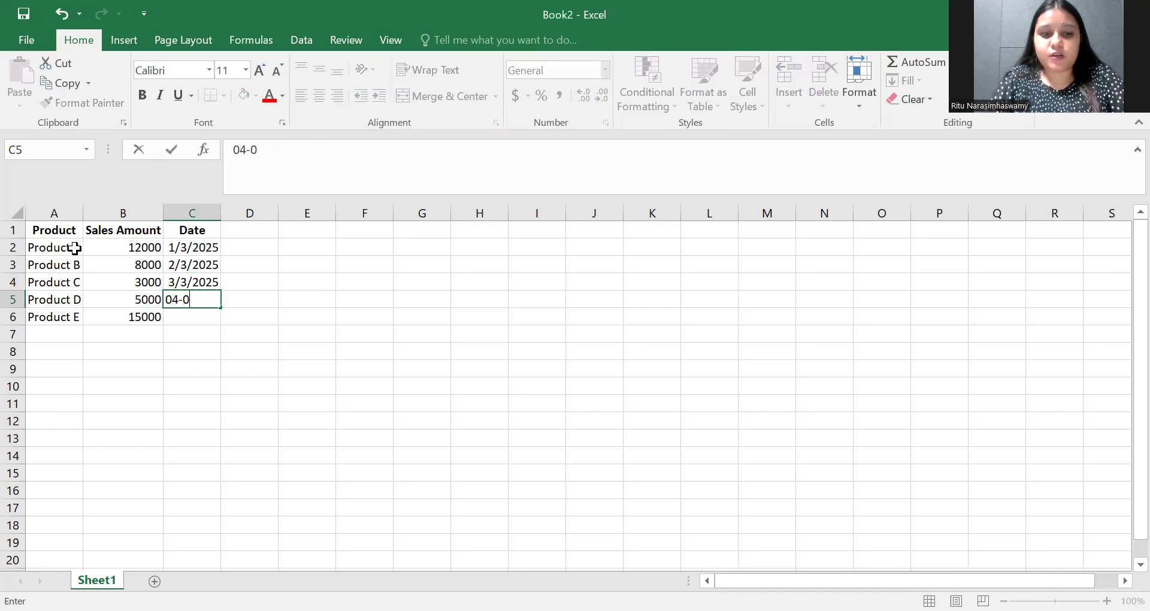
{"action": "type", "text": "3-"}
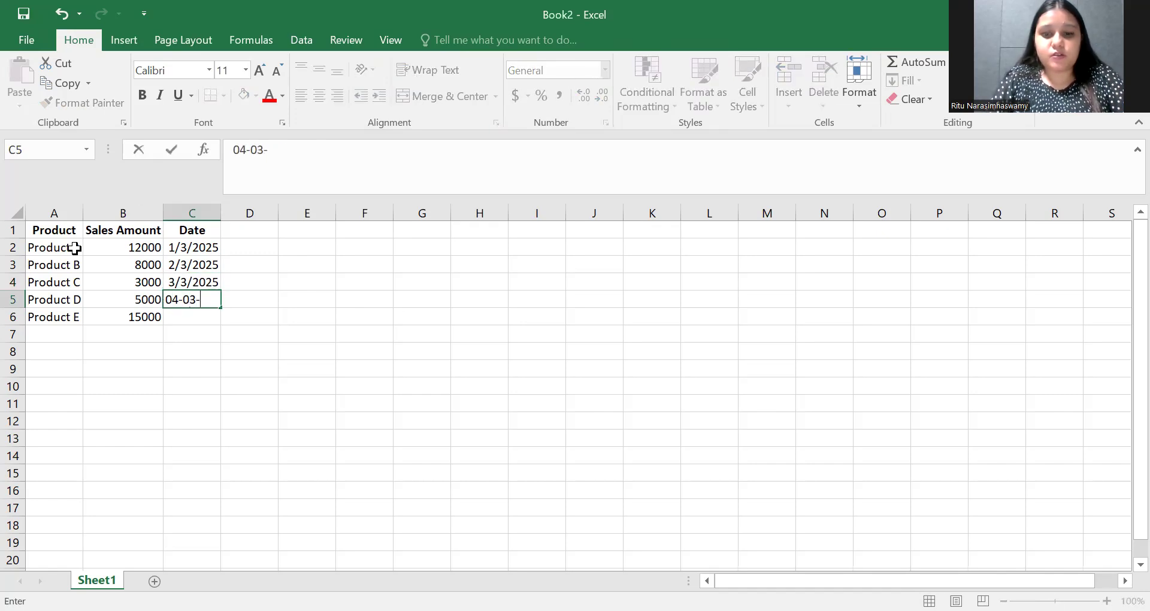
{"action": "type", "text": "05"}
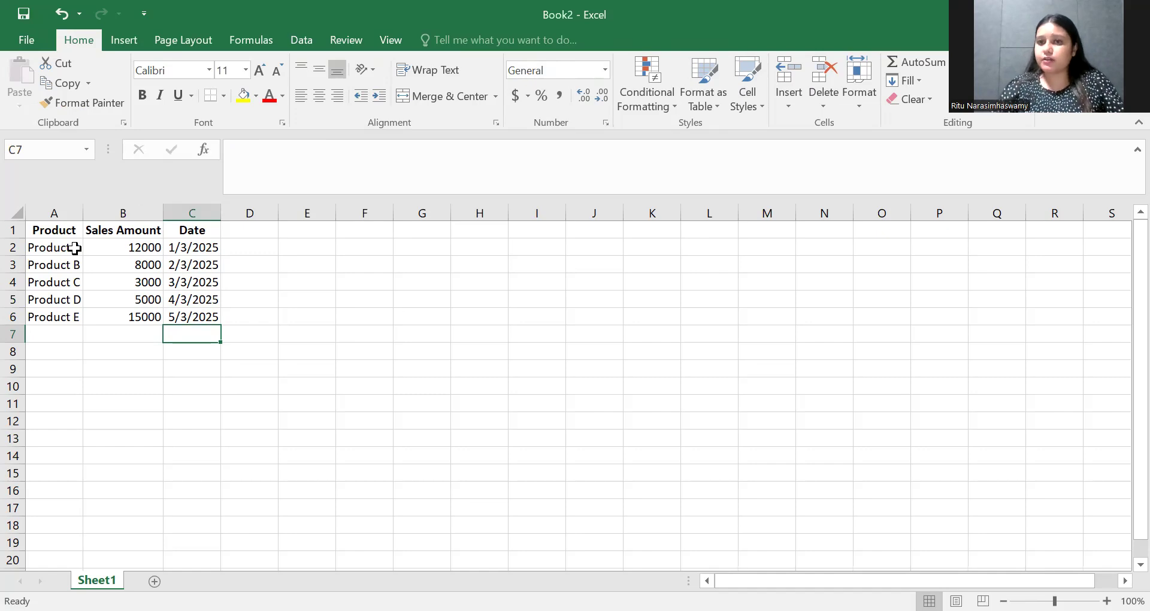
Centre the data in A2:C6 and apply All Borders to A1:C6
{"action": "left_click", "coordinate": [53, 247]}
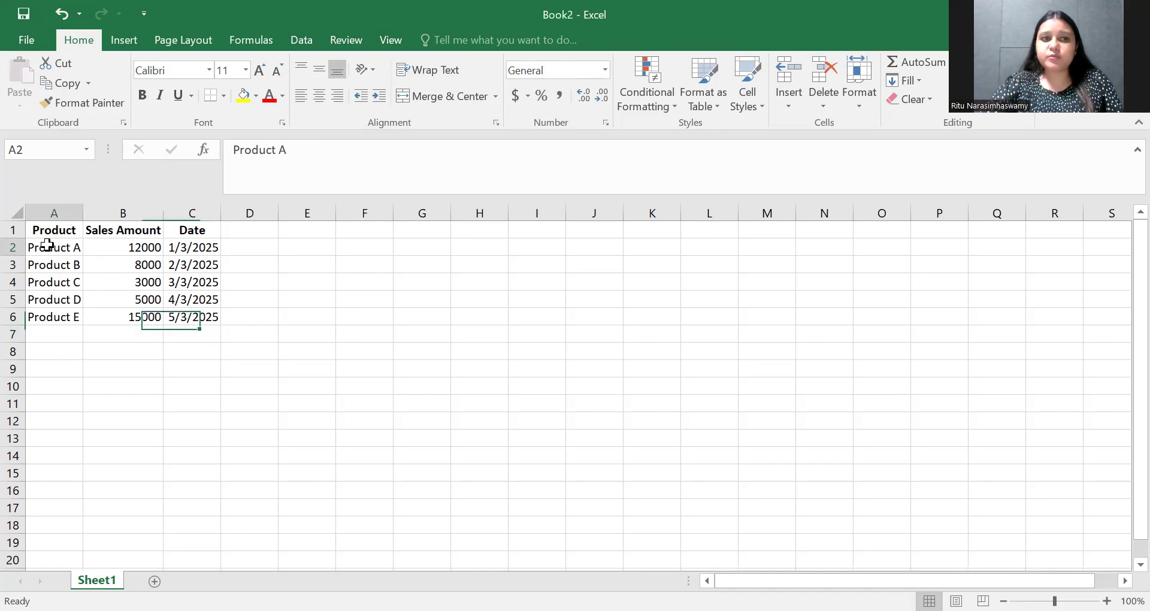
{"action": "left_click_drag", "start_coordinate": [53, 230], "coordinate": [217, 317]}
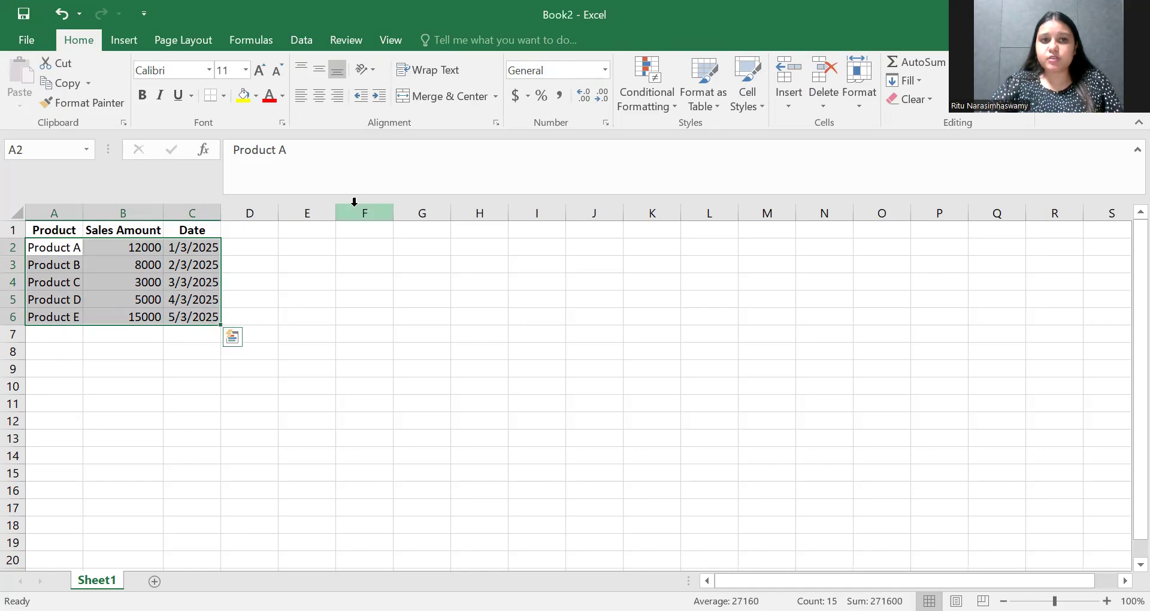
{"action": "mouse_move", "coordinate": [319, 96]}
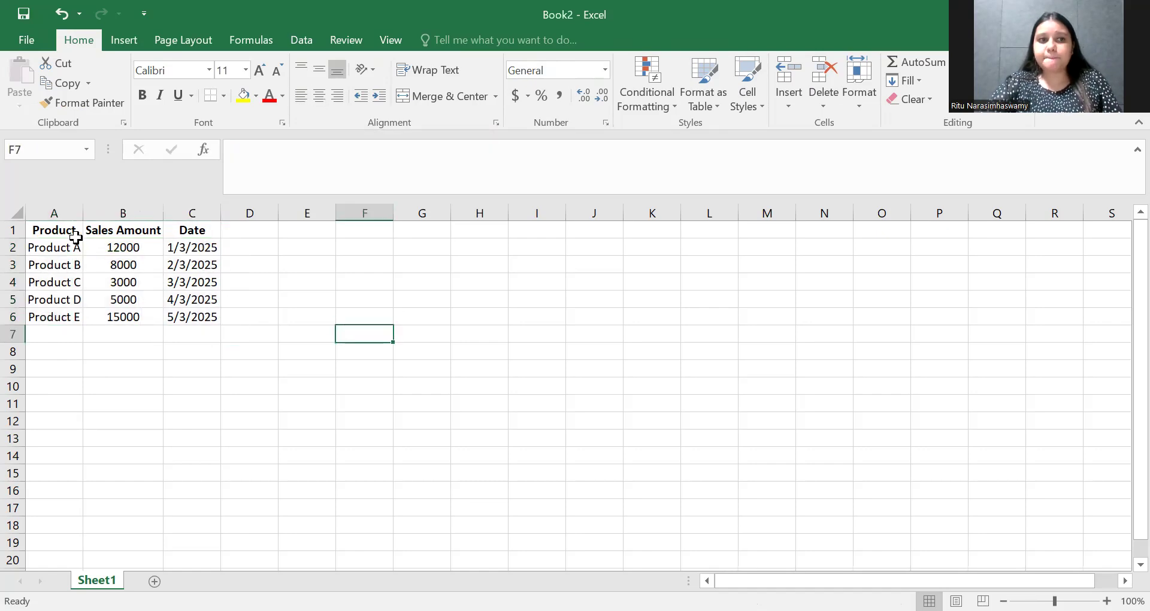
{"action": "left_click_drag", "start_coordinate": [53, 229], "coordinate": [192, 316]}
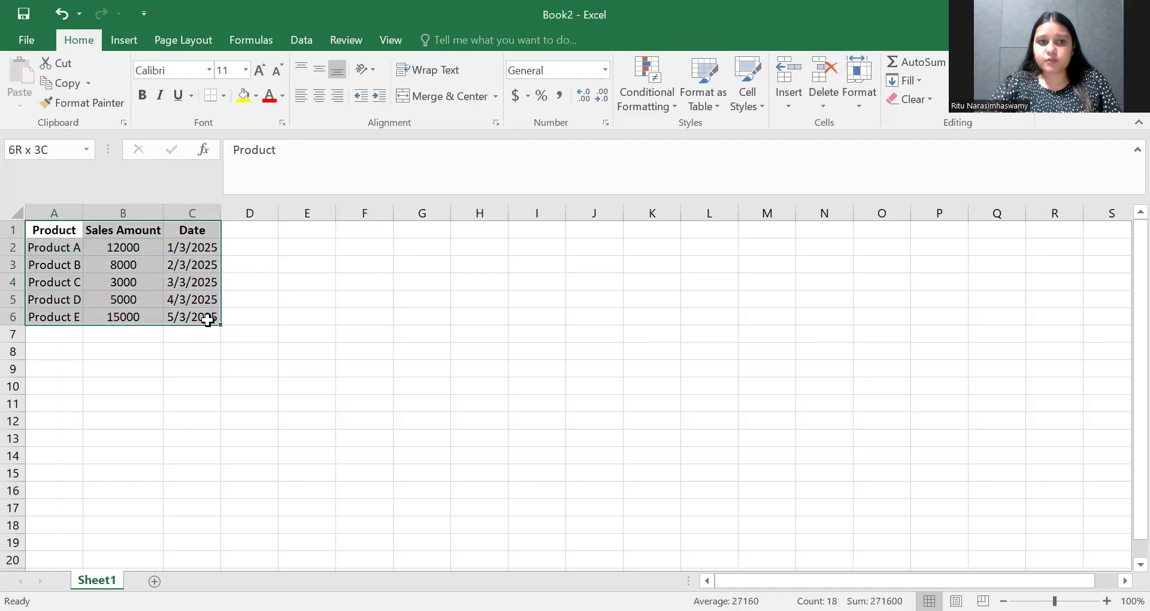
{"action": "left_click", "coordinate": [226, 95]}
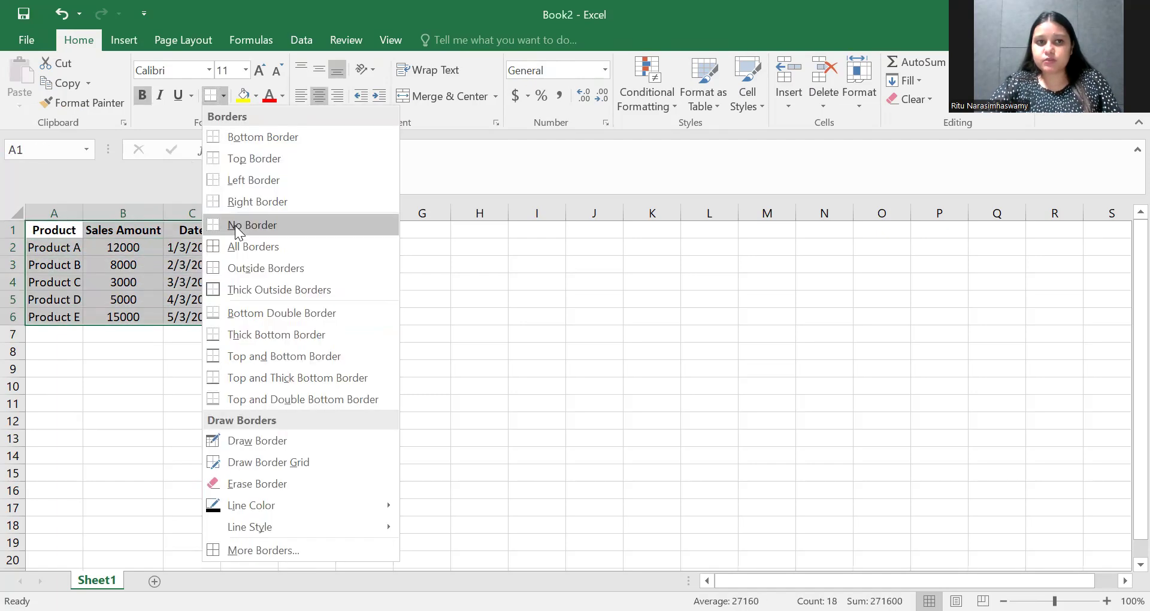
{"action": "left_click", "coordinate": [252, 225]}
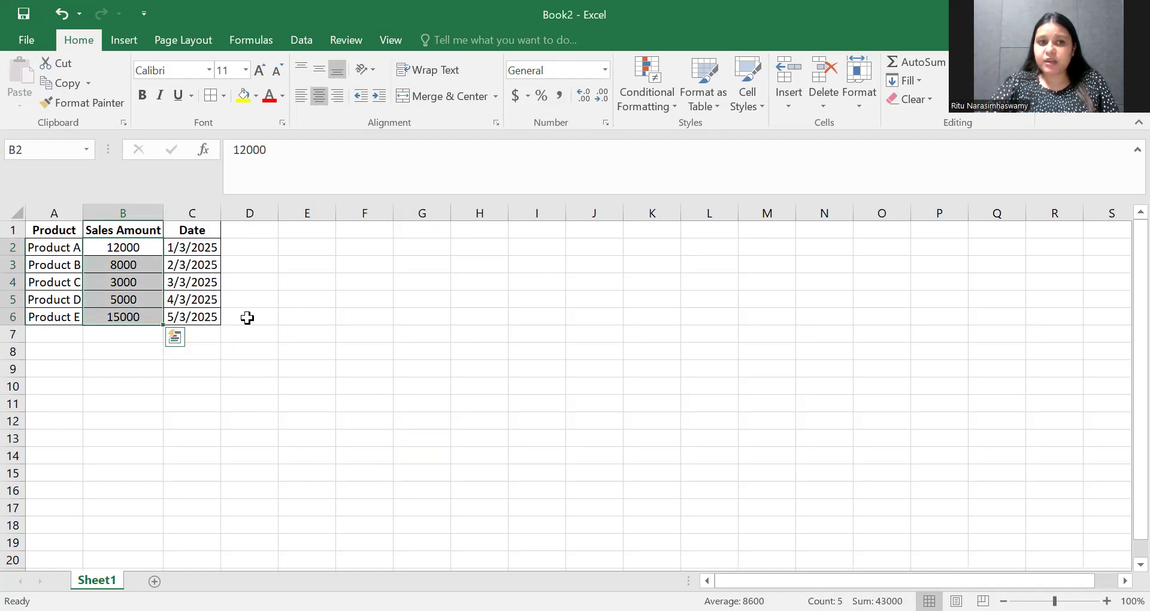
{"action": "mouse_move", "coordinate": [263, 316]}
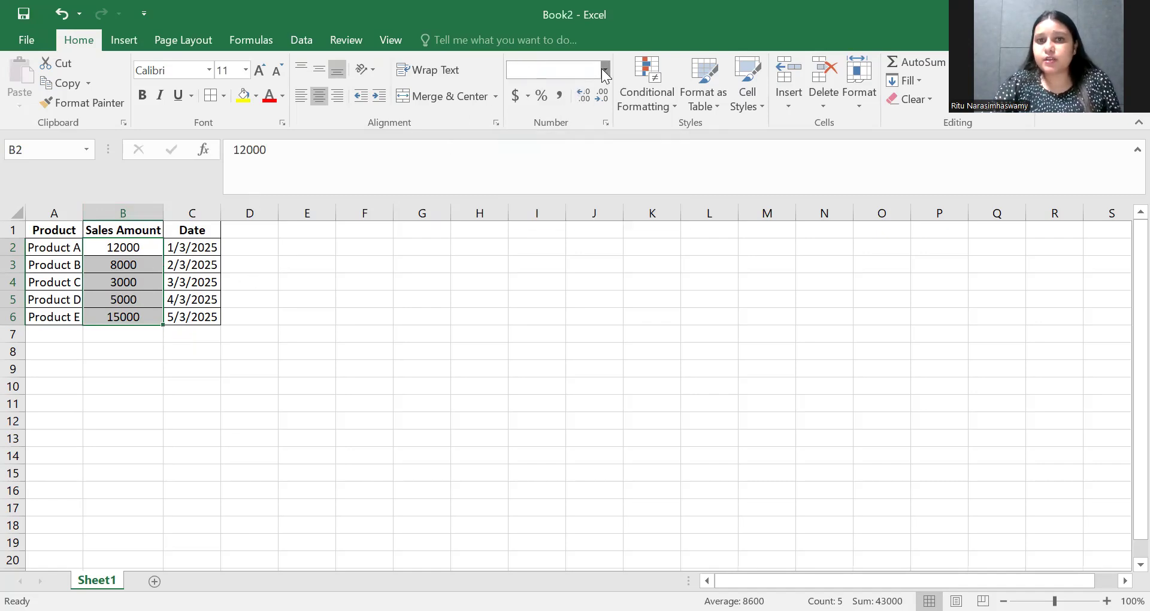
Apply the Currency number format to the sales amounts in B2:B6
{"action": "left_click", "coordinate": [601, 69]}
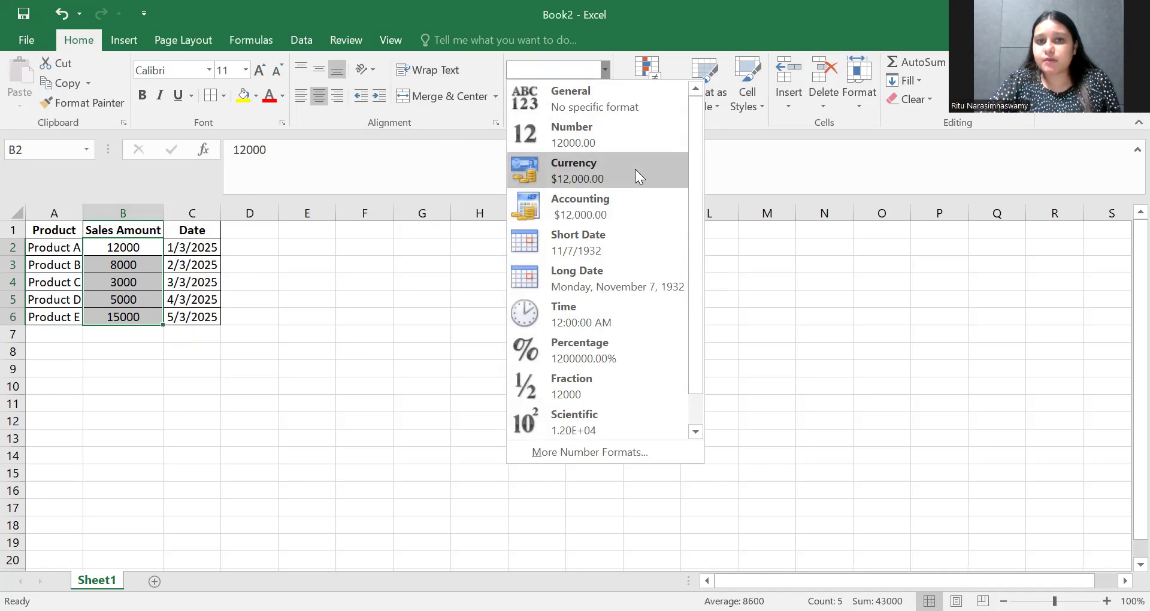
{"action": "left_click", "coordinate": [575, 170]}
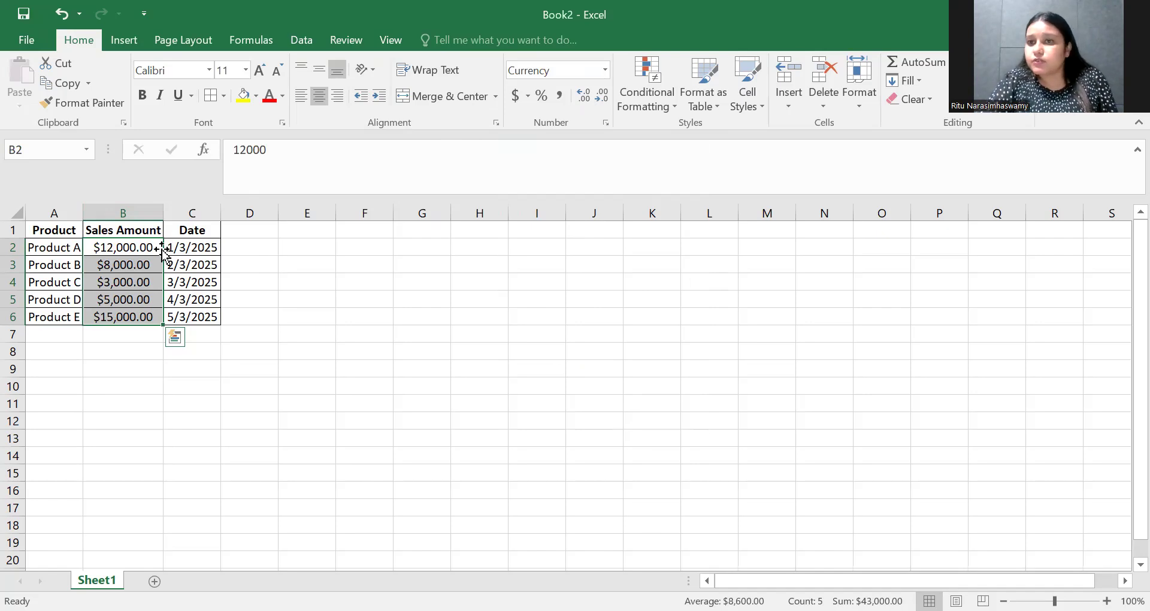
{"action": "mouse_move", "coordinate": [119, 203]}
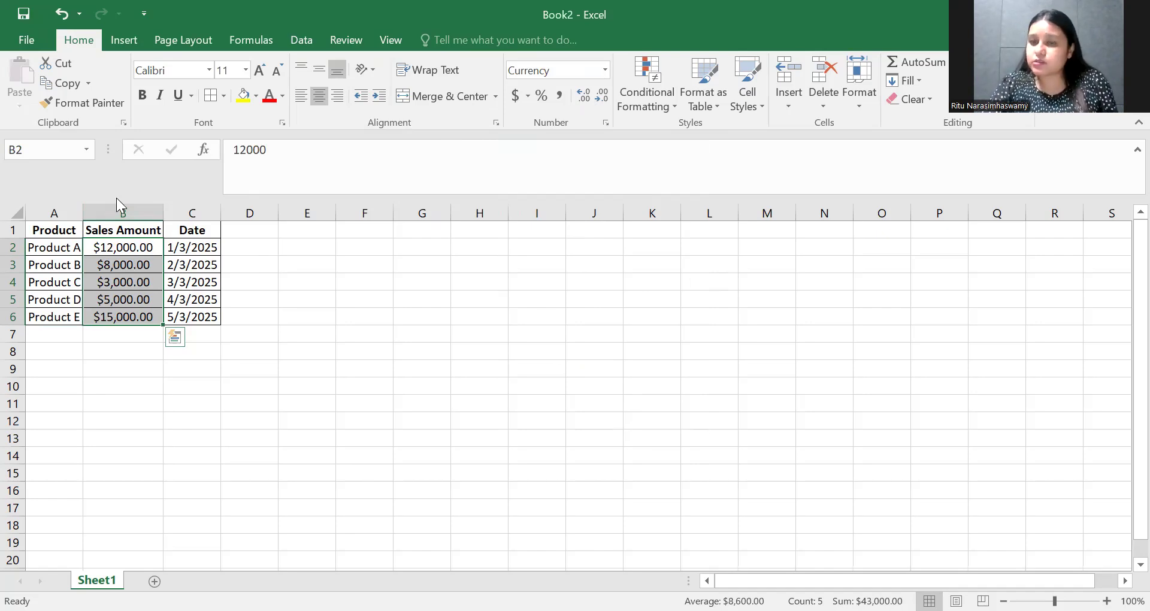
{"action": "left_click", "coordinate": [600, 69]}
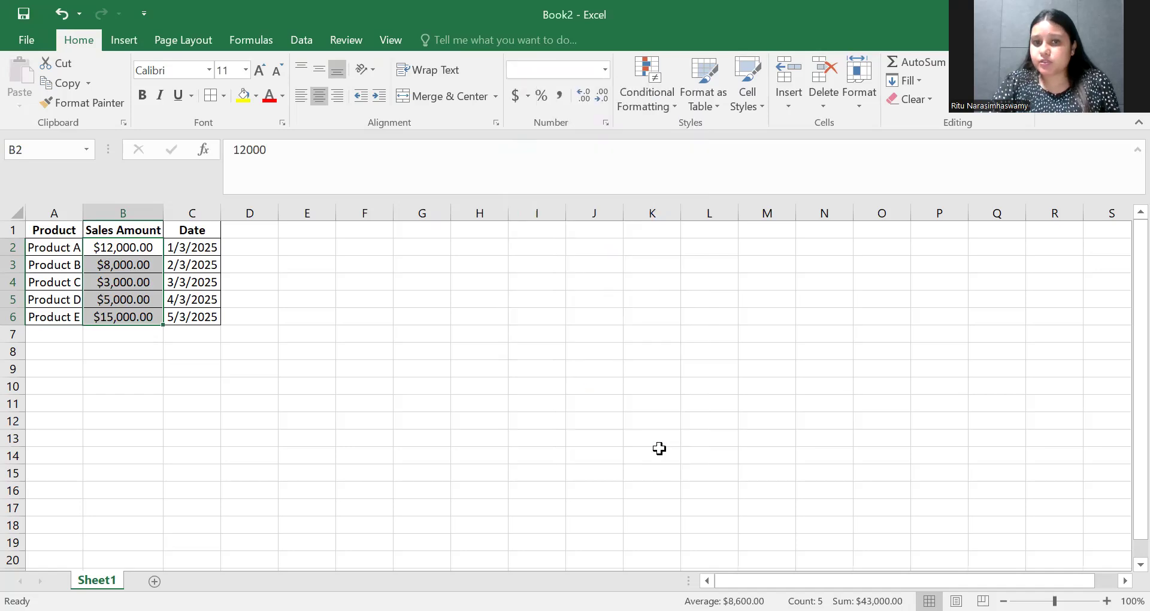
{"action": "key", "text": "ctrl+1"}
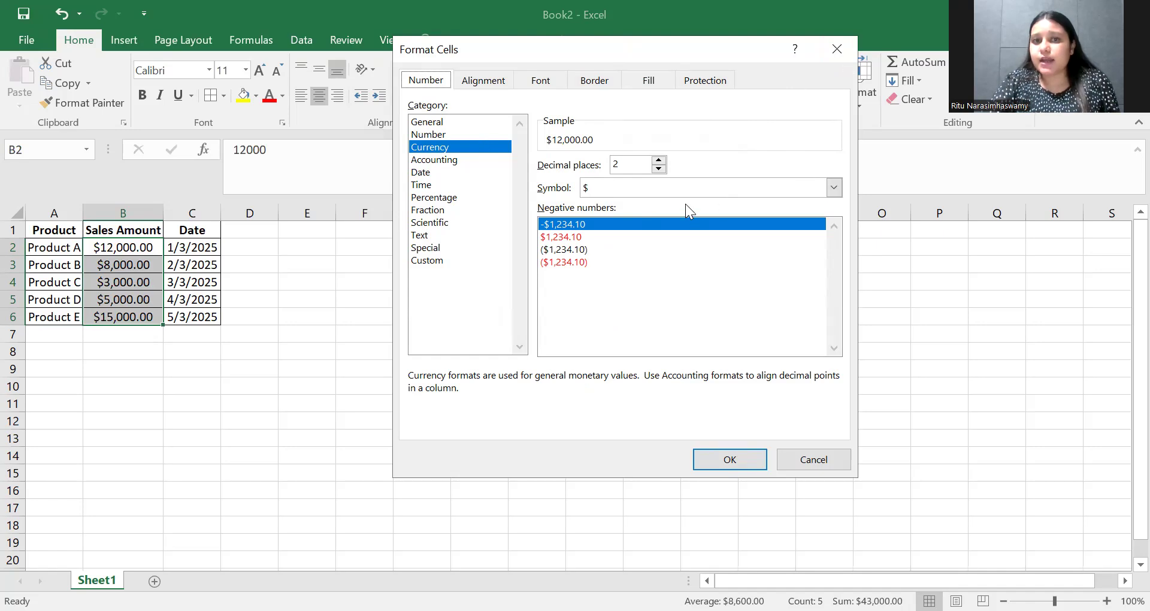
{"action": "left_click", "coordinate": [833, 186]}
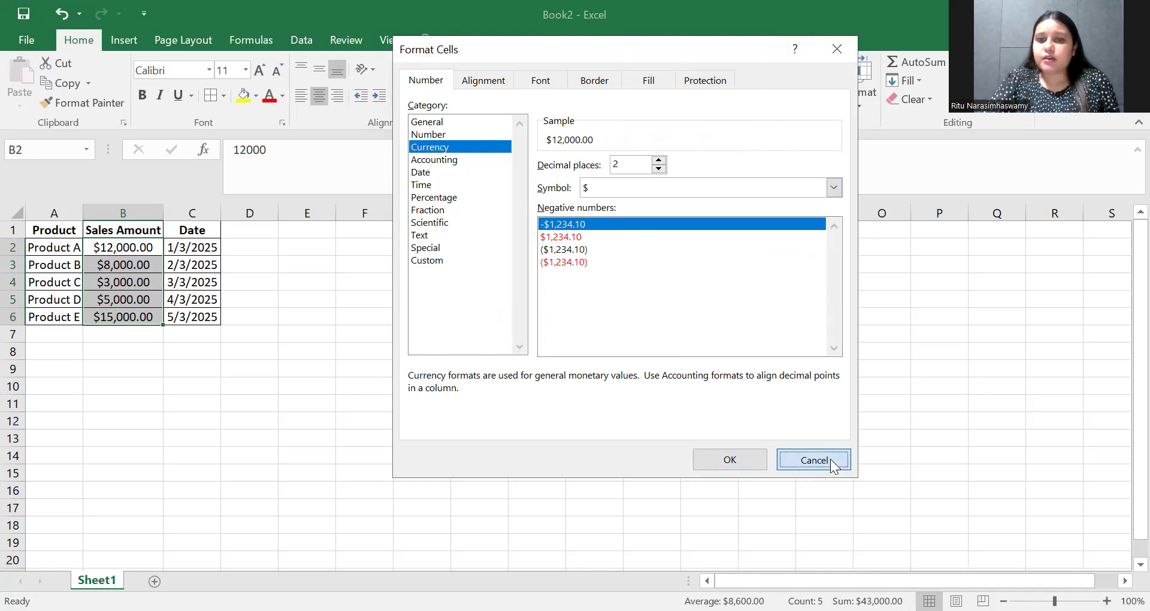
{"action": "left_click", "coordinate": [812, 460]}
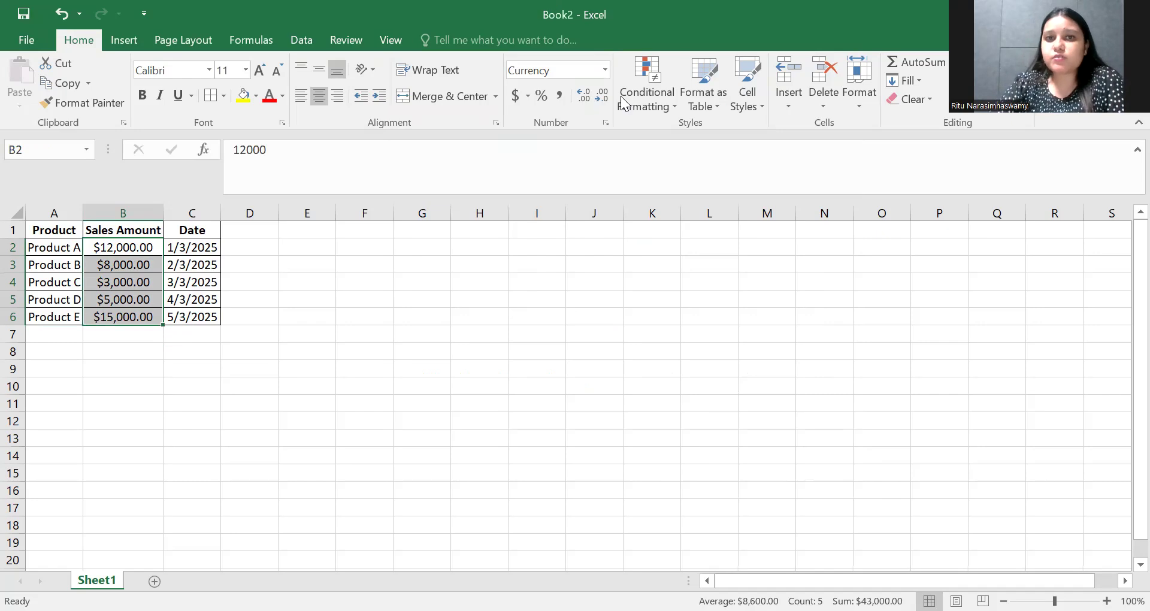
Decrease the sales amounts' decimals twice so they read $12,000 to $15,000
{"action": "left_click", "coordinate": [601, 95]}
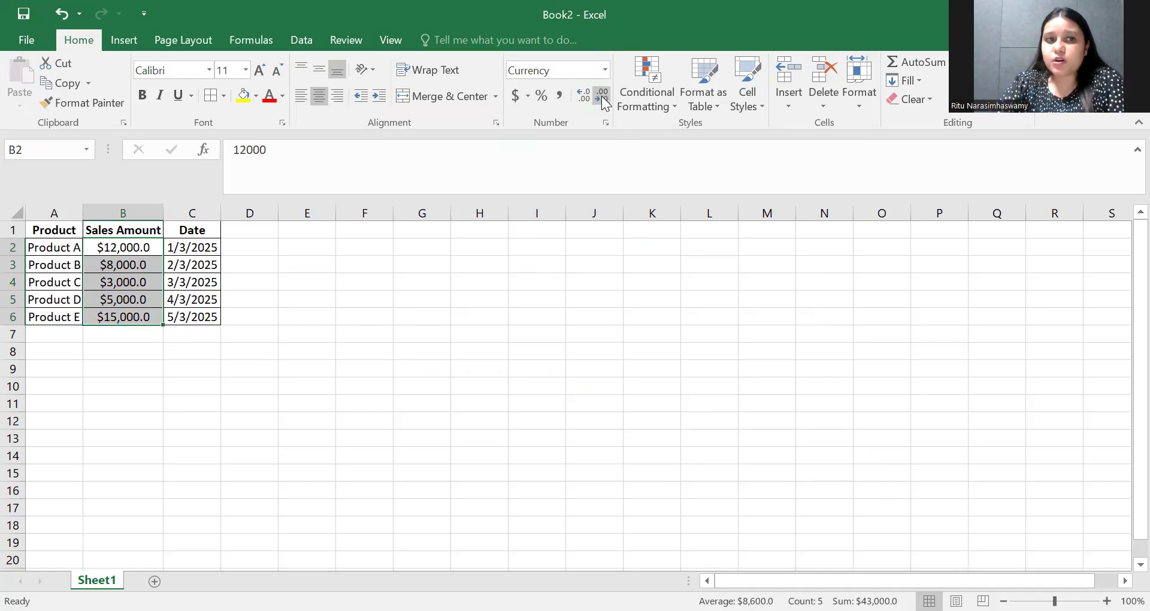
{"action": "left_click", "coordinate": [601, 96]}
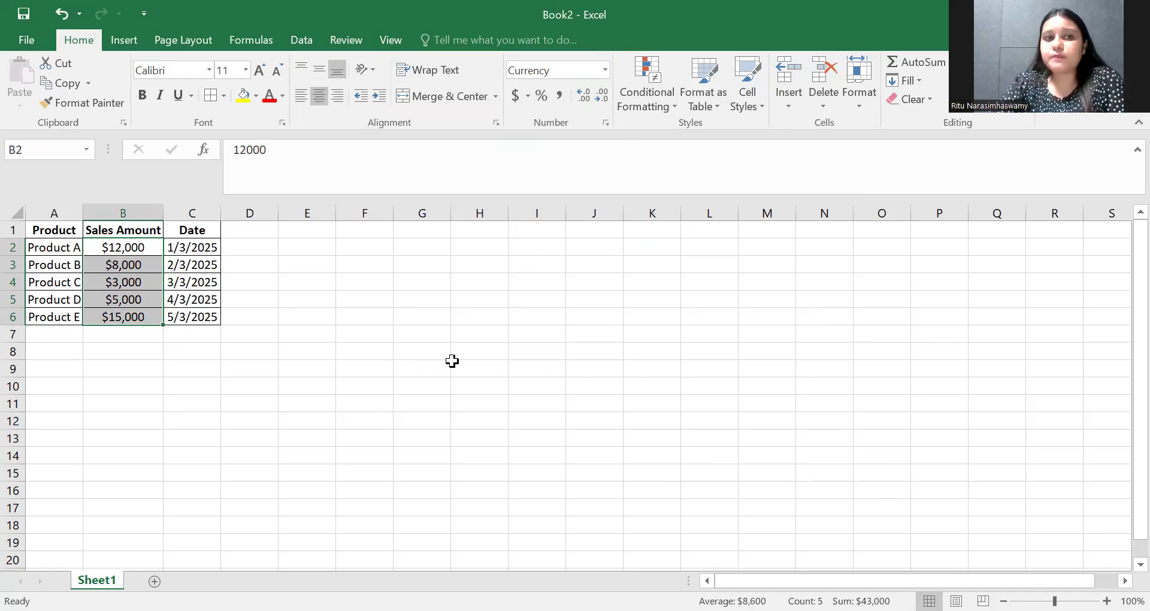
{"action": "left_click", "coordinate": [191, 248]}
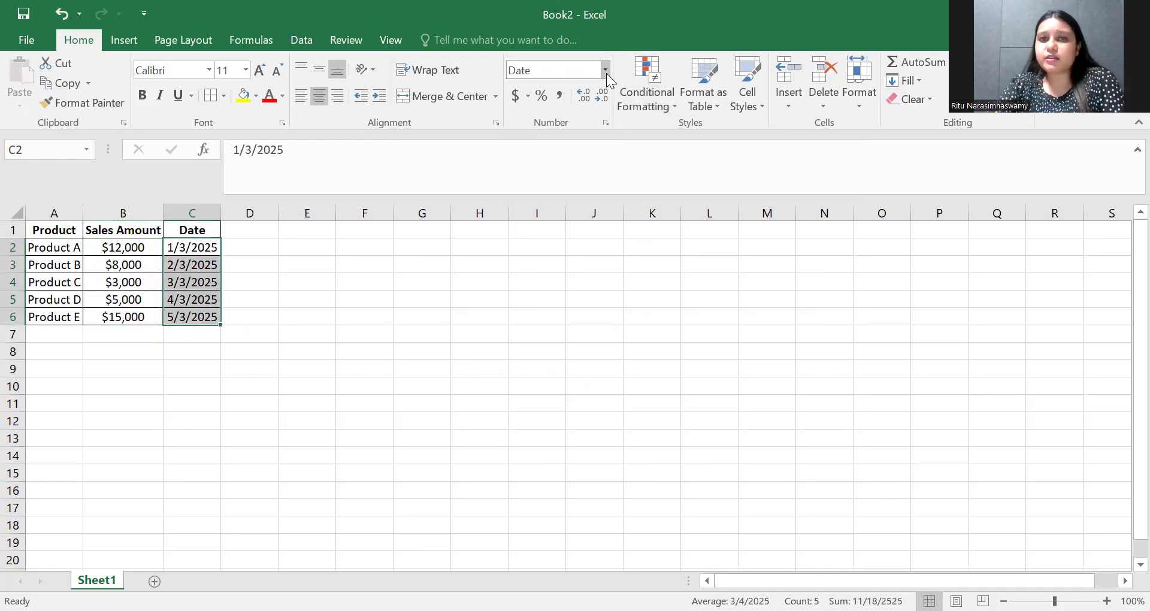
Apply the Long Date format to C2:C6, e.g. Friday, January 3, 2025
{"action": "left_click", "coordinate": [604, 69]}
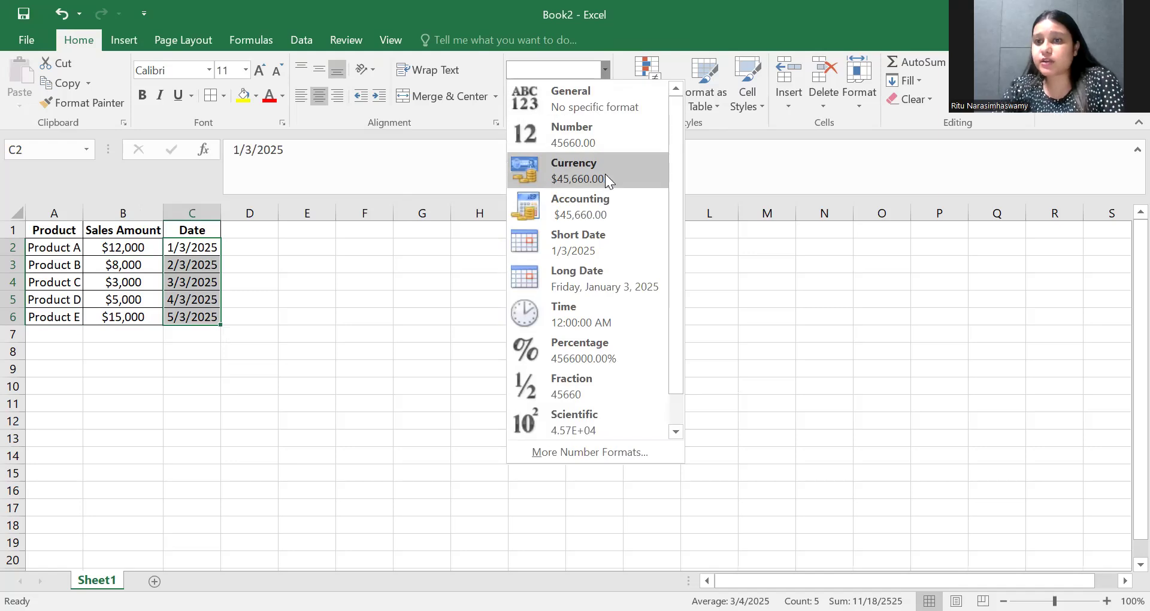
{"action": "mouse_move", "coordinate": [638, 268]}
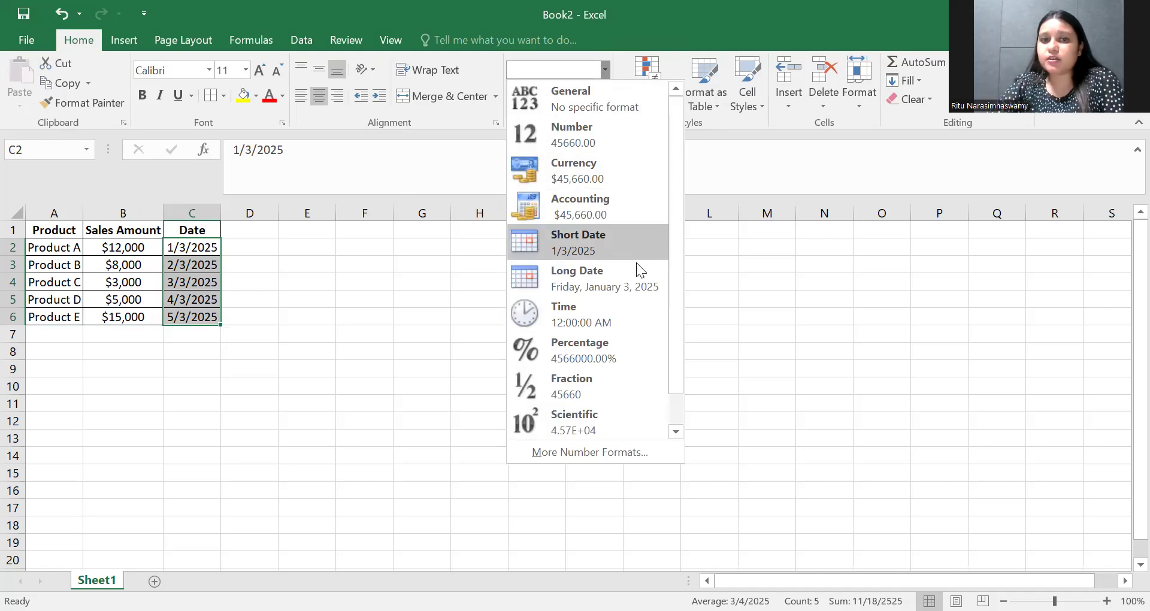
{"action": "mouse_move", "coordinate": [631, 286]}
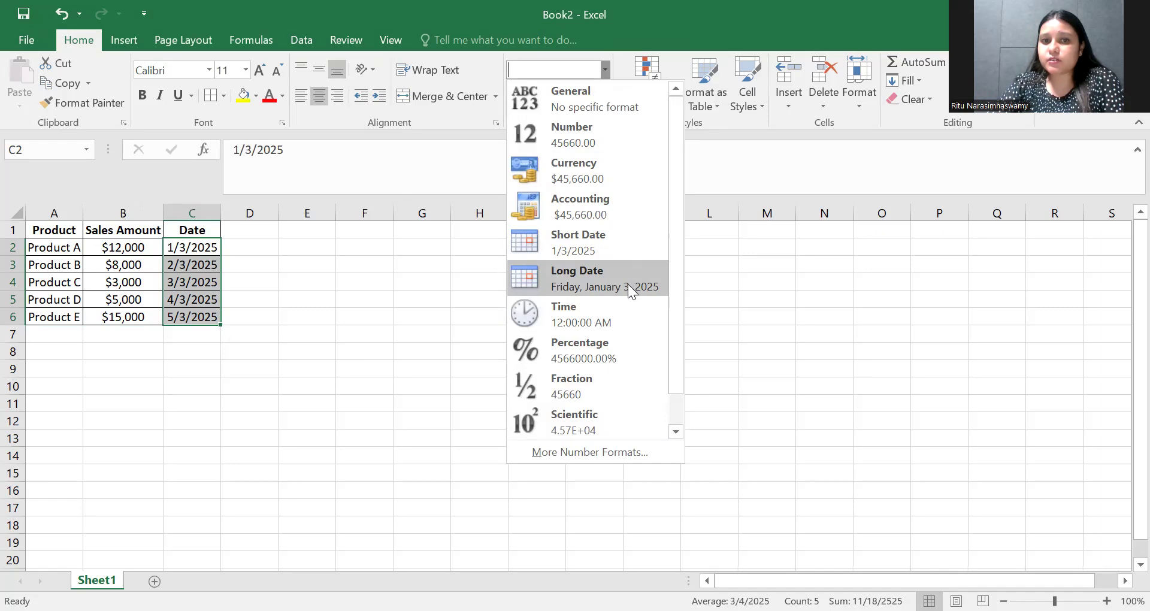
{"action": "left_click", "coordinate": [577, 278]}
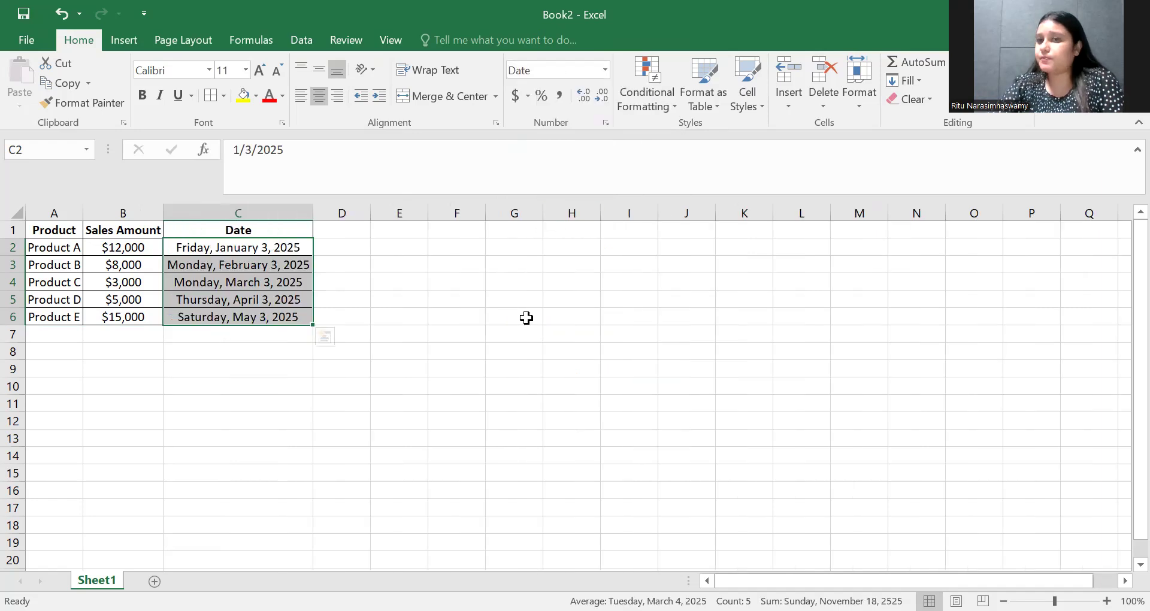
{"action": "left_click", "coordinate": [571, 333]}
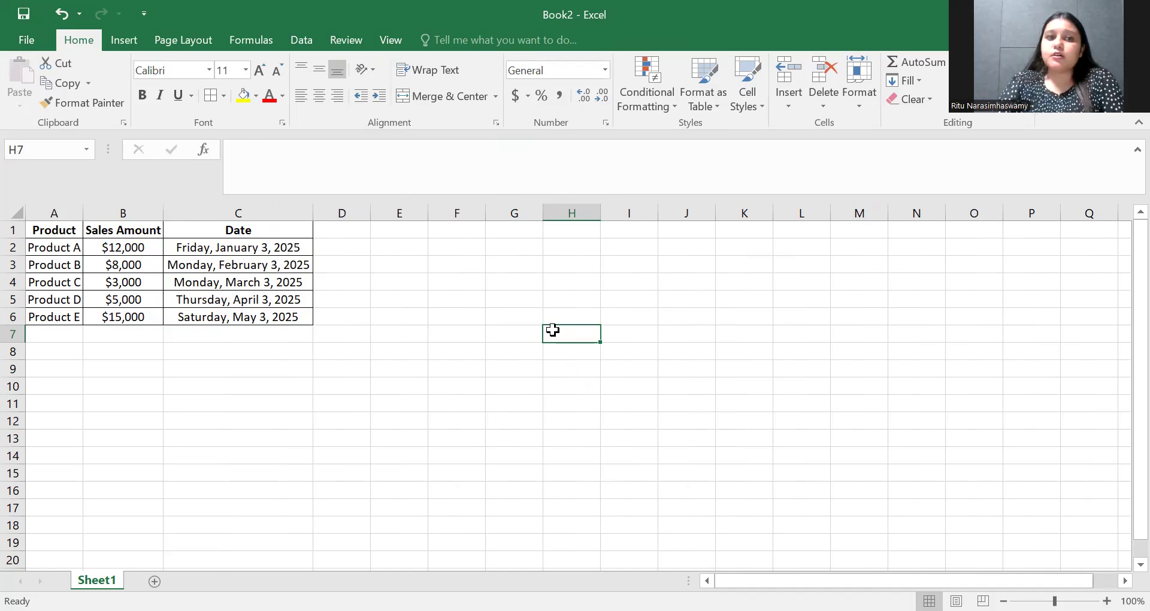
Type 'Which product has a sales amount greater than $10,000' into cell E3
{"action": "left_click", "coordinate": [399, 264]}
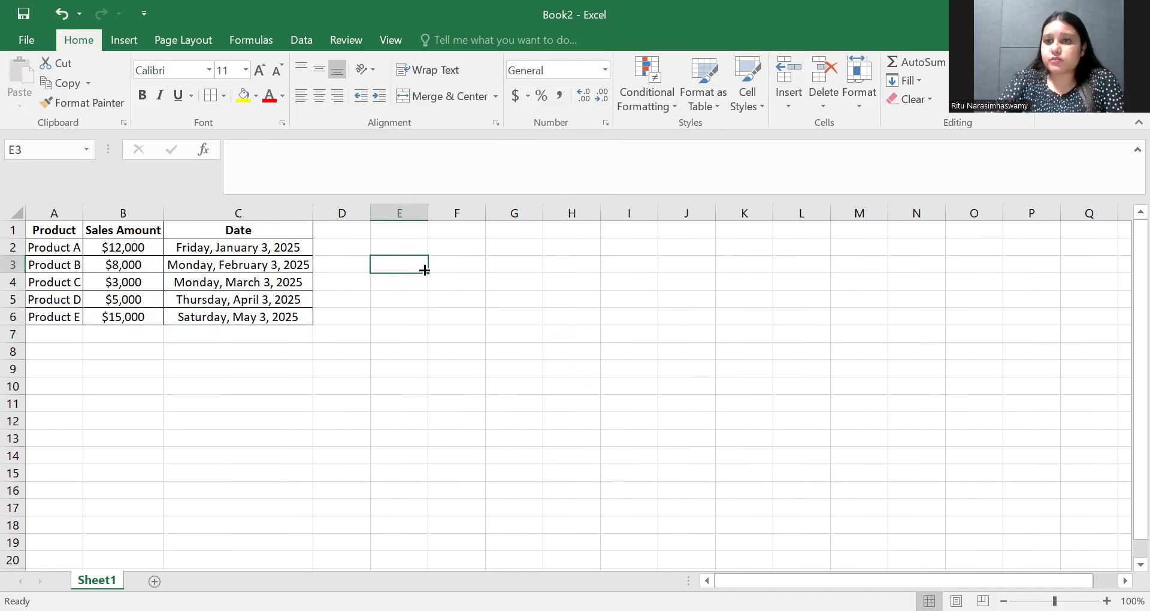
{"action": "type", "text": "Wh"}
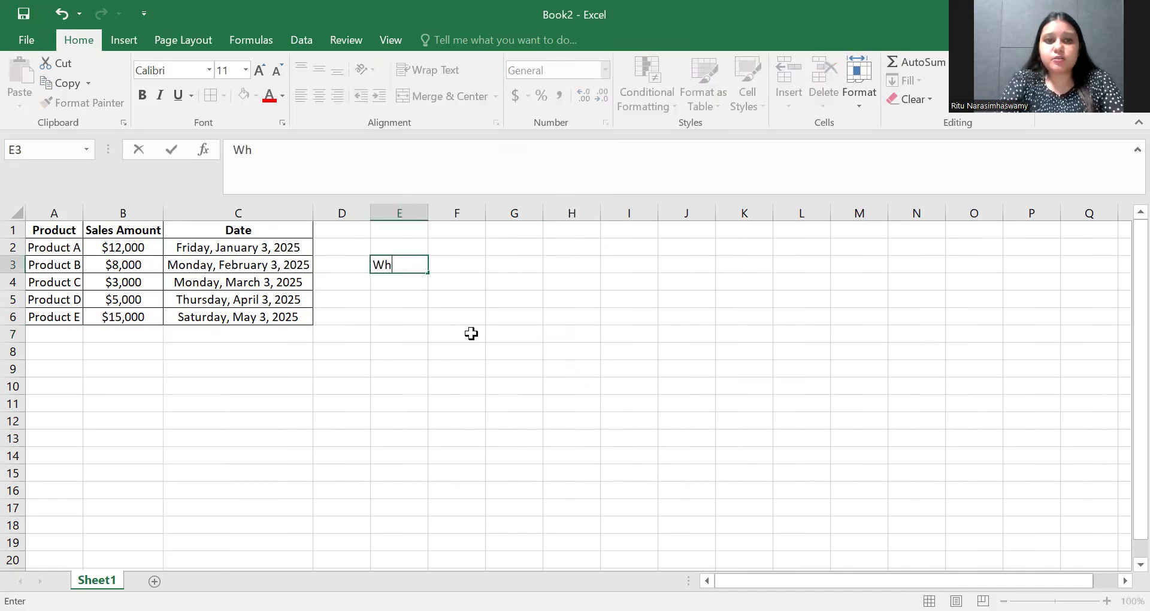
{"action": "type", "text": "ich product"}
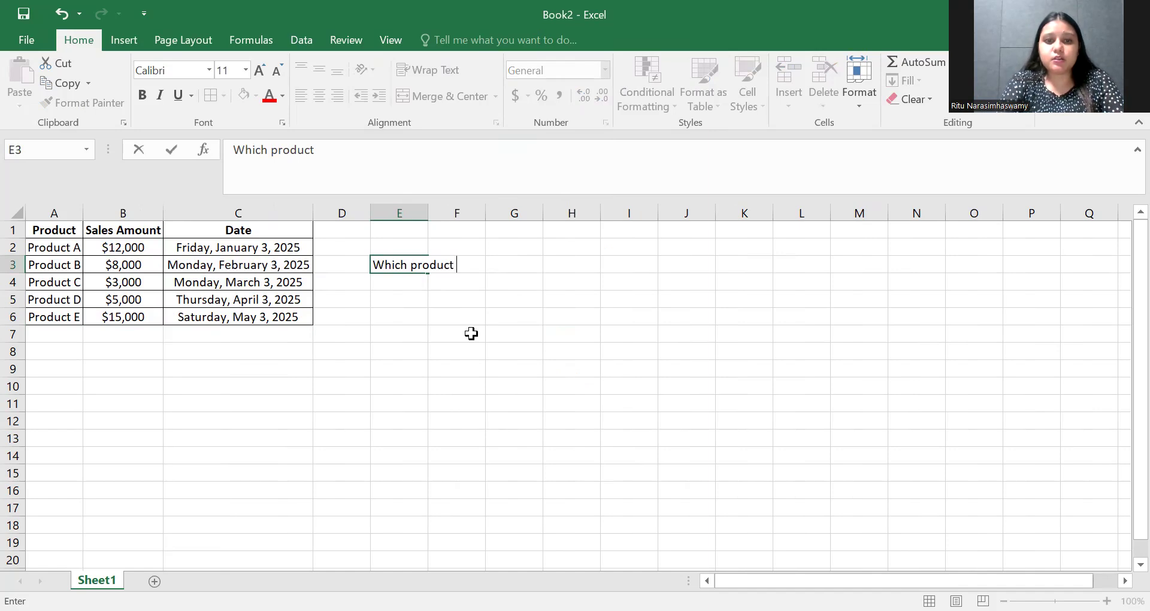
{"action": "type", "text": "has a"}
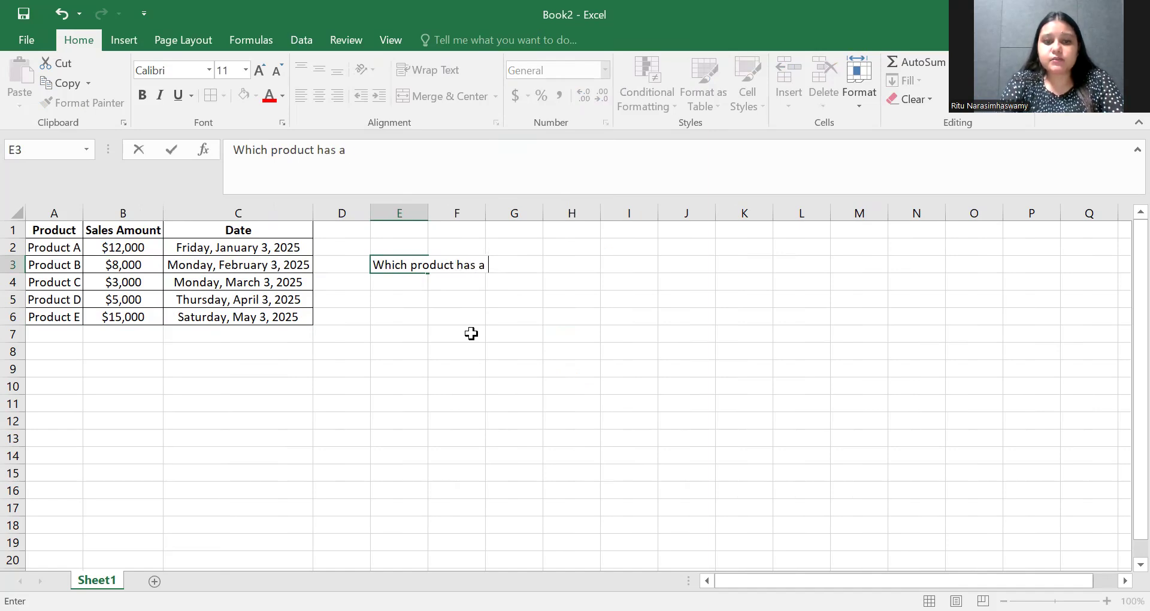
{"action": "type", "text": "sales amonu"}
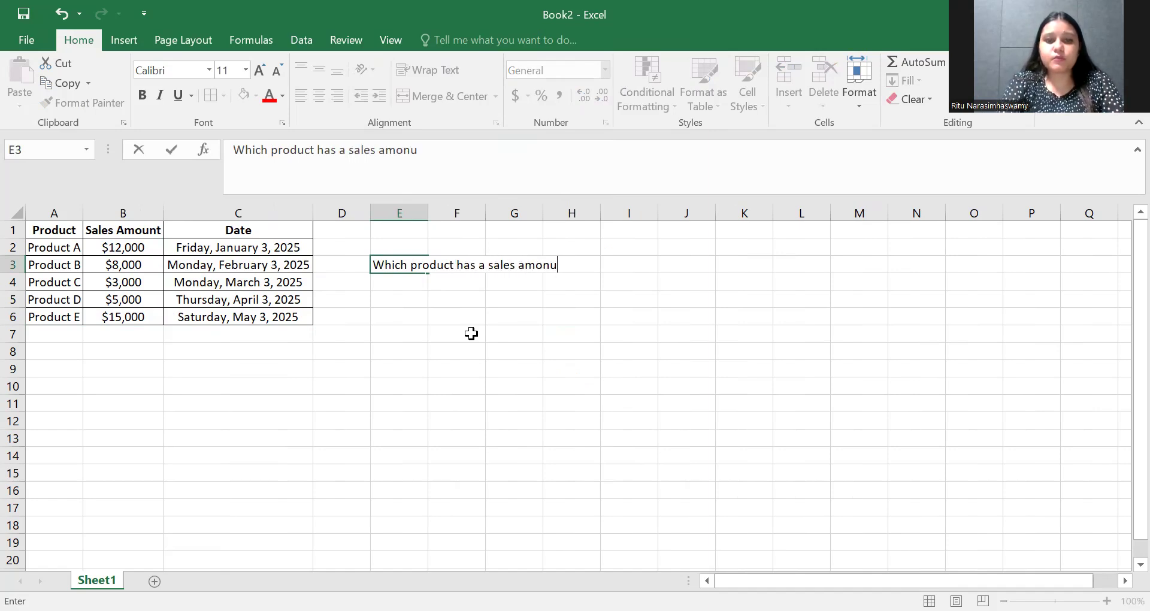
{"action": "key", "text": "backspace"}
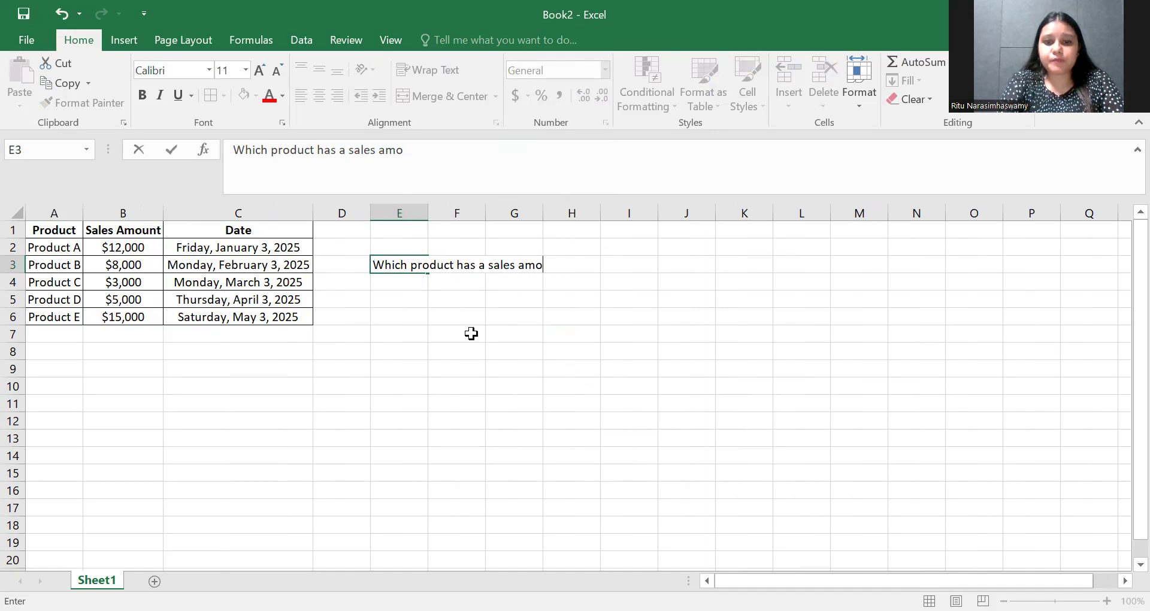
{"action": "type", "text": "unt gret"}
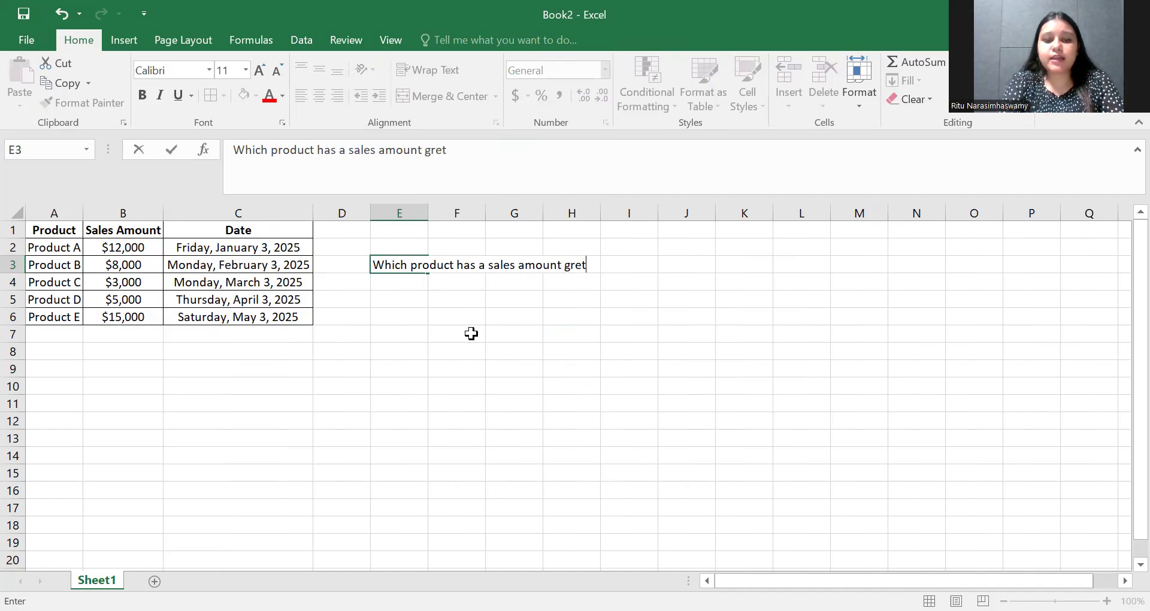
{"action": "type", "text": "er th"}
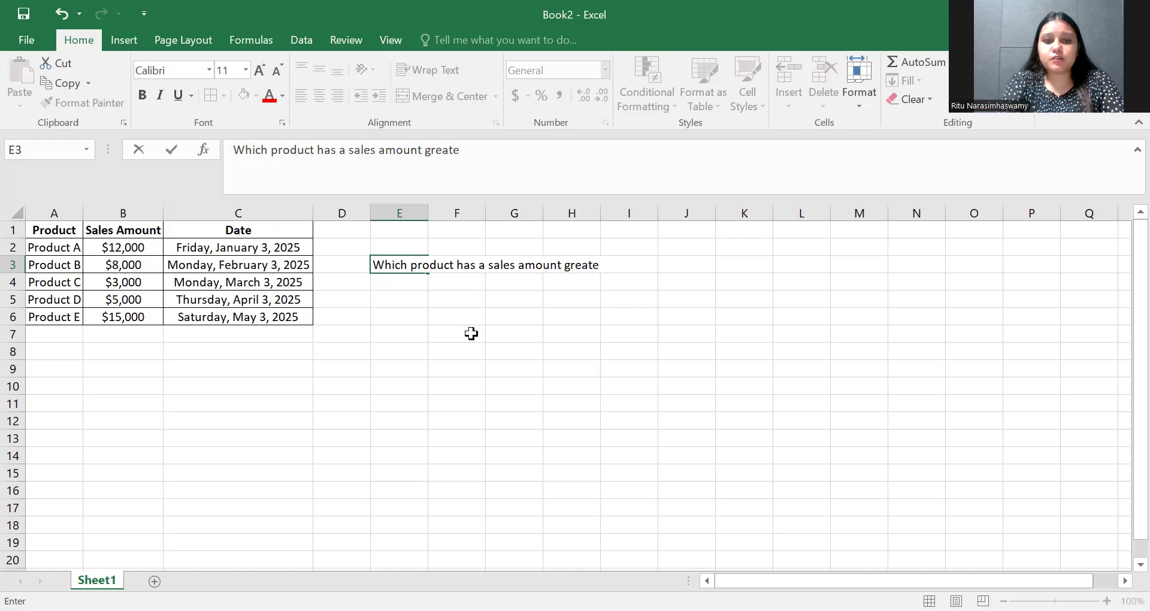
{"action": "type", "text": "r than"}
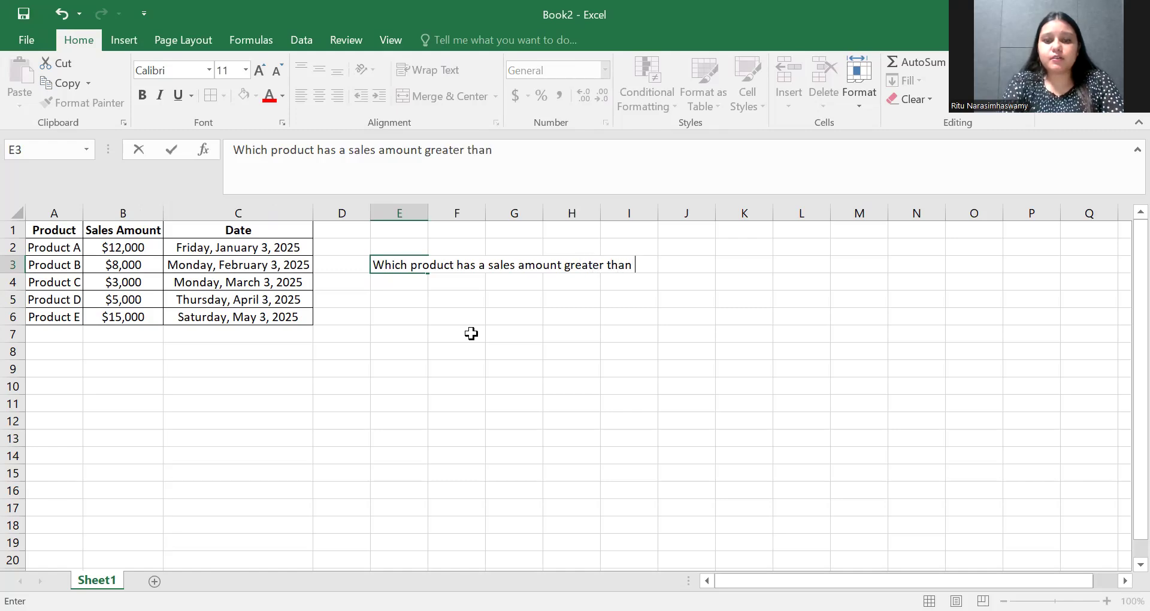
{"action": "type", "text": "$10,000"}
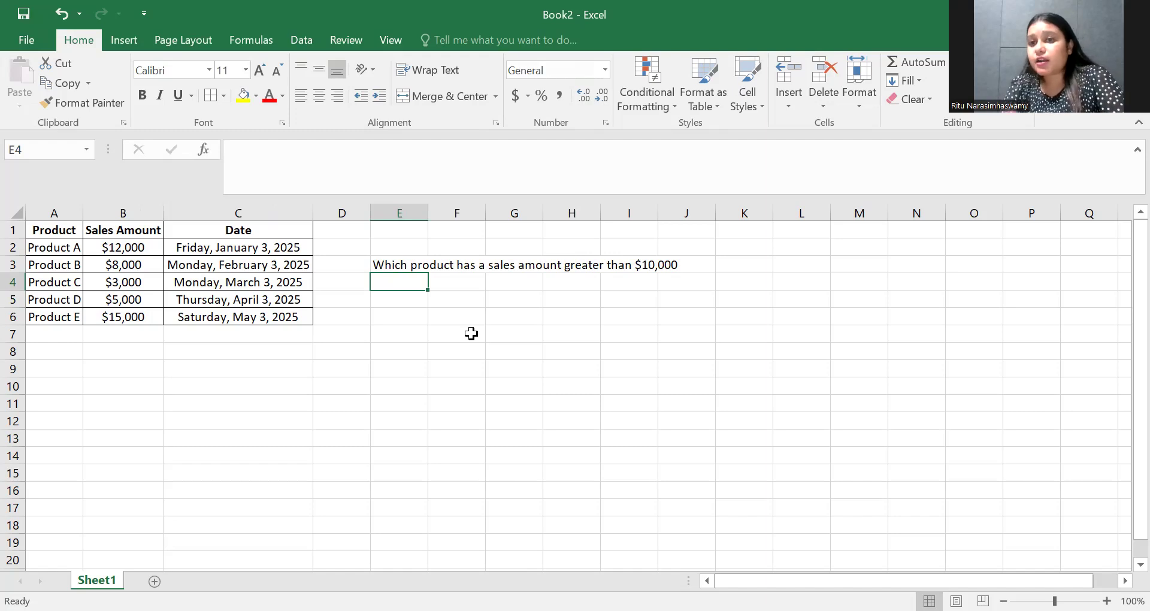
{"action": "mouse_move", "coordinate": [174, 310]}
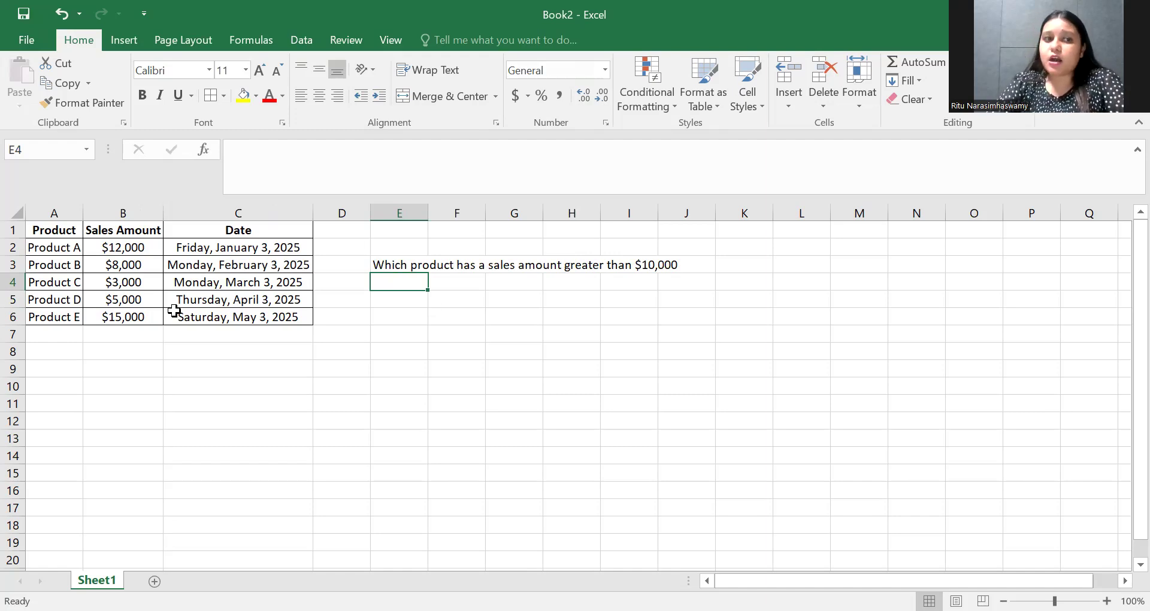
Select B2:B6 and choose the Highlight Cells 'Greater Than' conditional formatting rule
{"action": "left_click", "coordinate": [122, 247]}
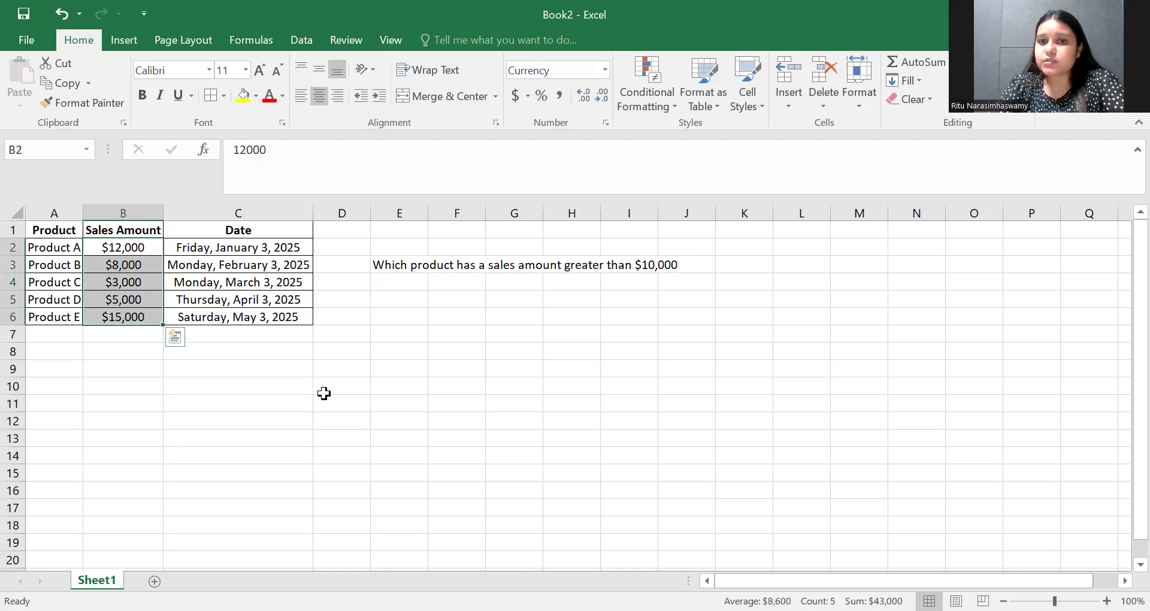
{"action": "mouse_move", "coordinate": [281, 264]}
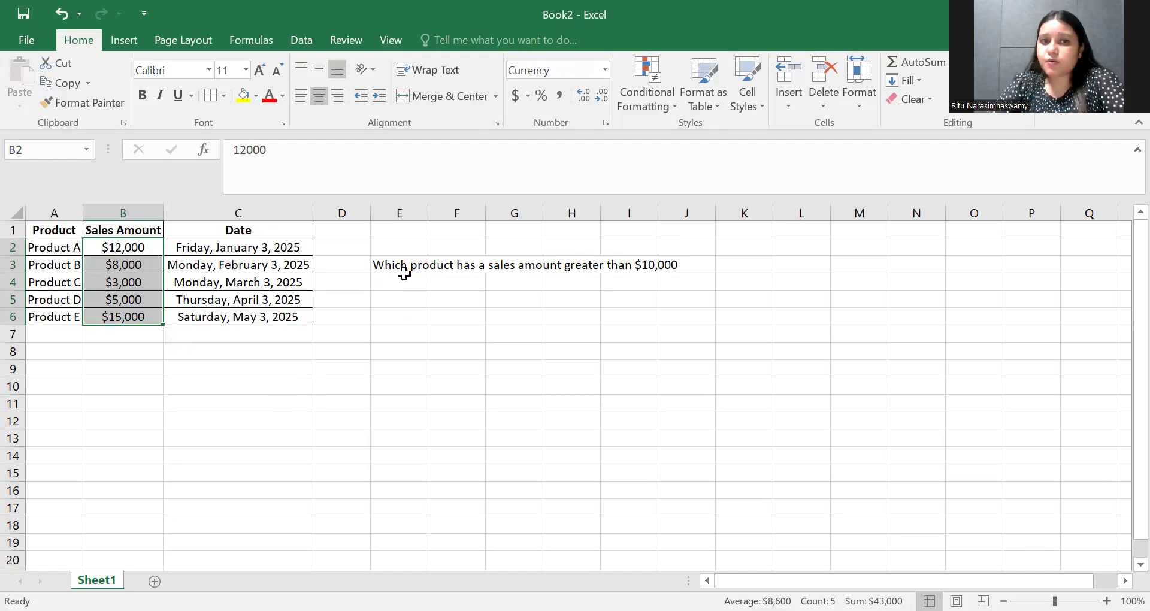
{"action": "mouse_move", "coordinate": [575, 270]}
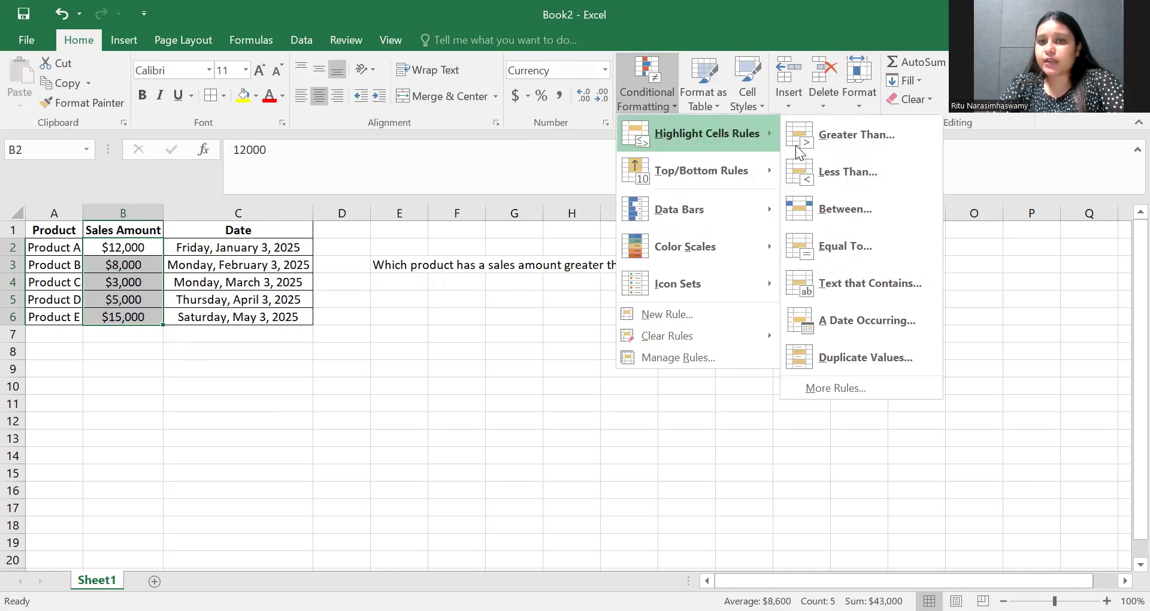
{"action": "mouse_move", "coordinate": [860, 135]}
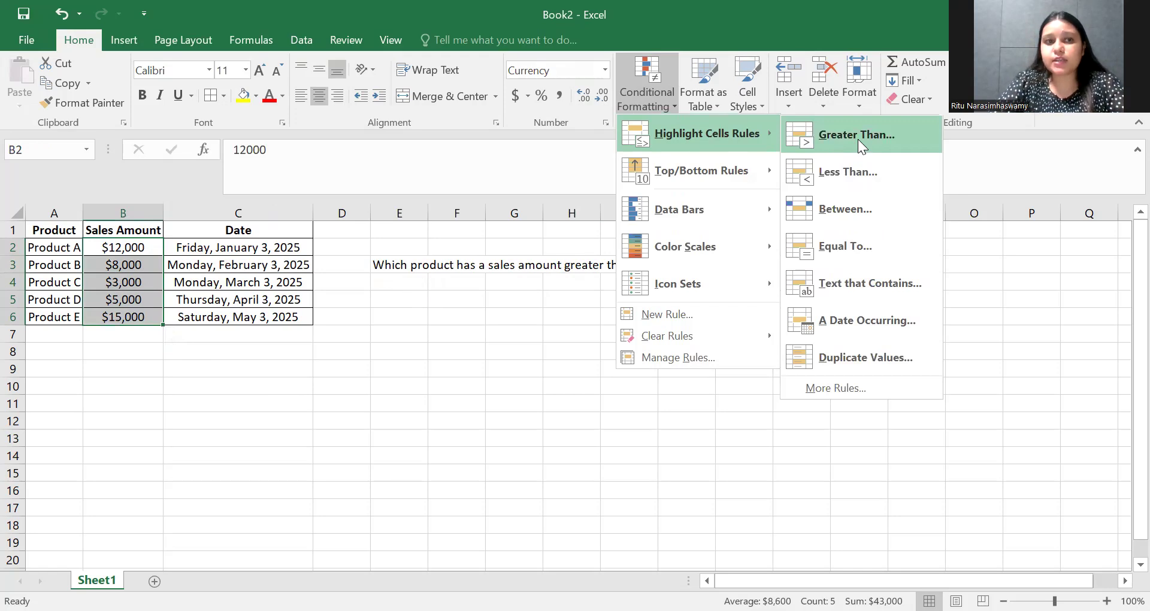
{"action": "left_click", "coordinate": [856, 134]}
{"action": "type", "text": "$10000"}
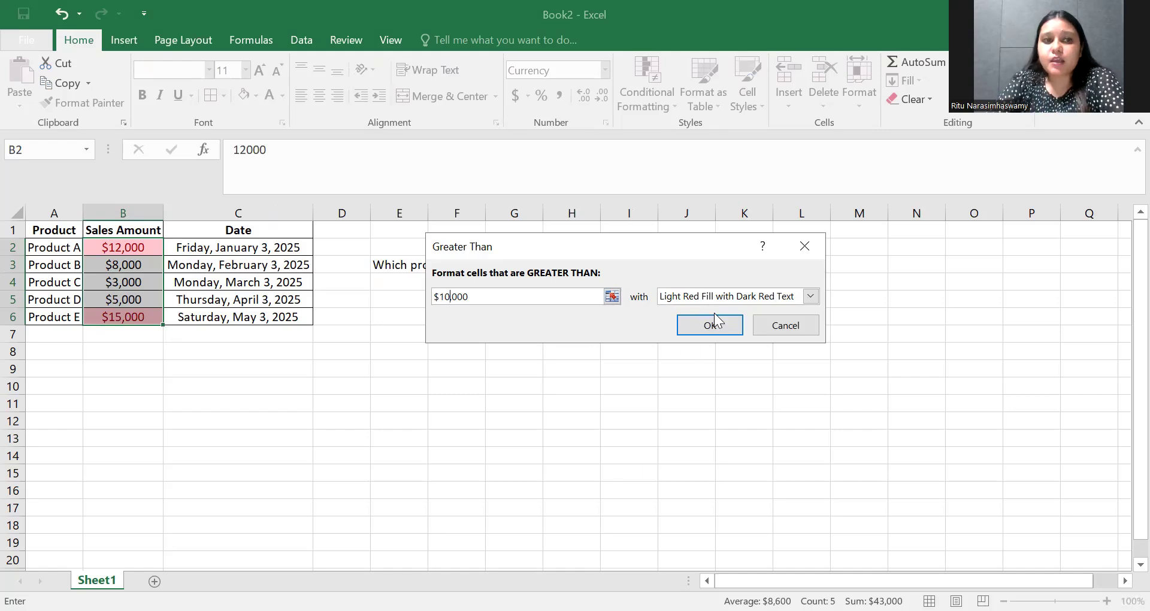
Apply Green Fill with Dark Green Text to sales amounts above $10,000
{"action": "left_click", "coordinate": [809, 296]}
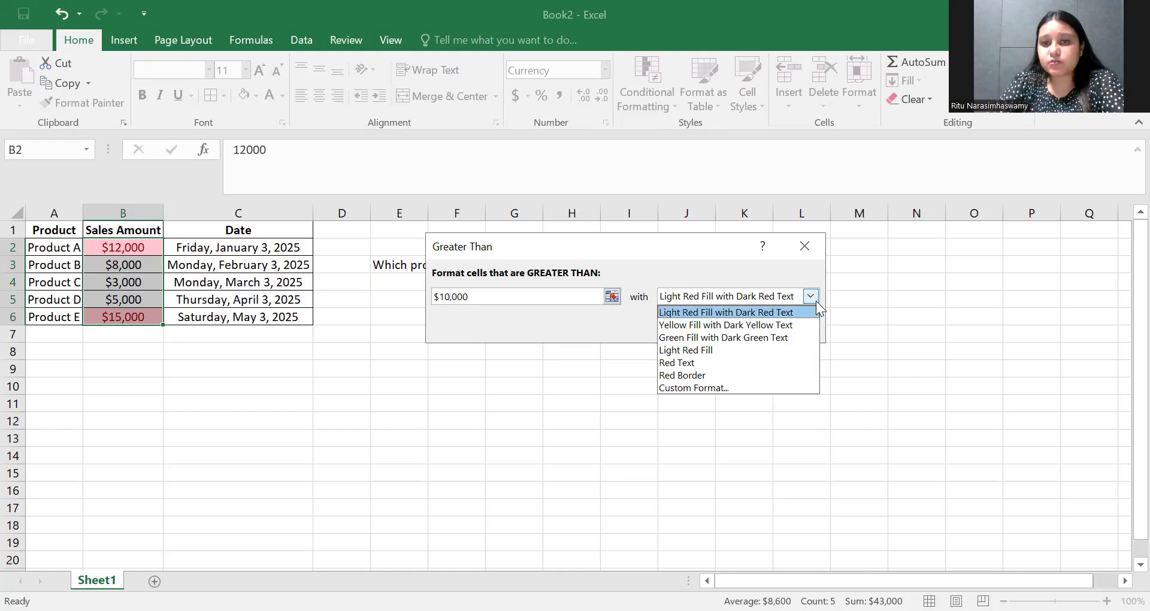
{"action": "mouse_move", "coordinate": [723, 336]}
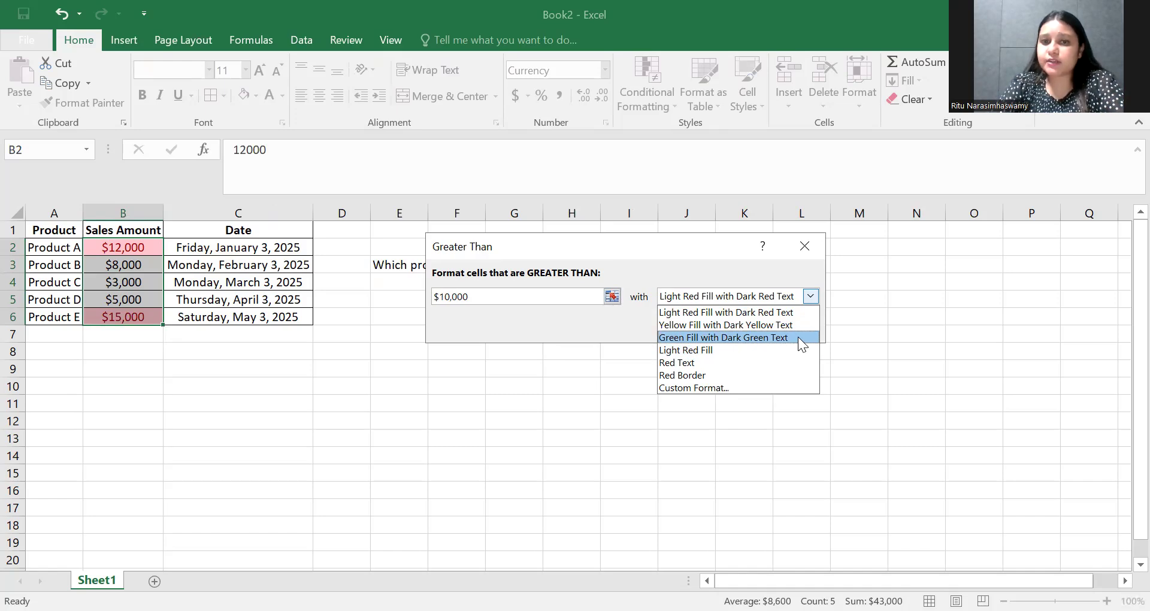
{"action": "left_click", "coordinate": [723, 337]}
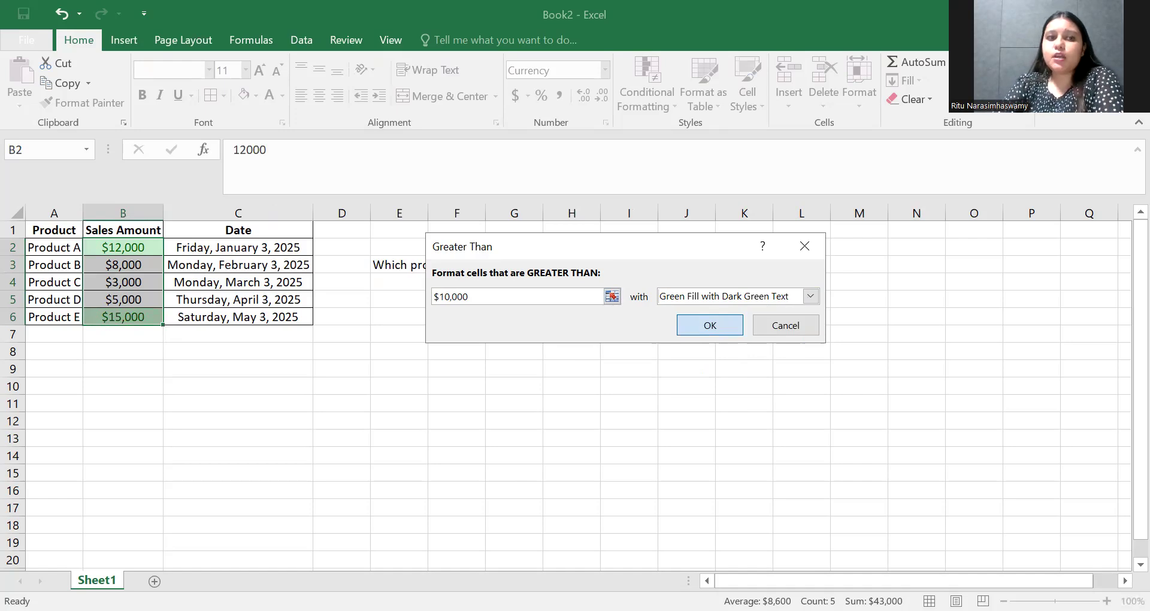
{"action": "left_click", "coordinate": [708, 324]}
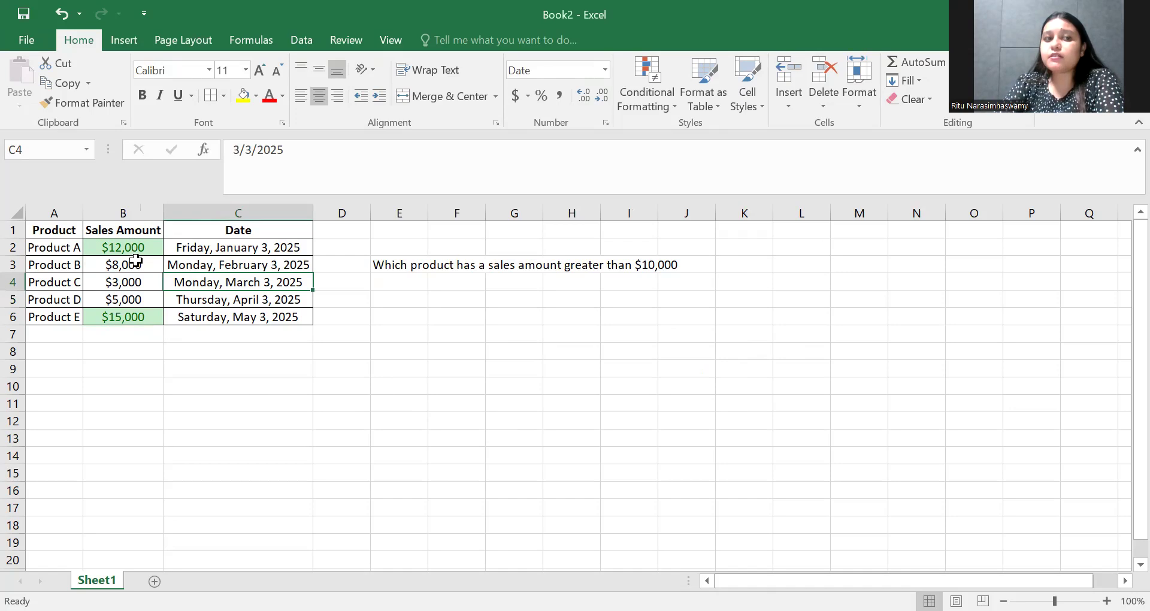
{"action": "left_click", "coordinate": [123, 316]}
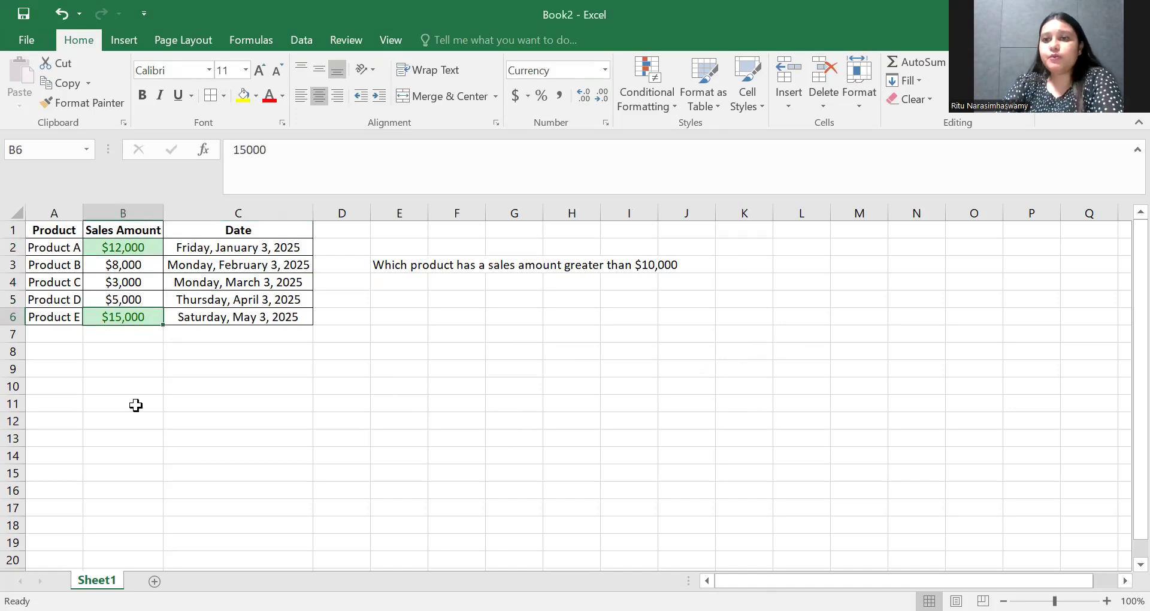
{"action": "mouse_move", "coordinate": [654, 342]}
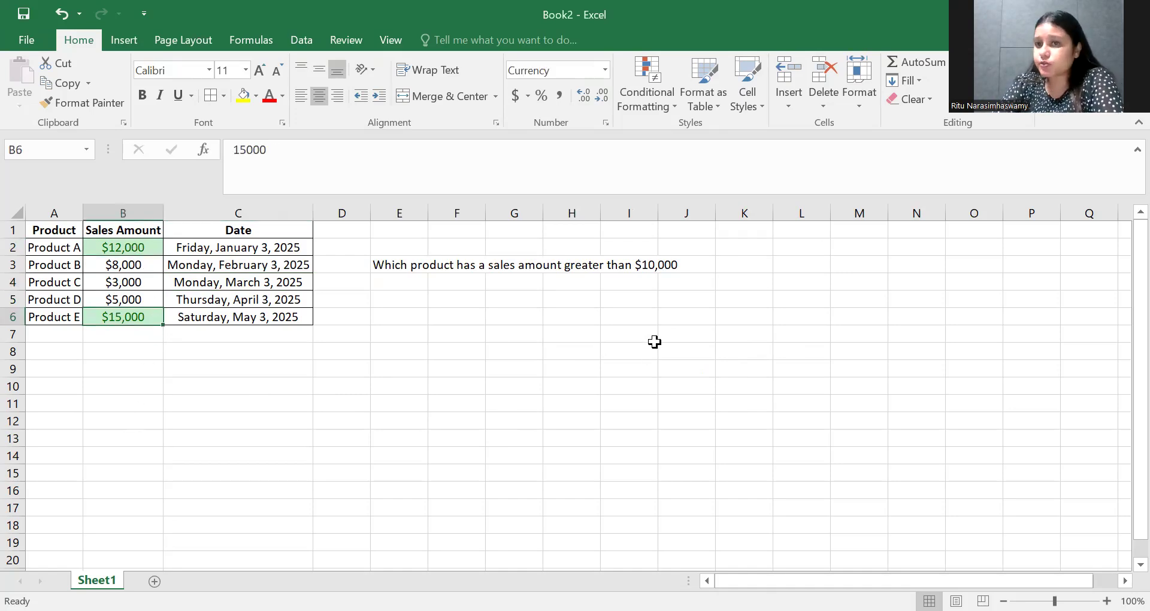
{"action": "left_click", "coordinate": [399, 281]}
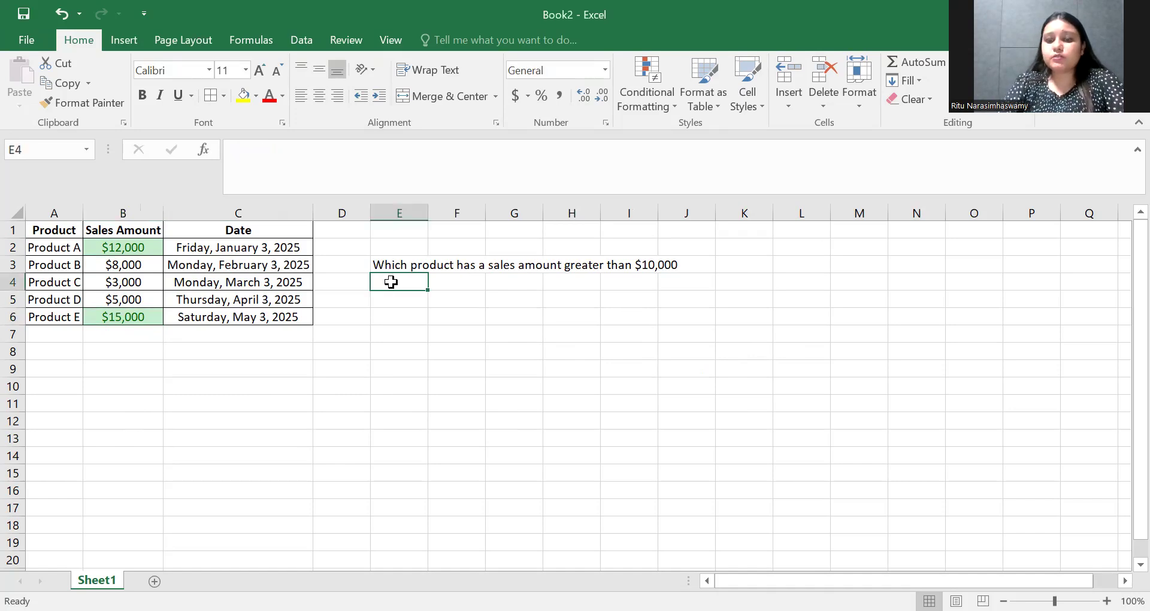
Type '< $5000' into cell E4
{"action": "type", "text": "<"}
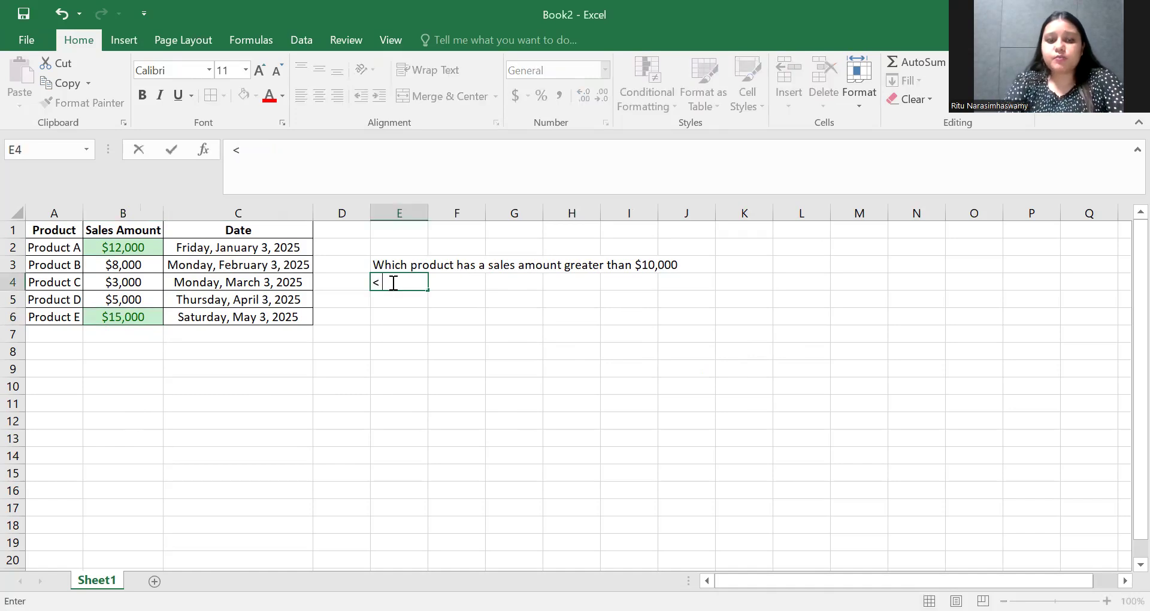
{"action": "type", "text": "$5000"}
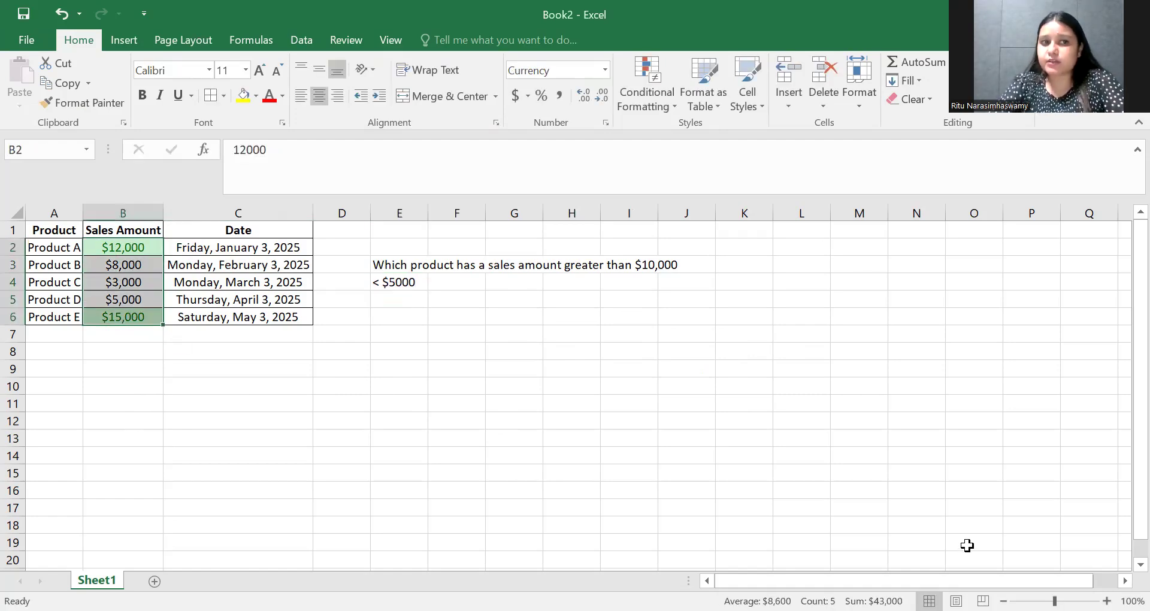
{"action": "left_click", "coordinate": [646, 83]}
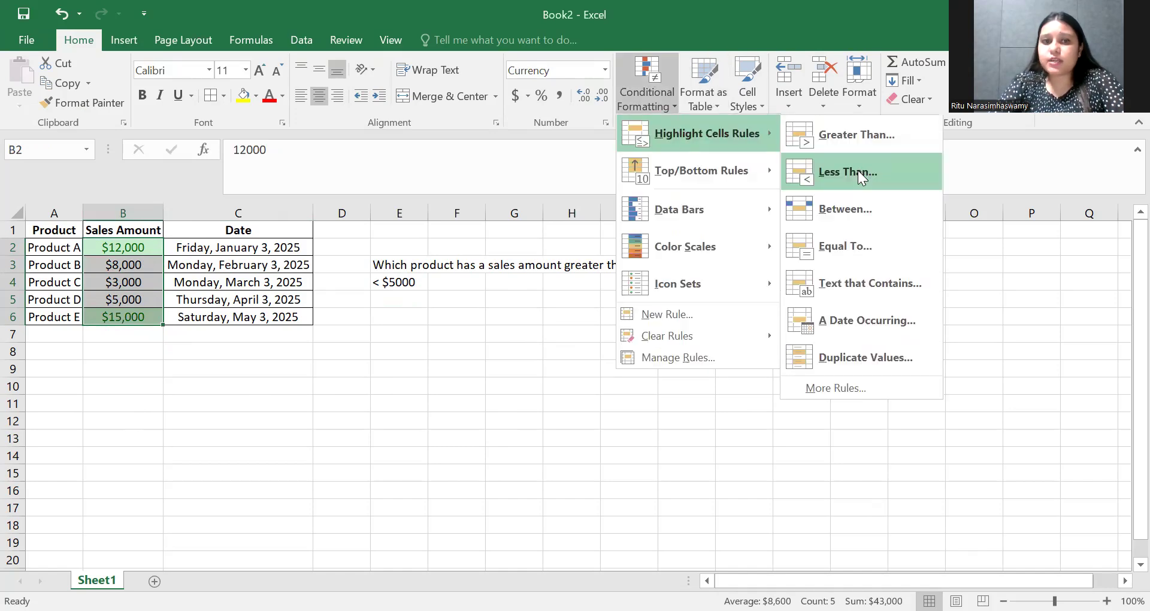
{"action": "left_click", "coordinate": [847, 172]}
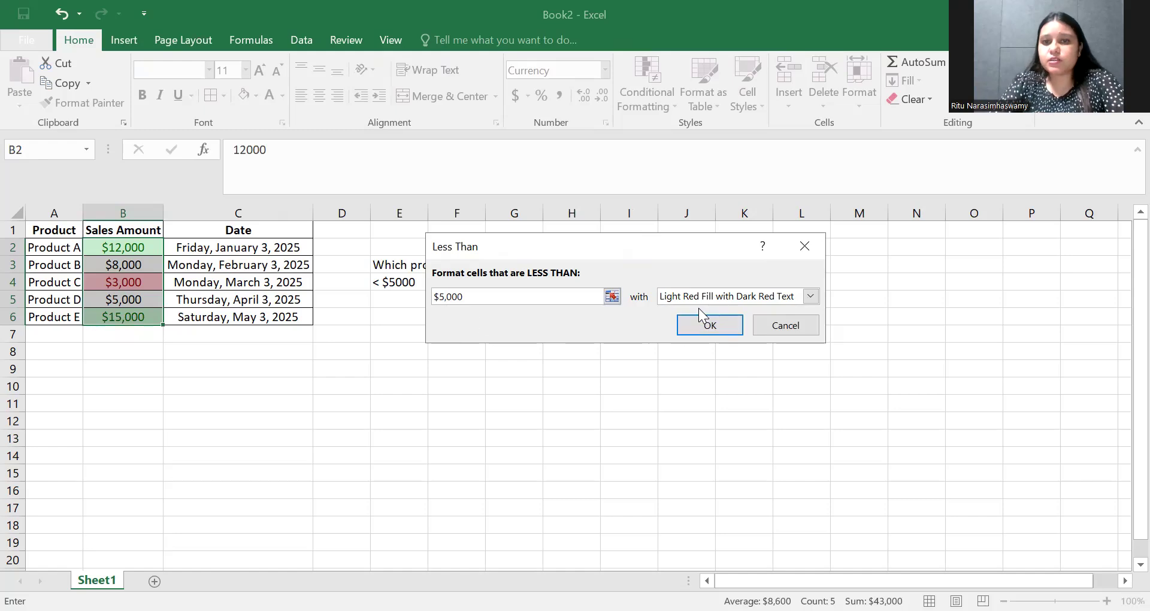
{"action": "left_click", "coordinate": [709, 325]}
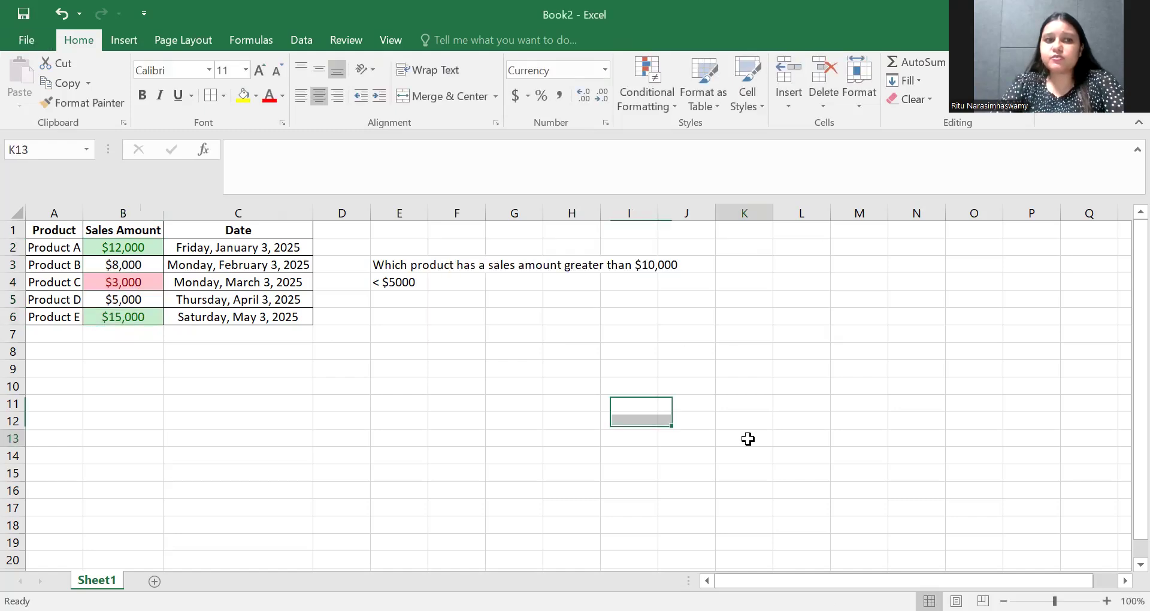
{"action": "left_click", "coordinate": [744, 438]}
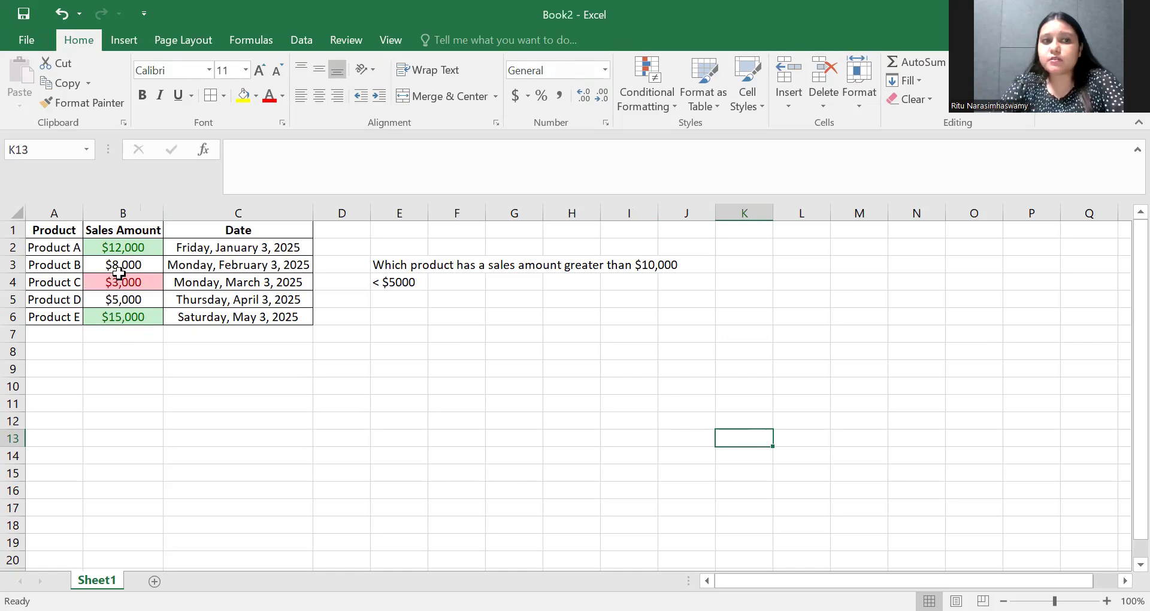
{"action": "left_click", "coordinate": [122, 282]}
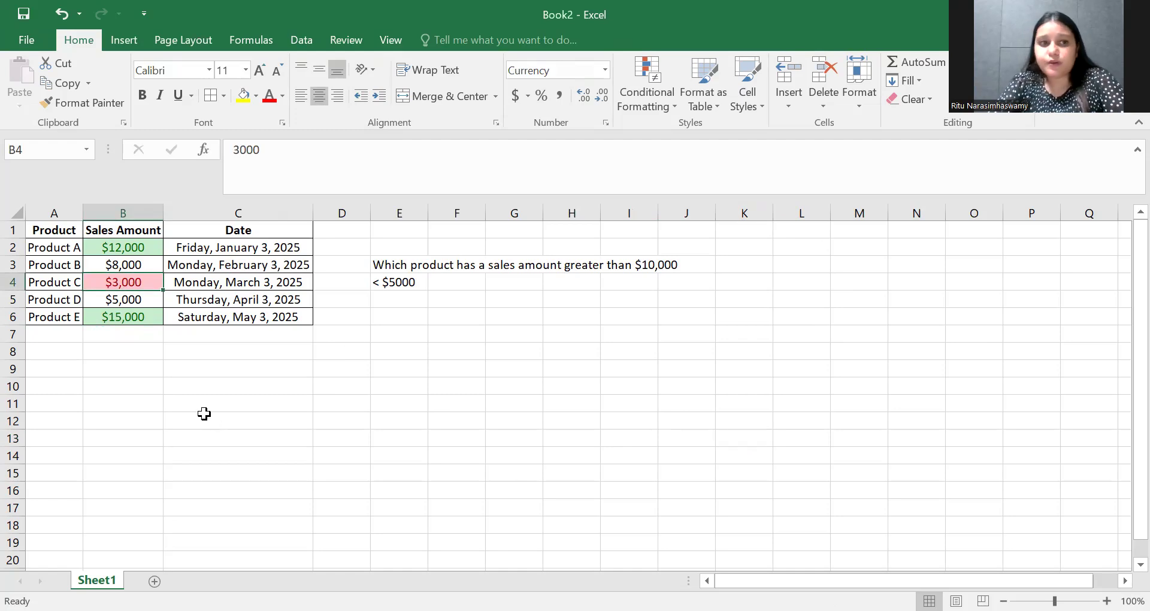
{"action": "mouse_move", "coordinate": [205, 281]}
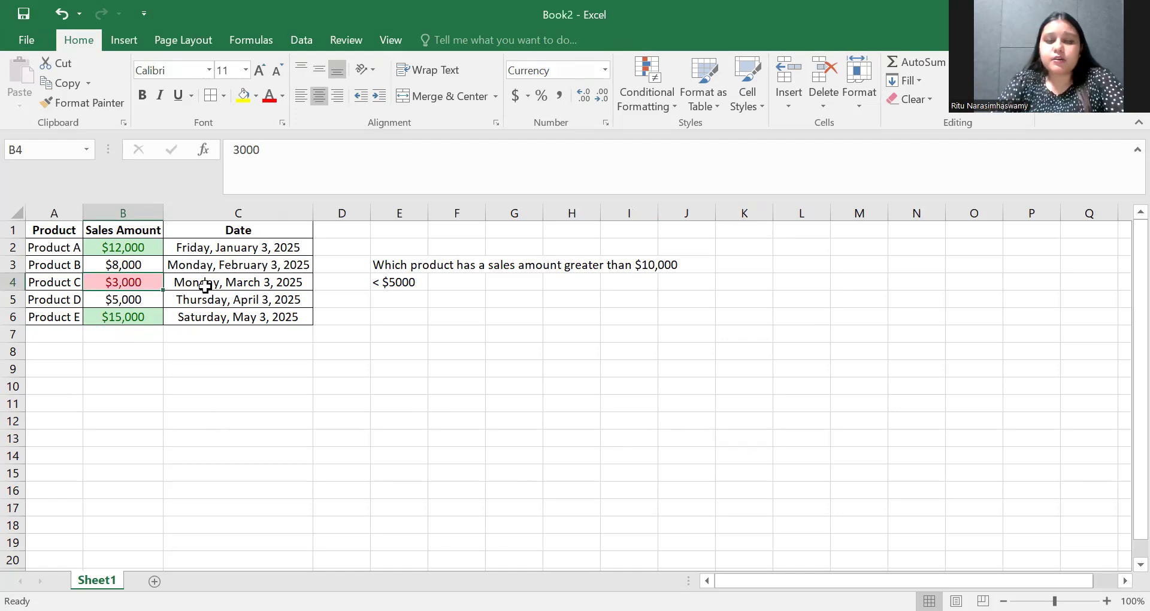
{"action": "mouse_move", "coordinate": [486, 447]}
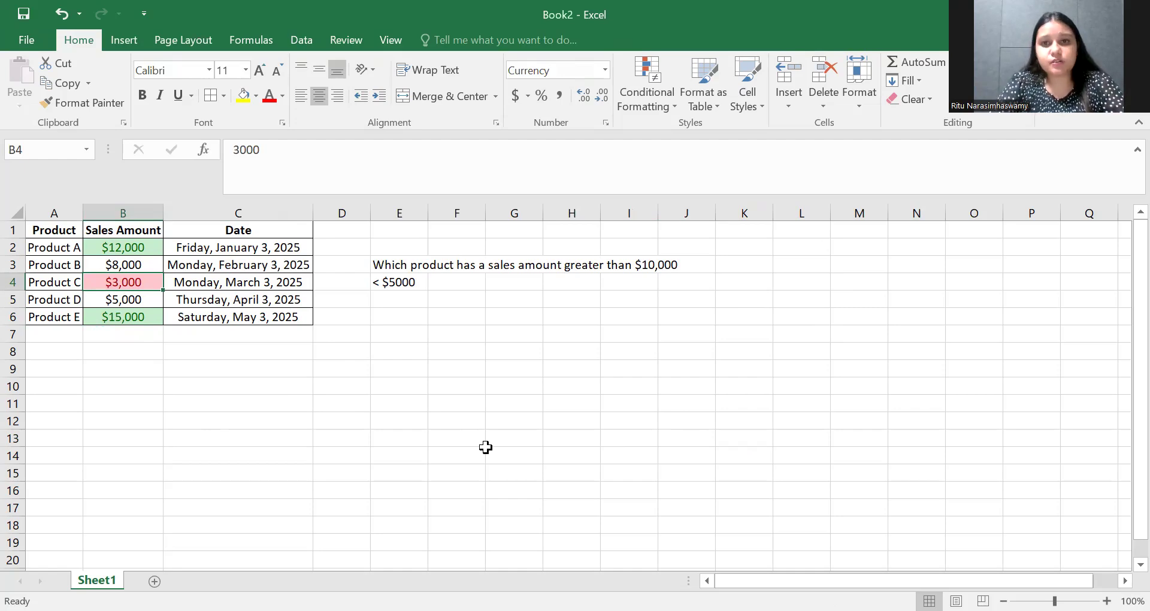
{"action": "mouse_move", "coordinate": [328, 433]}
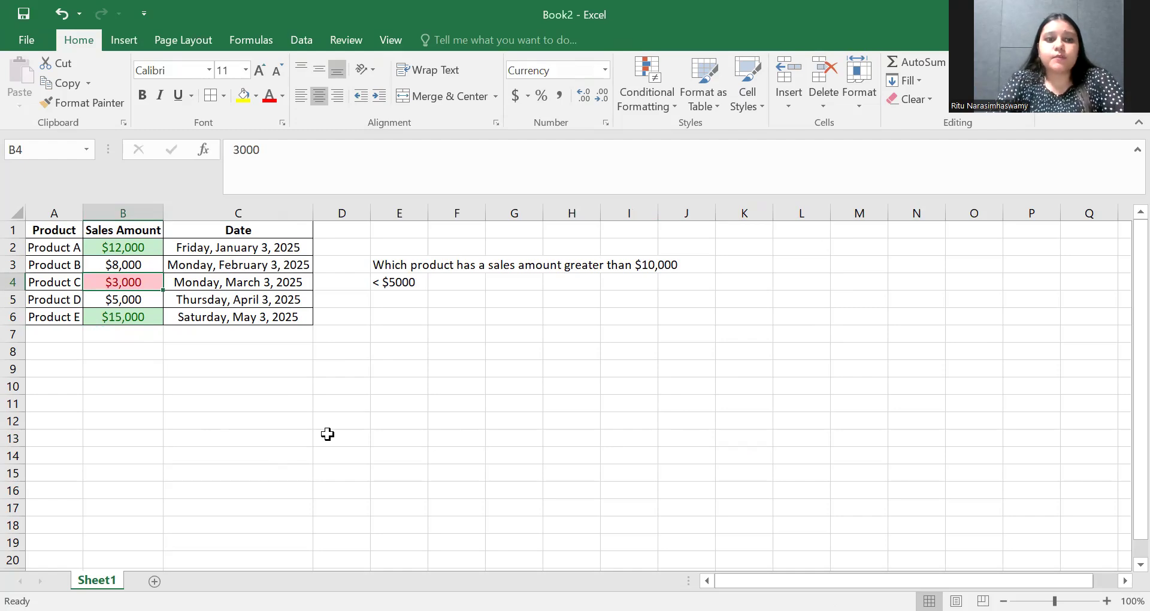
{"action": "mouse_move", "coordinate": [383, 429]}
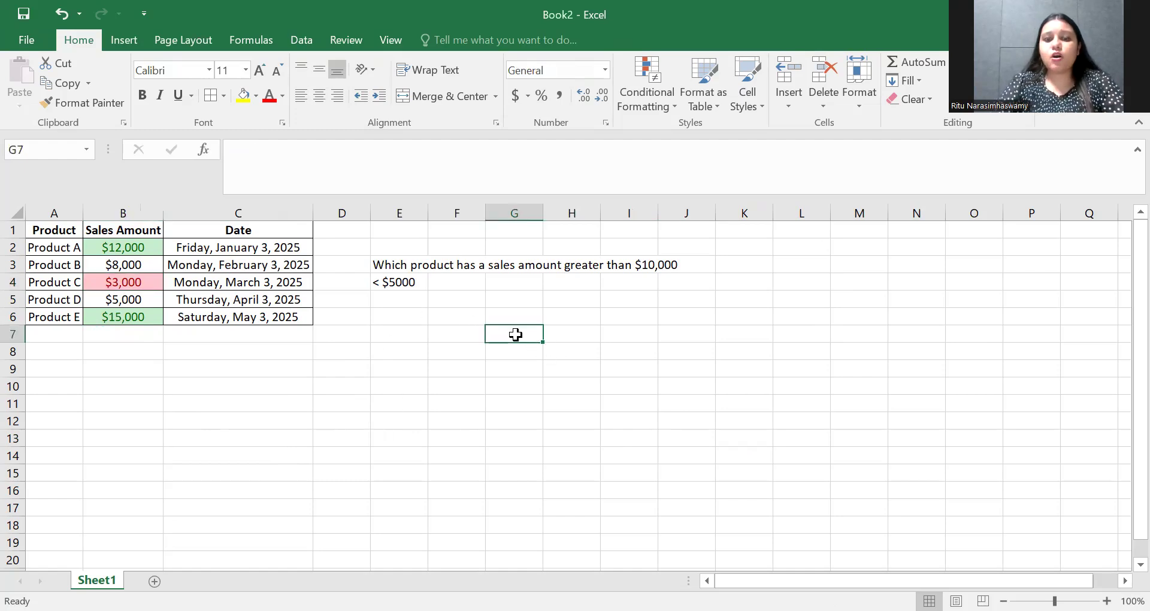
Enter the 'Autofill' heading in G7 and fill the numbers 1 to 10 down G8:G17
{"action": "type", "text": "Autofill"}
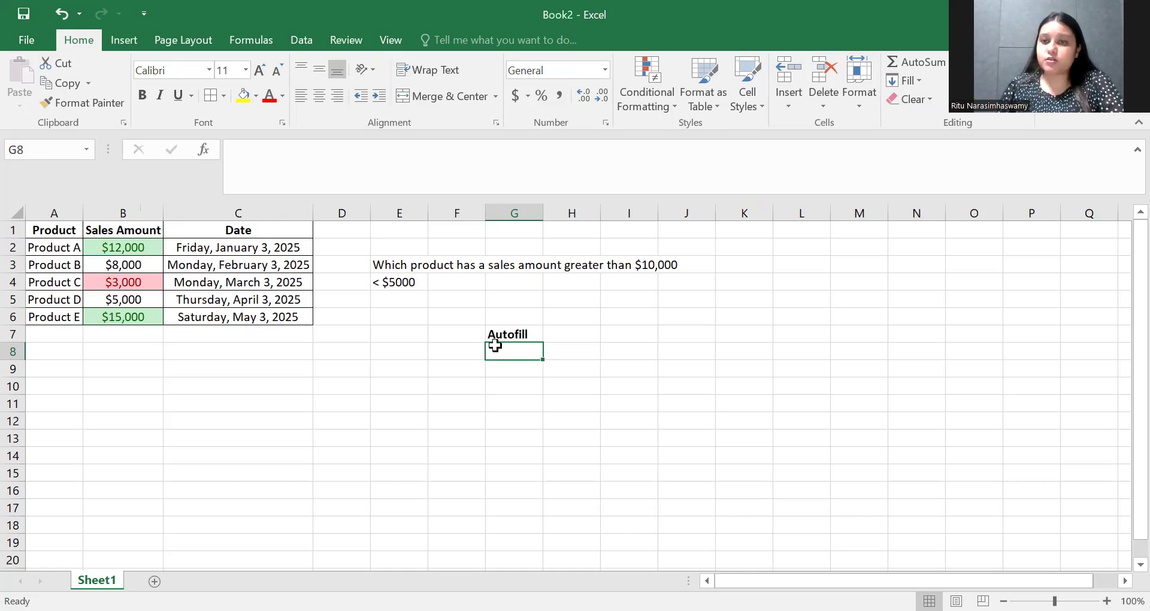
{"action": "type", "text": "1"}
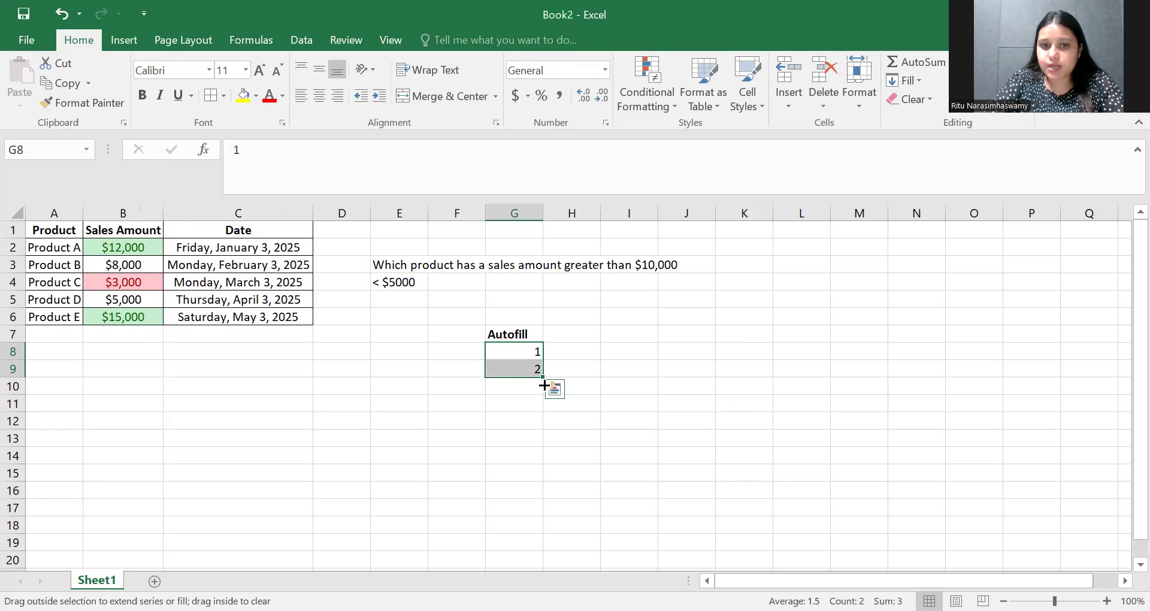
{"action": "left_click_drag", "start_coordinate": [538, 378], "coordinate": [548, 516]}
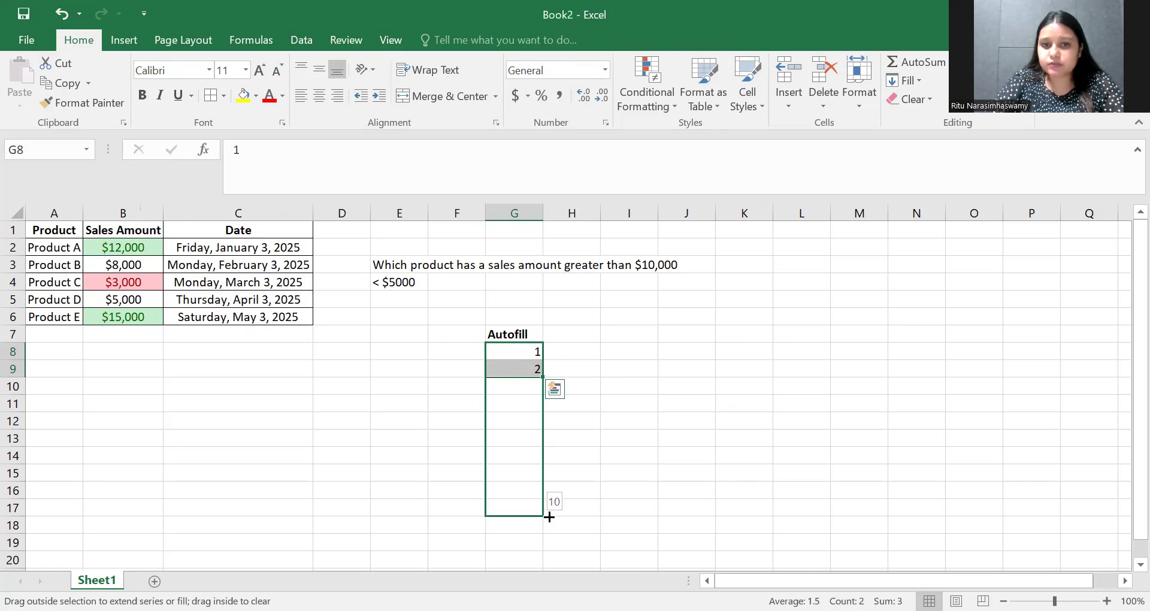
{"action": "left_click", "coordinate": [555, 525]}
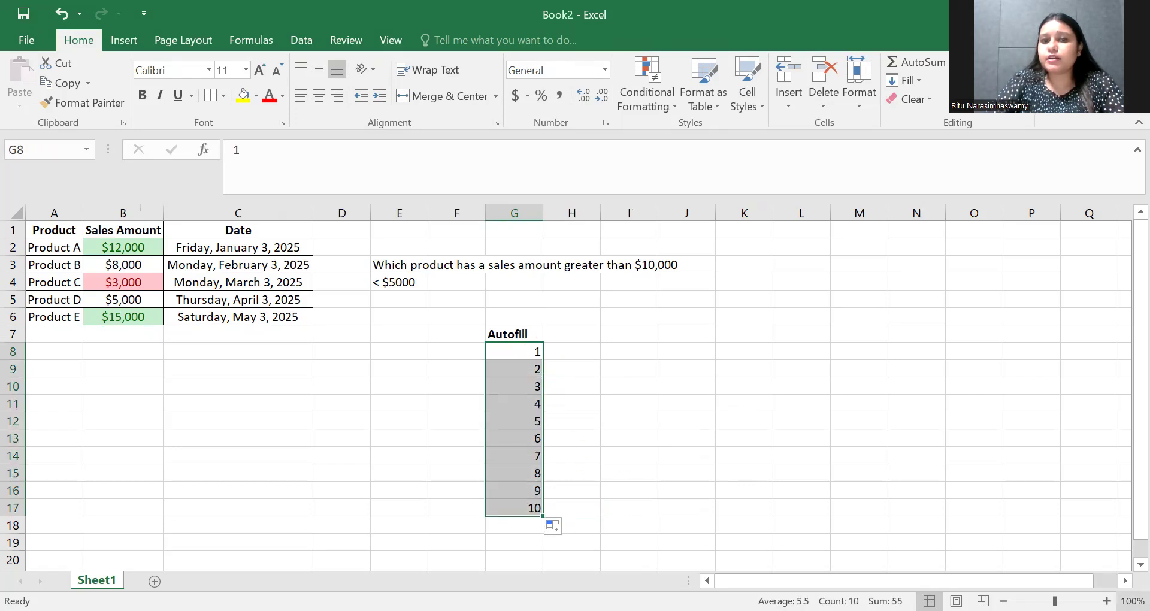
{"action": "left_click", "coordinate": [571, 351]}
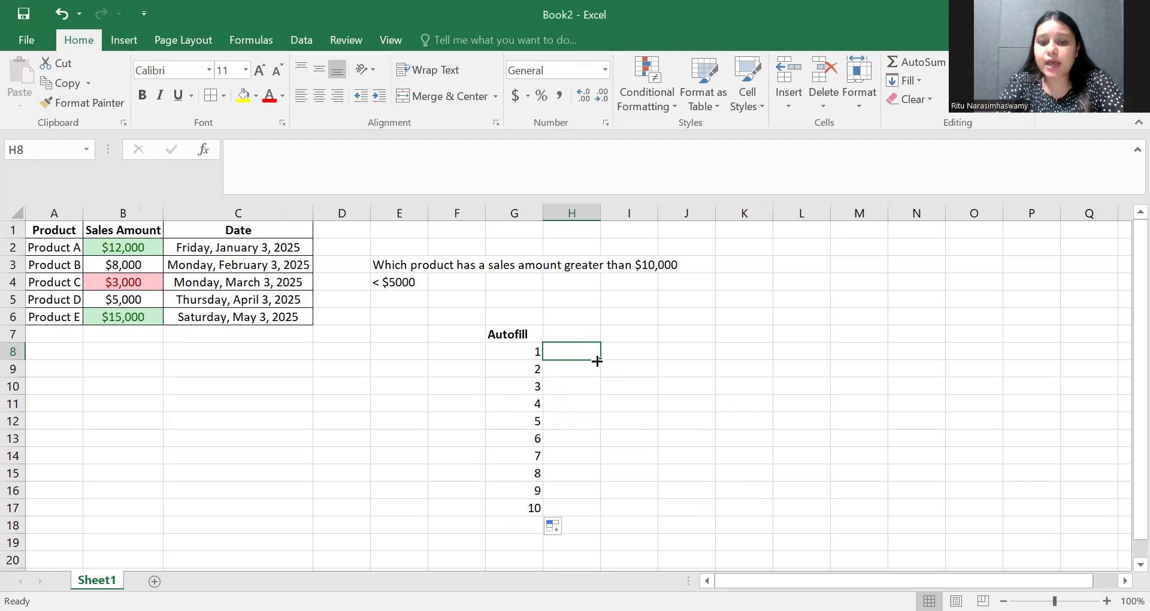
Enter January in H8 and fill the months through December down to H19
{"action": "type", "text": "January"}
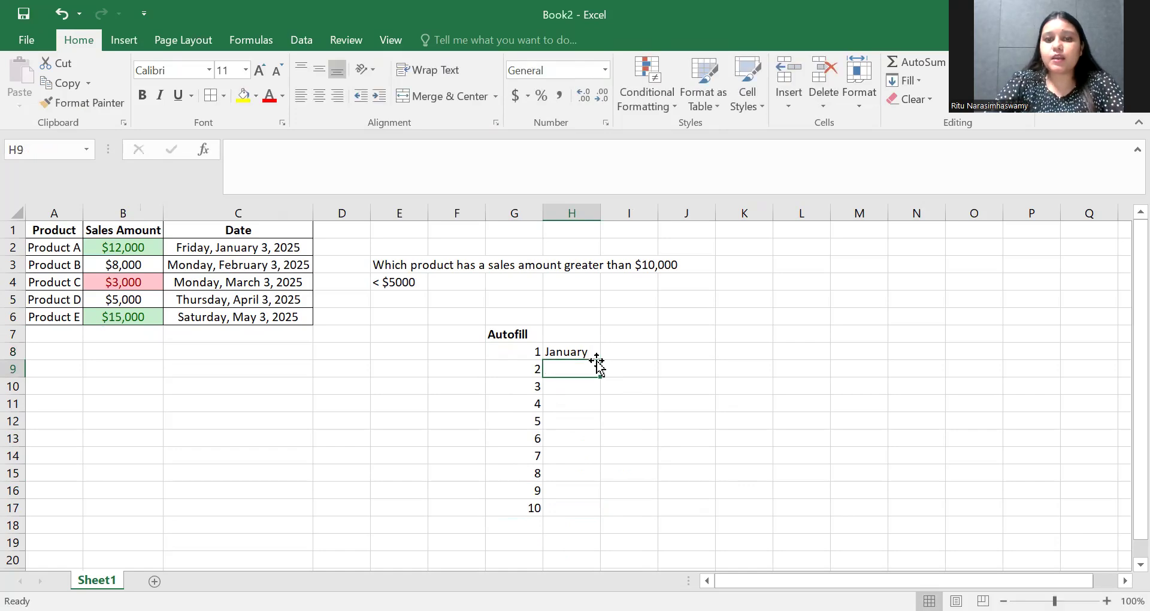
{"action": "left_click", "coordinate": [571, 351]}
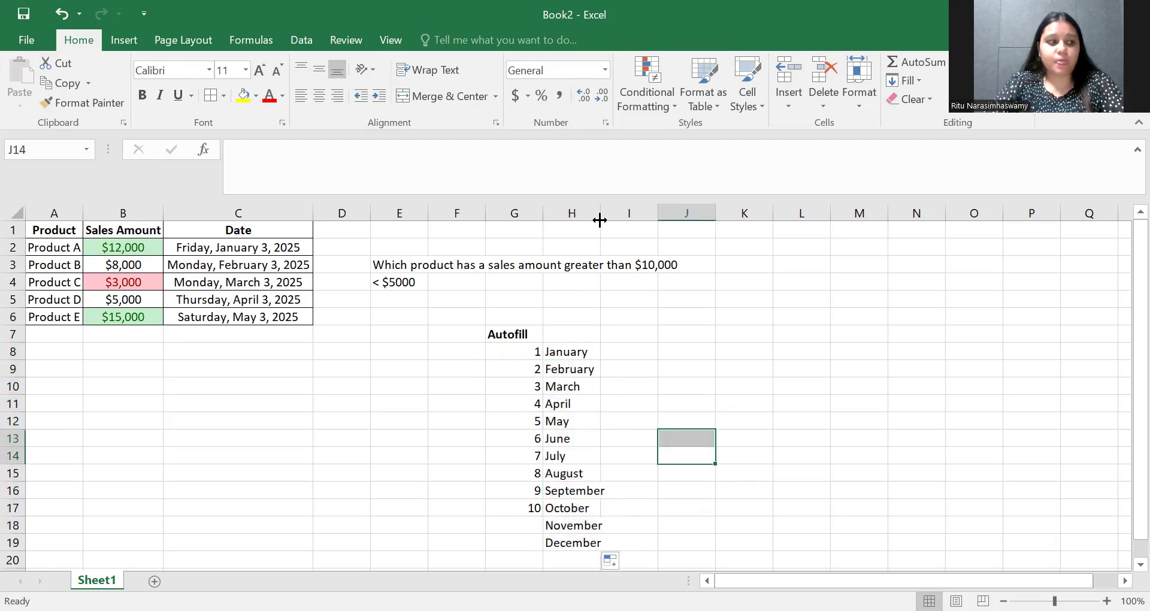
{"action": "left_click", "coordinate": [636, 351]}
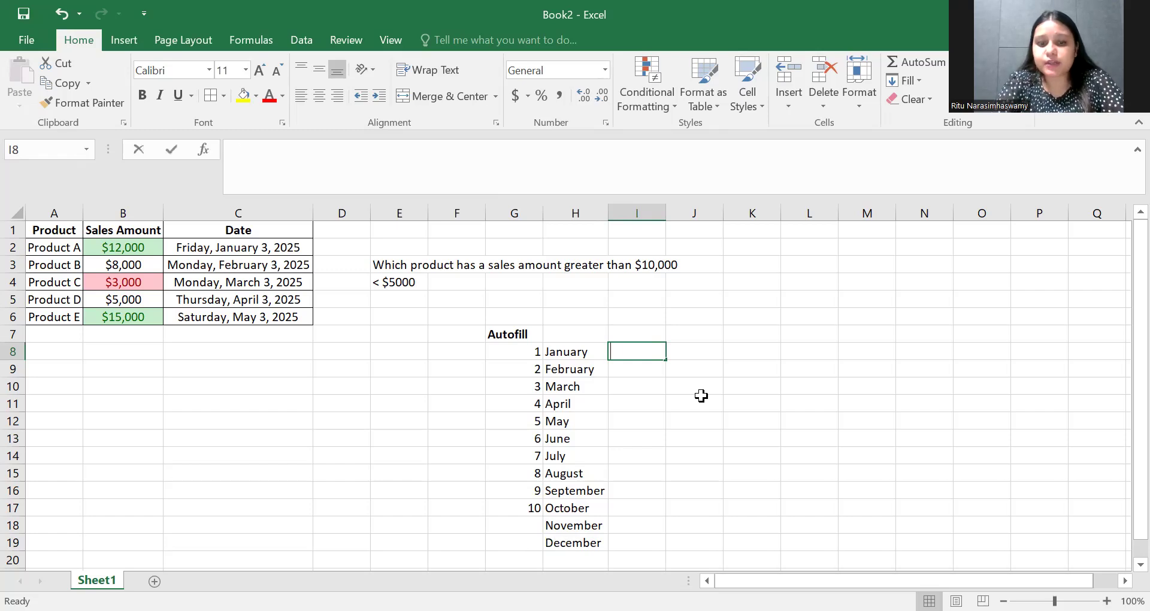
Enter Sunday in I8 and fill the weekdays through Saturday down to I14
{"action": "type", "text": "Sunday"}
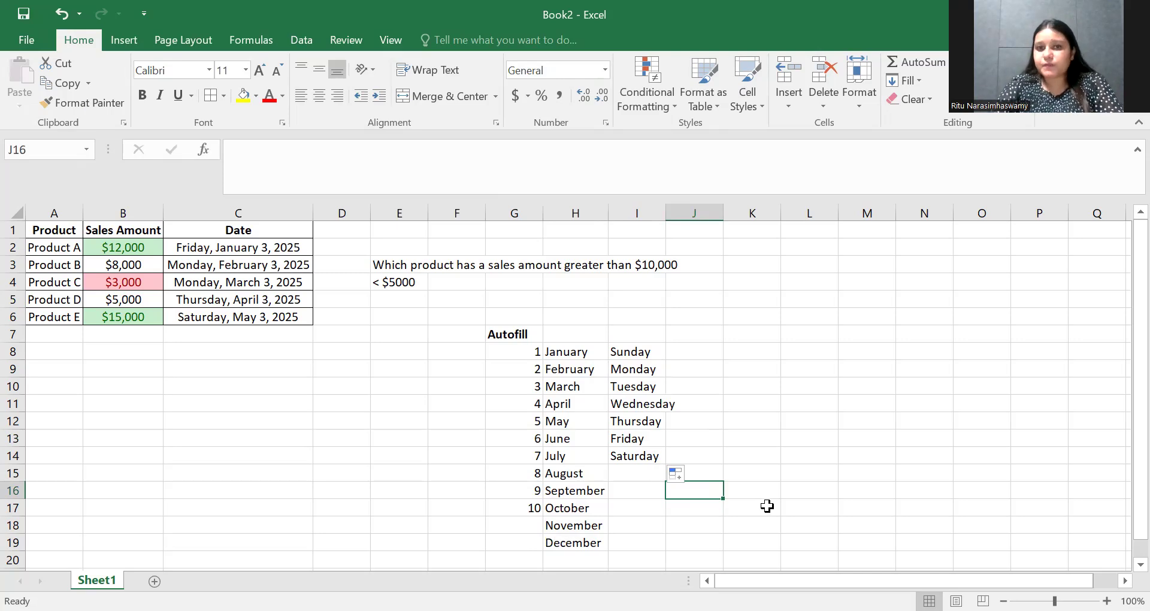
{"action": "mouse_move", "coordinate": [814, 411]}
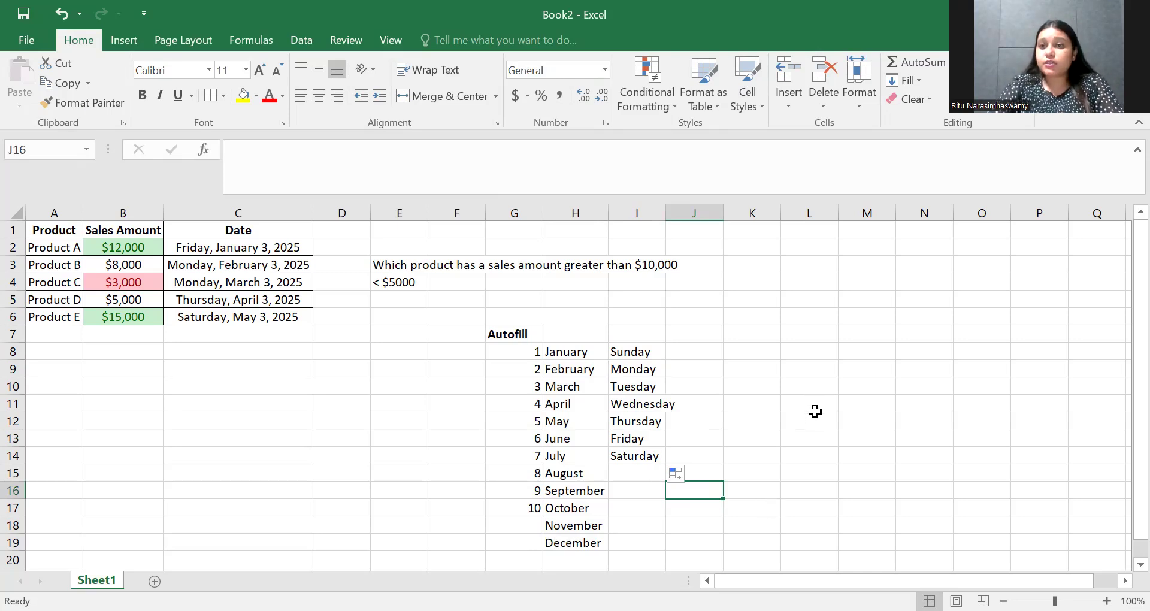
{"action": "mouse_move", "coordinate": [716, 438]}
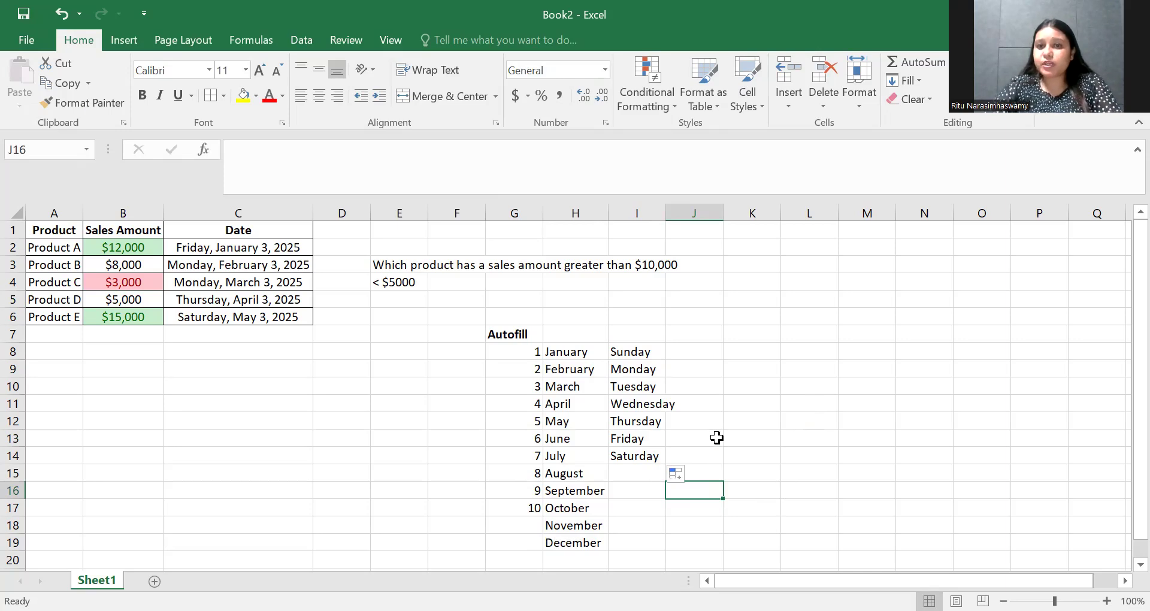
{"action": "mouse_move", "coordinate": [714, 433]}
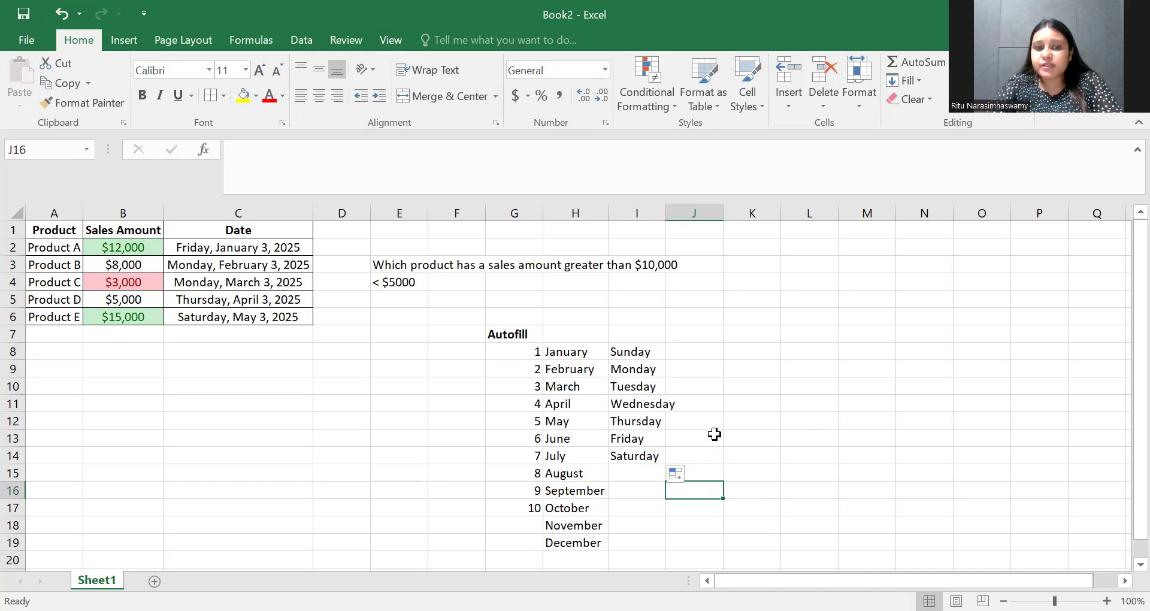
{"action": "mouse_move", "coordinate": [830, 448]}
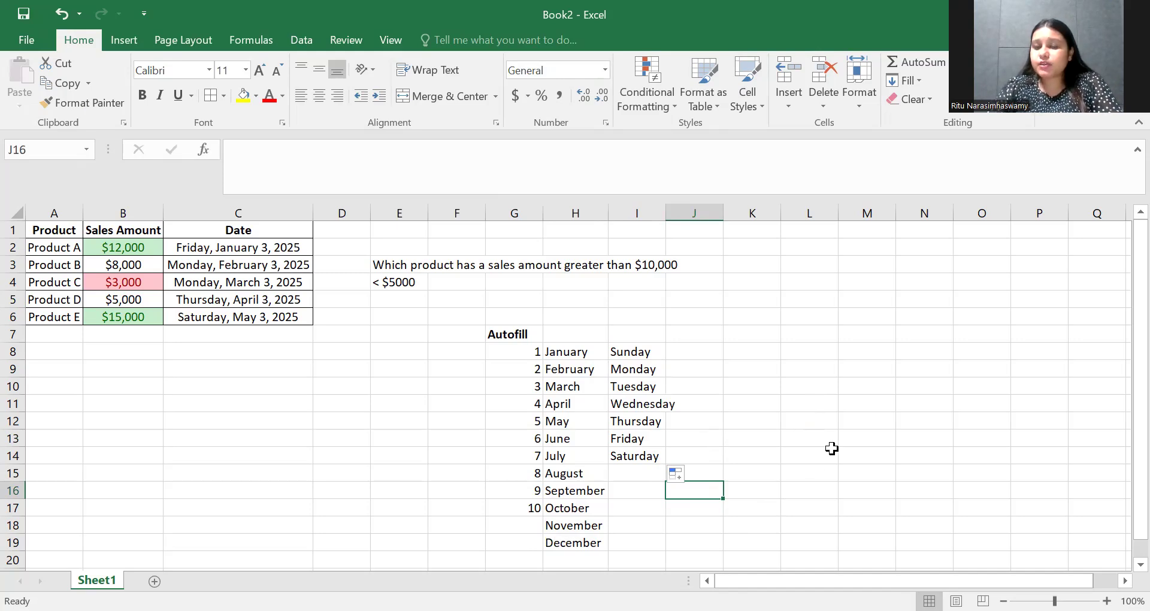
{"action": "mouse_move", "coordinate": [852, 369]}
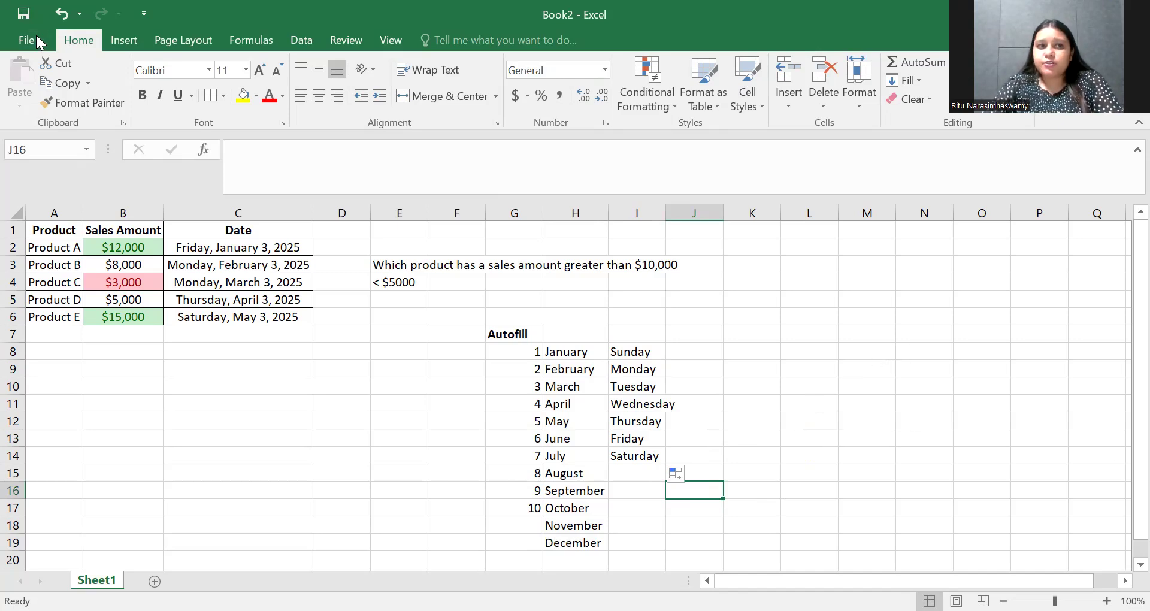
In Save As, enter the file name 'Week1_Excel_Excercise' as an Excel Workbook
{"action": "left_click", "coordinate": [27, 40]}
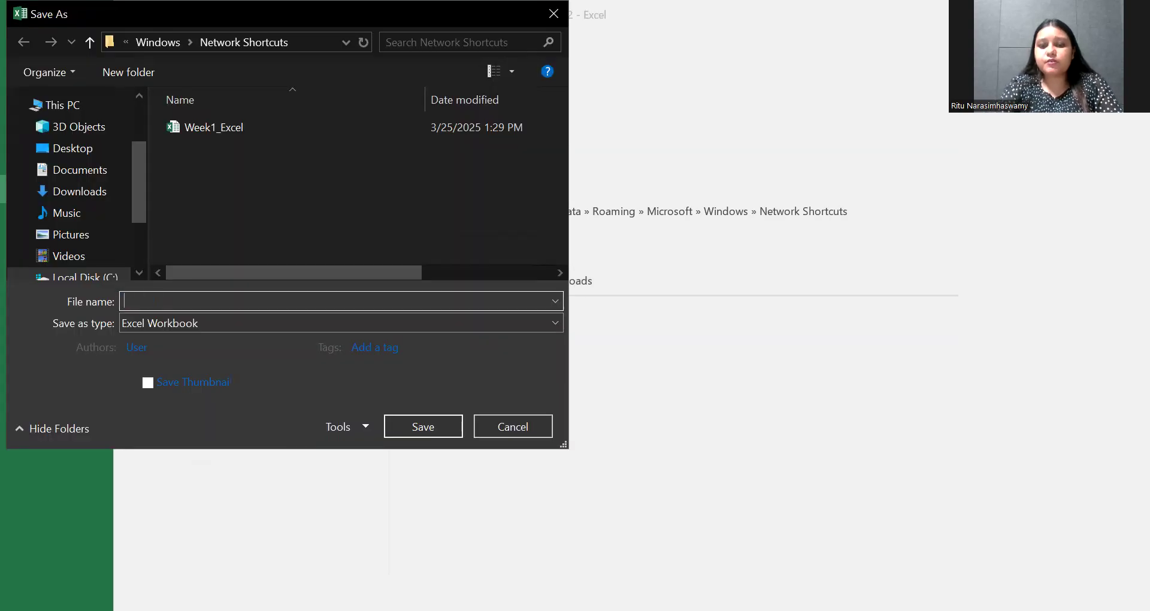
{"action": "type", "text": "Week1_Excel_"}
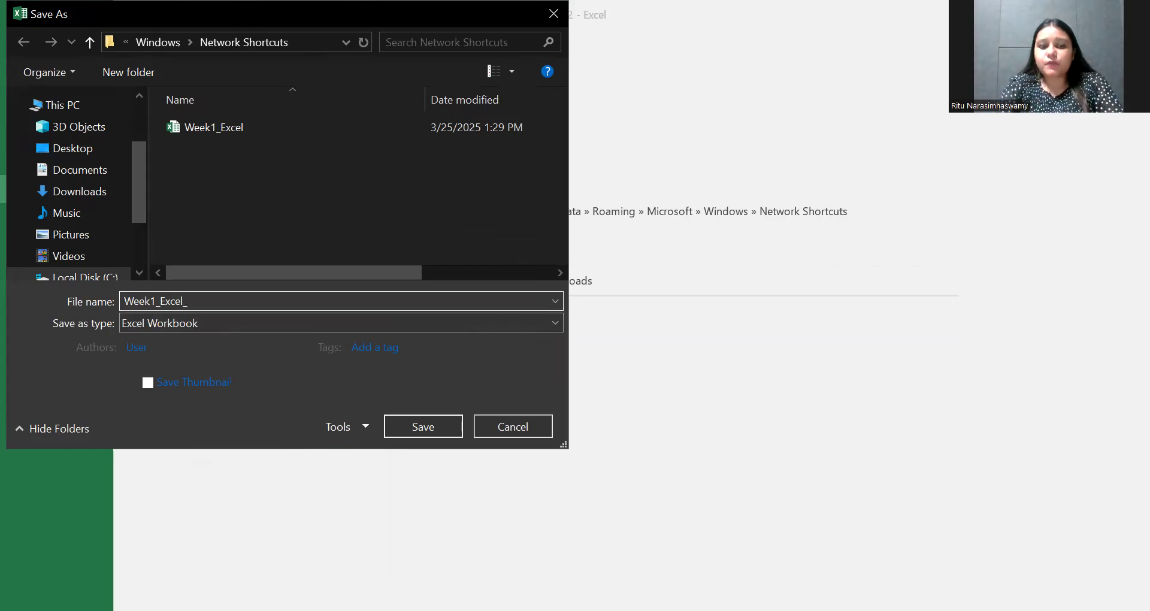
{"action": "type", "text": "Excer"}
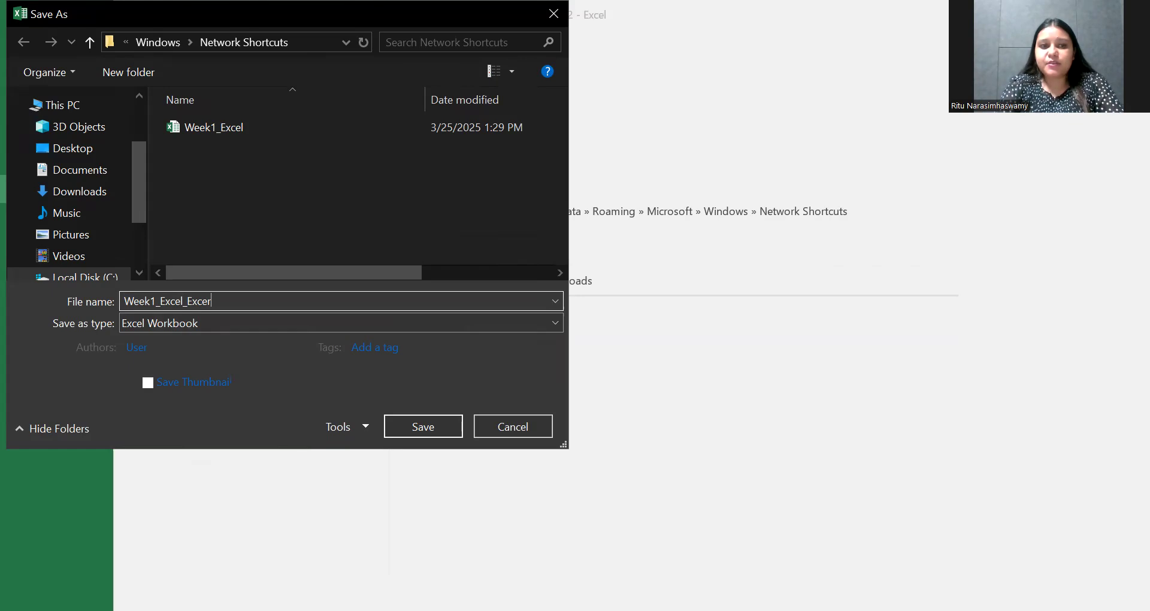
{"action": "type", "text": "cise"}
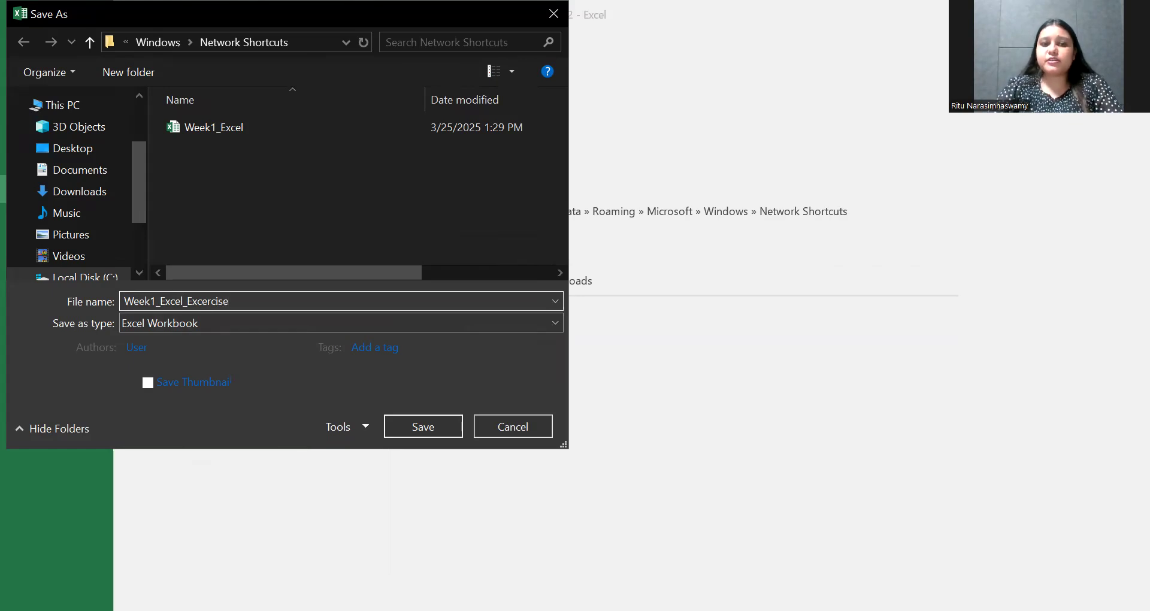